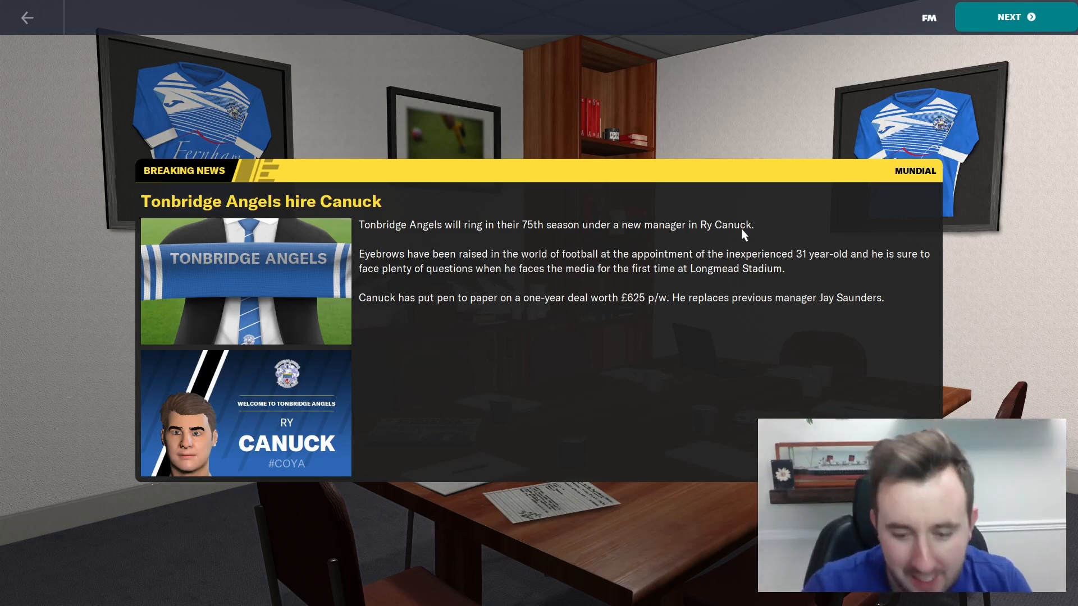
{"action": "mouse_move", "coordinate": [583, 275]}
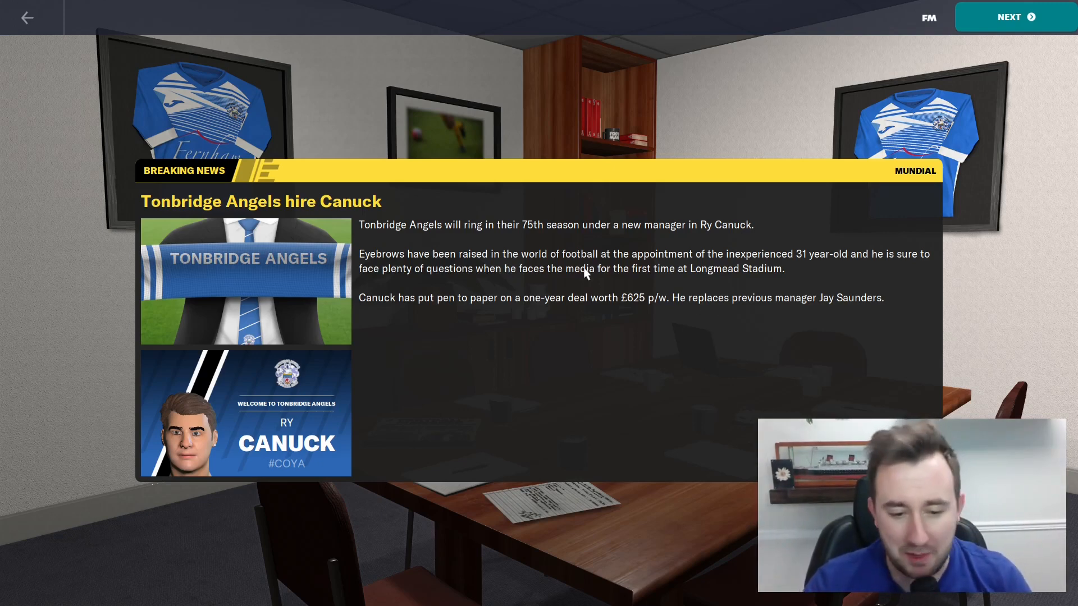
{"action": "mouse_move", "coordinate": [494, 242]}
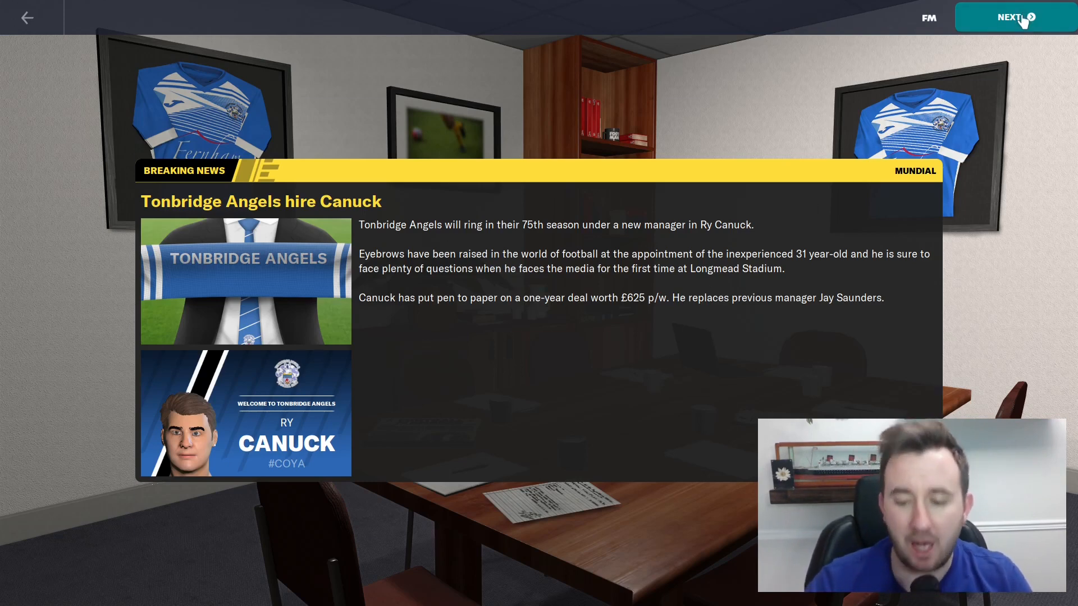
Go through the welcome pack screens, set backroom staff meetings to Every Month, and confirm
{"action": "left_click", "coordinate": [1014, 17]}
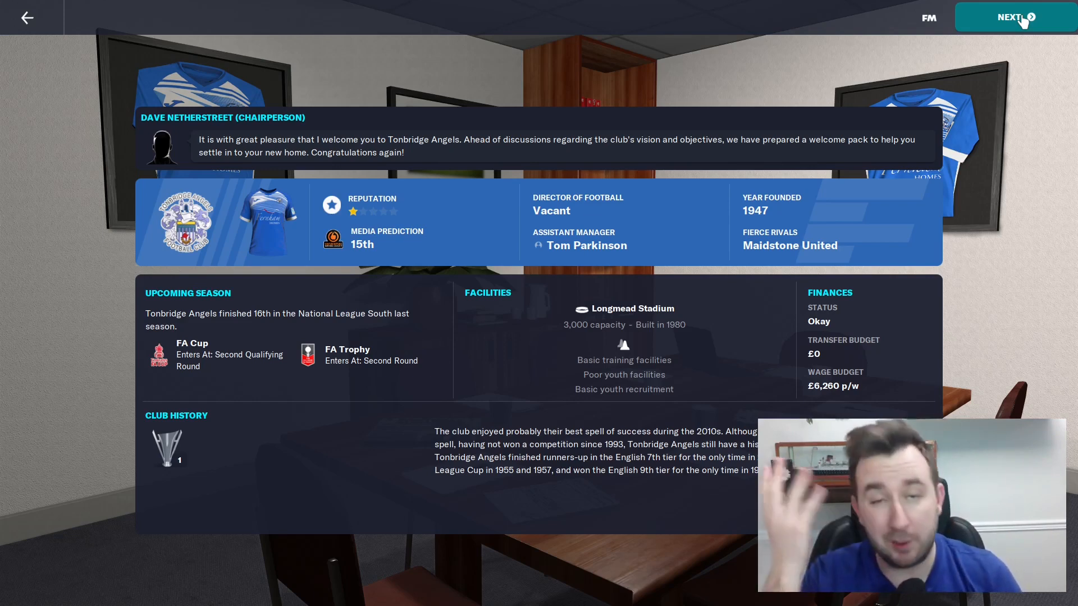
{"action": "left_click", "coordinate": [1015, 16]}
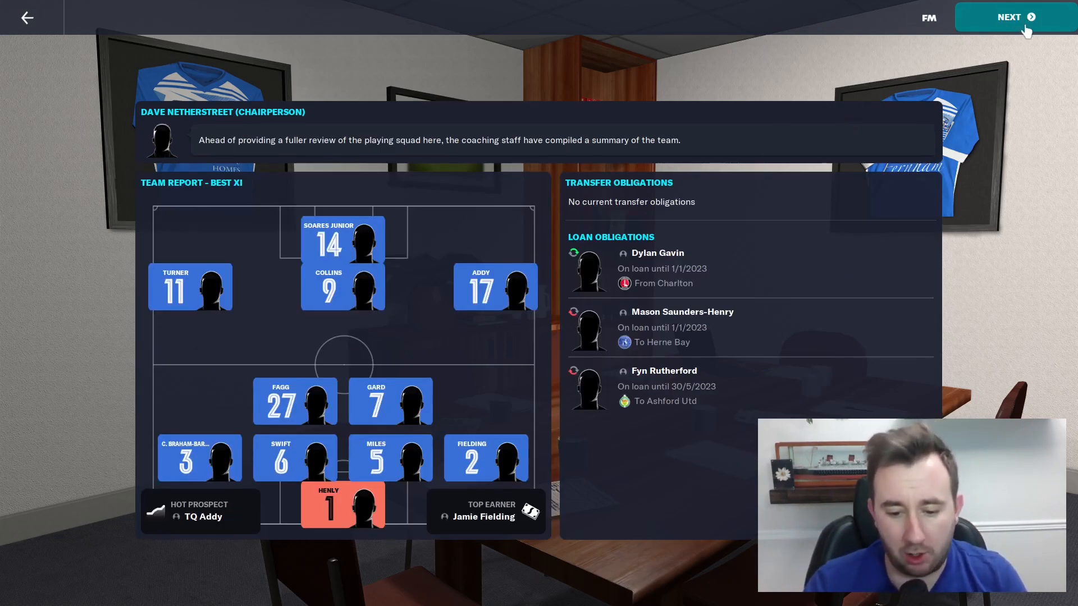
{"action": "left_click", "coordinate": [1014, 16]}
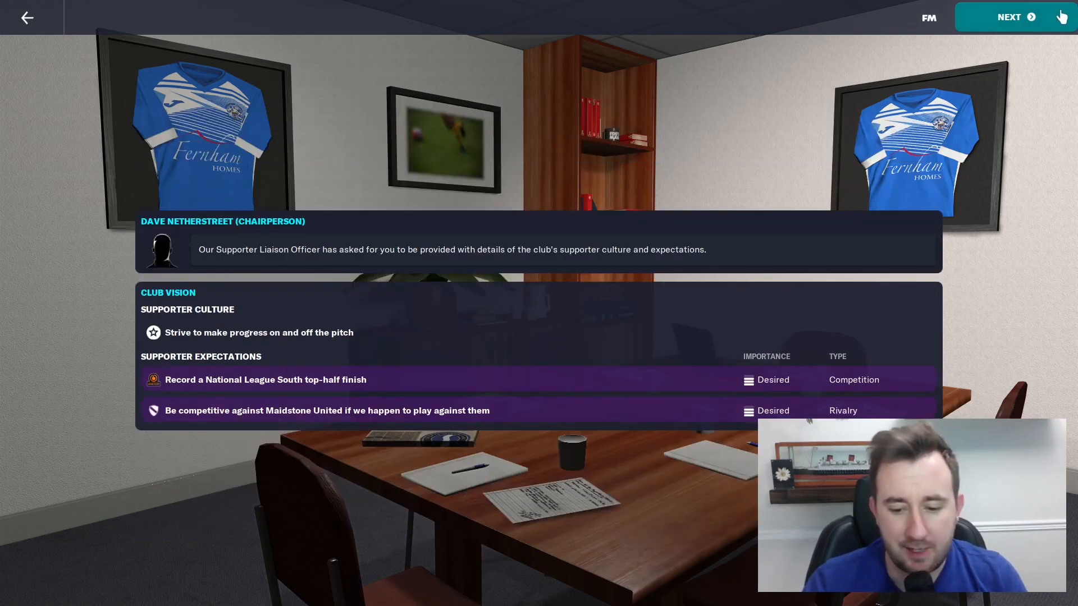
{"action": "left_click", "coordinate": [1009, 17]}
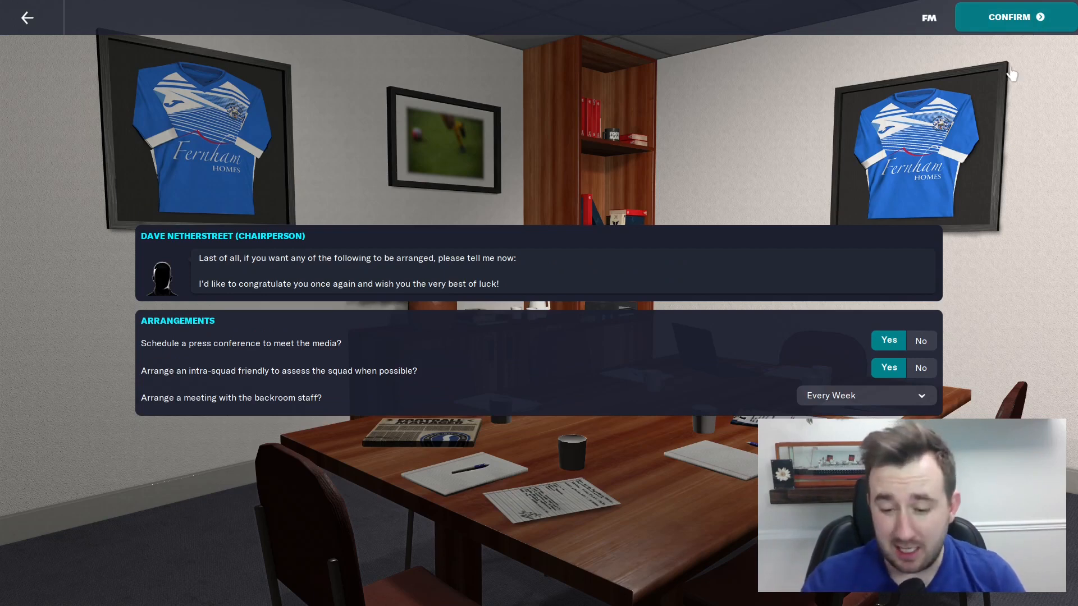
{"action": "left_click", "coordinate": [865, 395]}
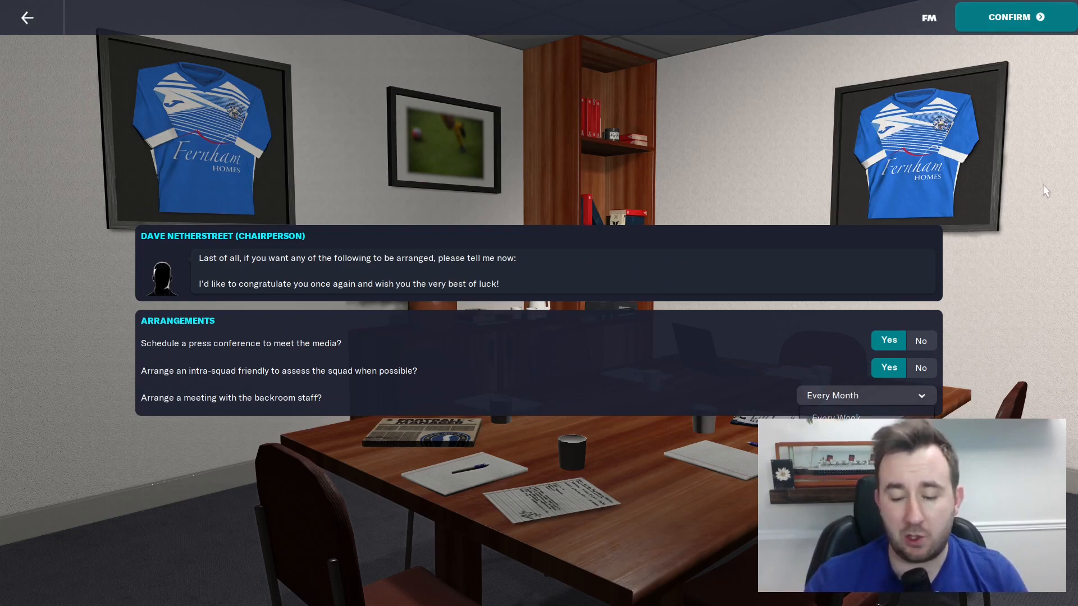
{"action": "left_click", "coordinate": [1008, 16]}
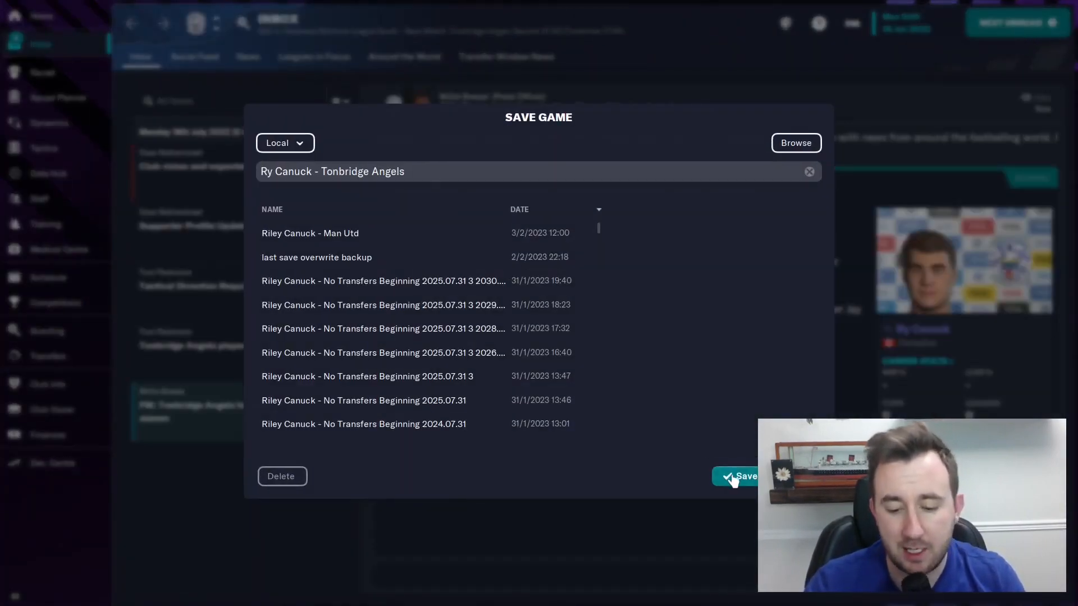
Save the game as 'Ry Canuck - Tonbridge Angels' and land on the inbox
{"action": "left_click", "coordinate": [737, 476]}
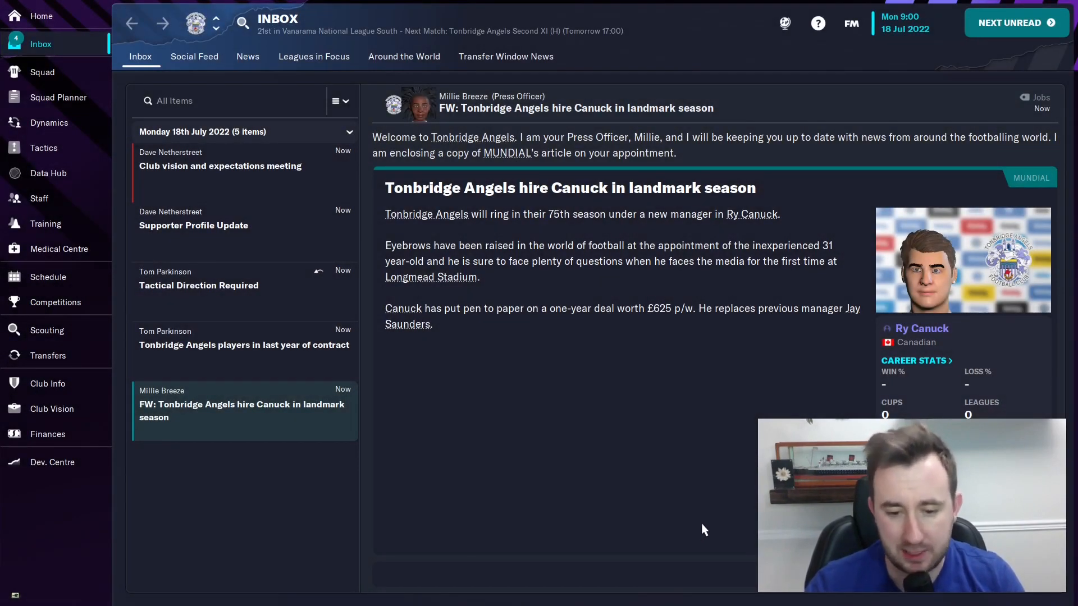
{"action": "mouse_move", "coordinate": [681, 511]}
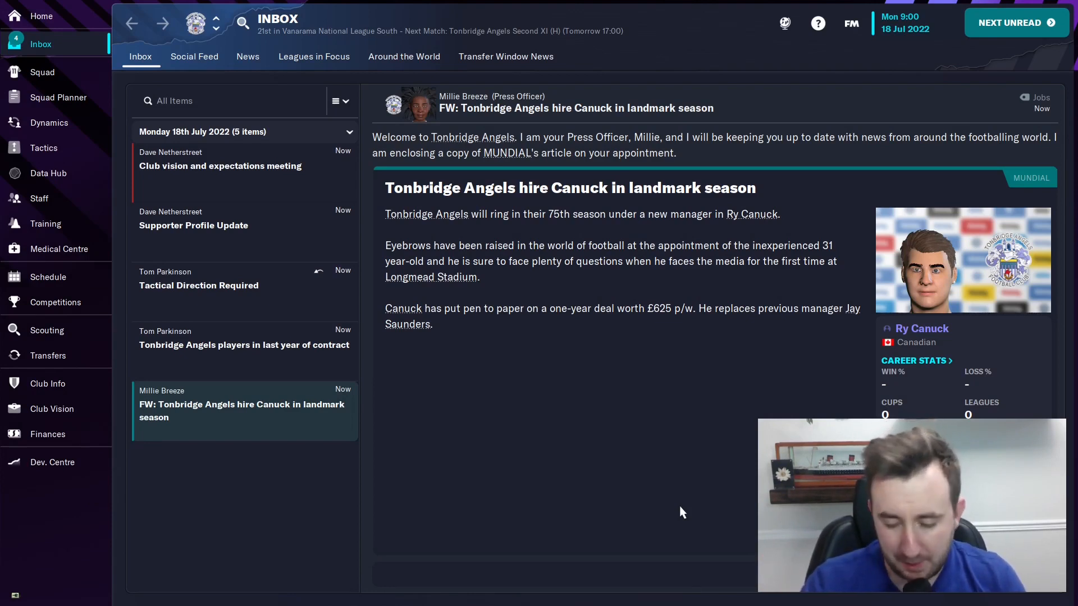
{"action": "mouse_move", "coordinate": [215, 357]}
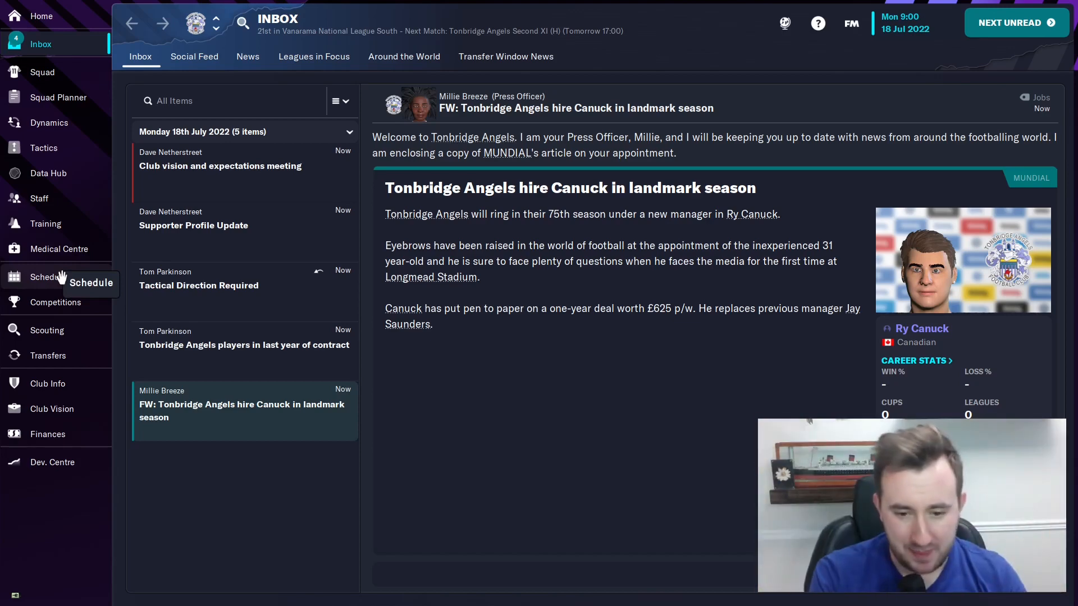
Scroll through the season fixture schedule, then view the finances summary
{"action": "left_click", "coordinate": [48, 276]}
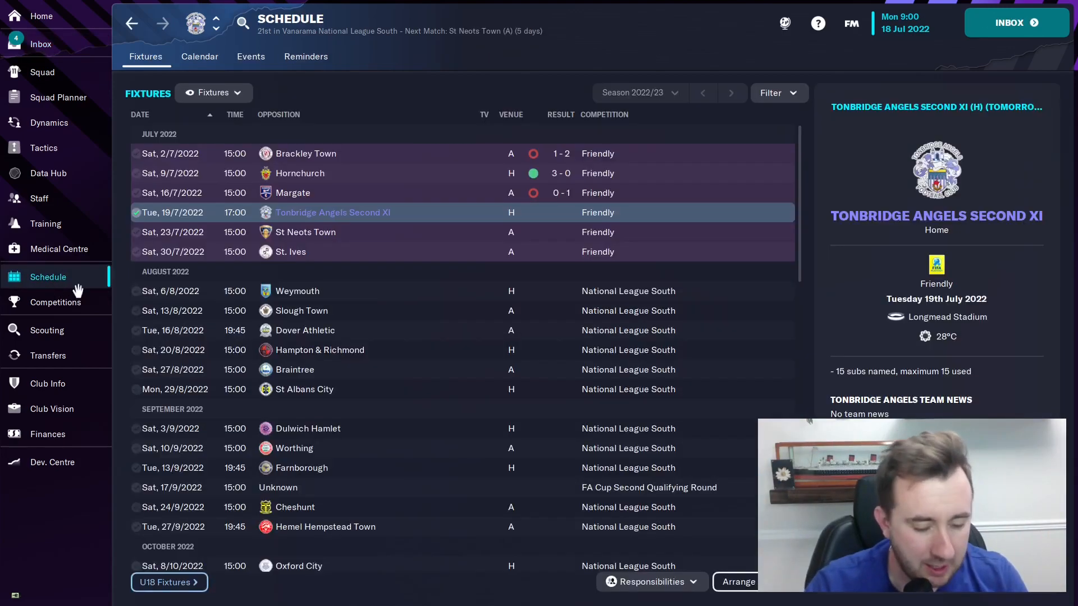
{"action": "scroll", "scroll_direction": "down", "scroll_amount": 3}
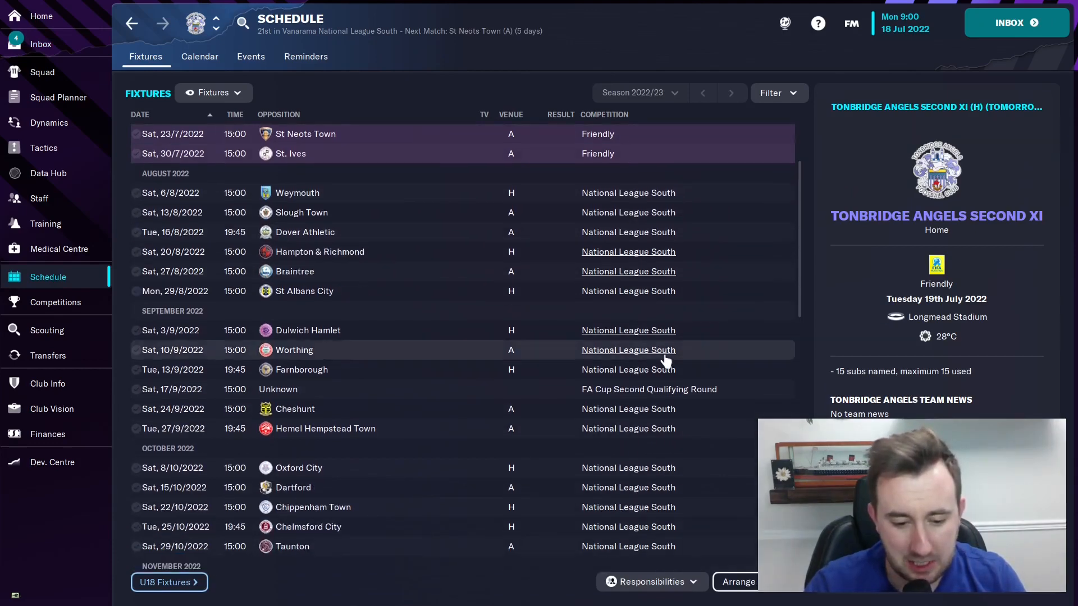
{"action": "scroll", "scroll_direction": "down", "scroll_amount": 3}
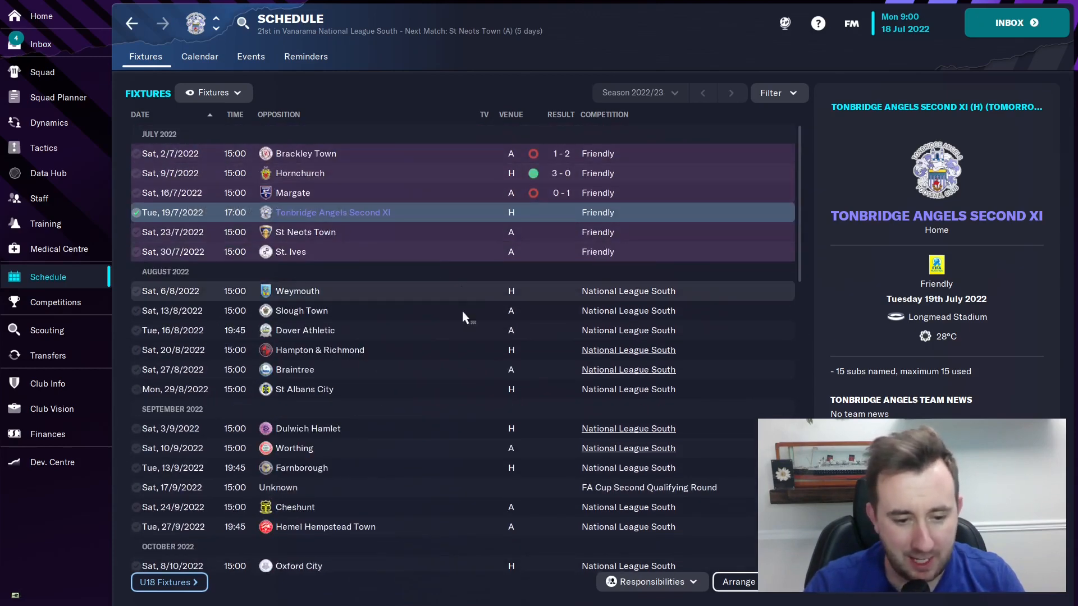
{"action": "mouse_move", "coordinate": [165, 304]}
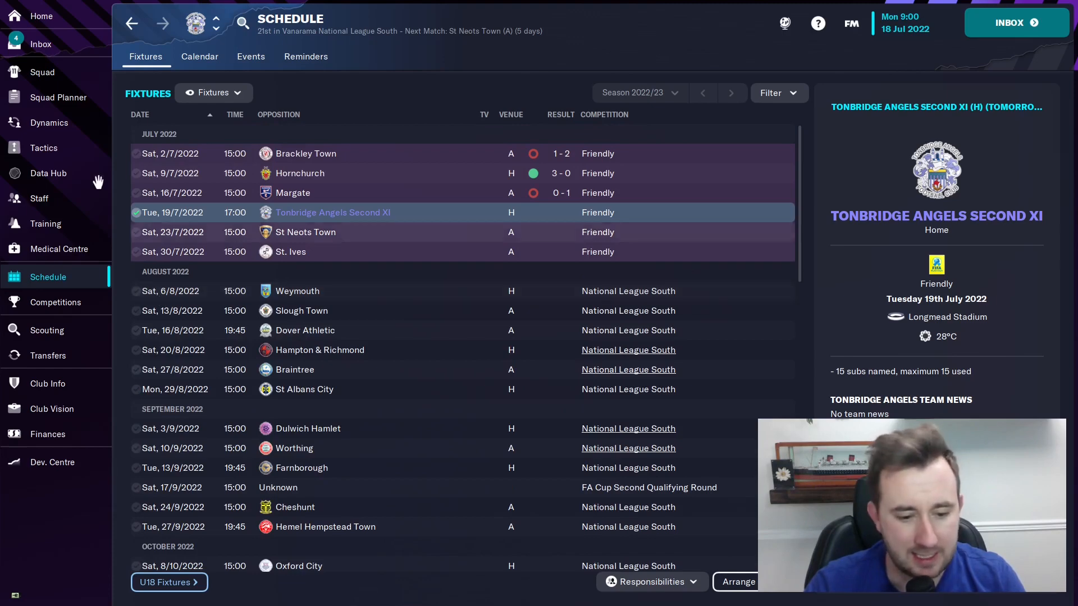
{"action": "mouse_move", "coordinate": [62, 44]}
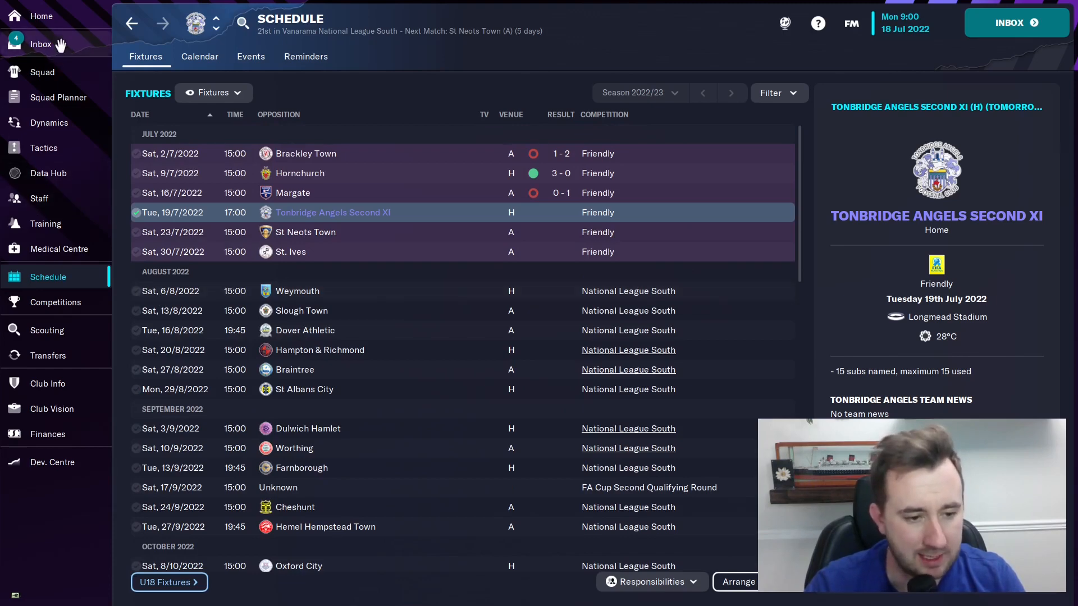
{"action": "left_click", "coordinate": [49, 434]}
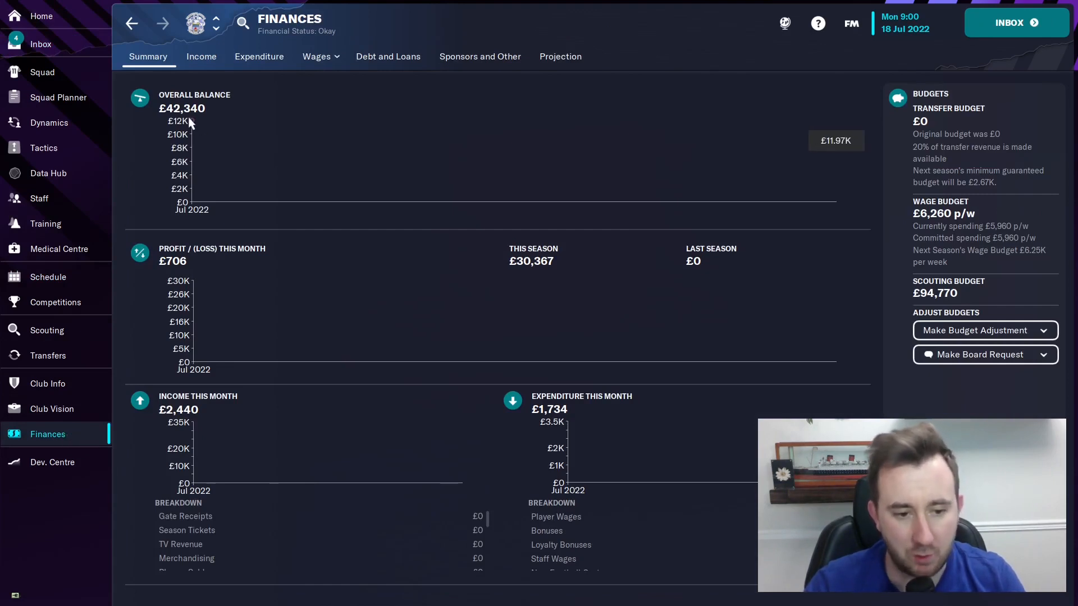
Check training and the Club Vision board feedback and supporters profile, then return to finances
{"action": "left_click", "coordinate": [45, 224]}
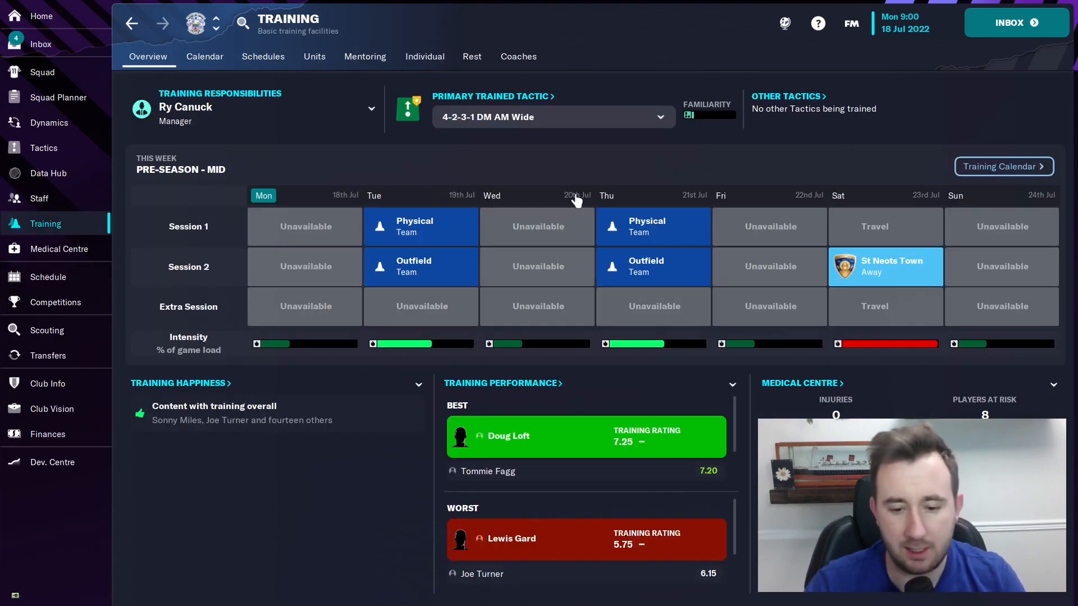
{"action": "left_click", "coordinate": [52, 408]}
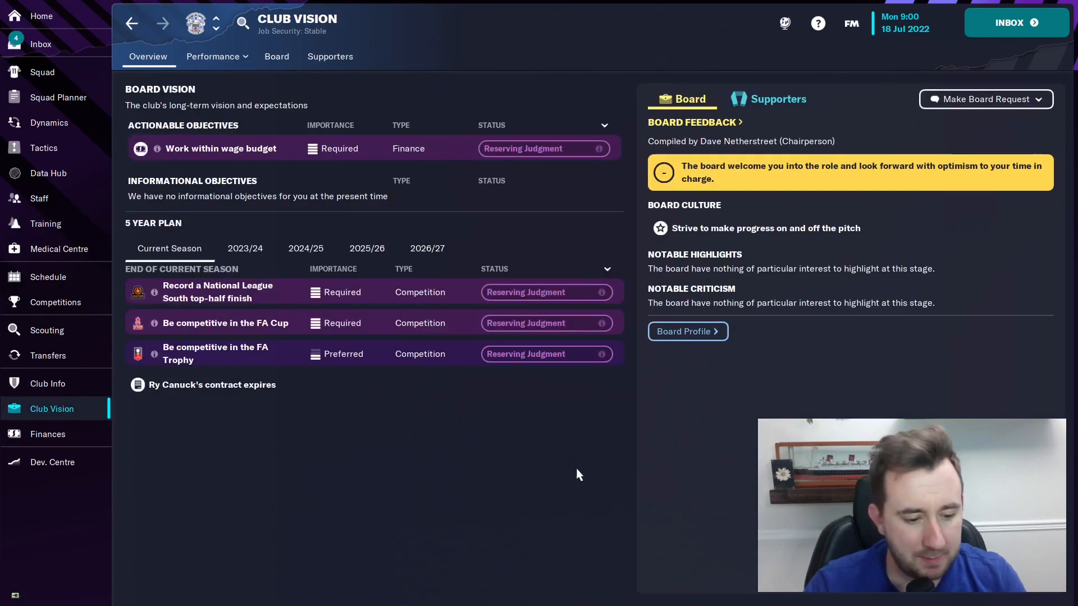
{"action": "left_click", "coordinate": [213, 57]}
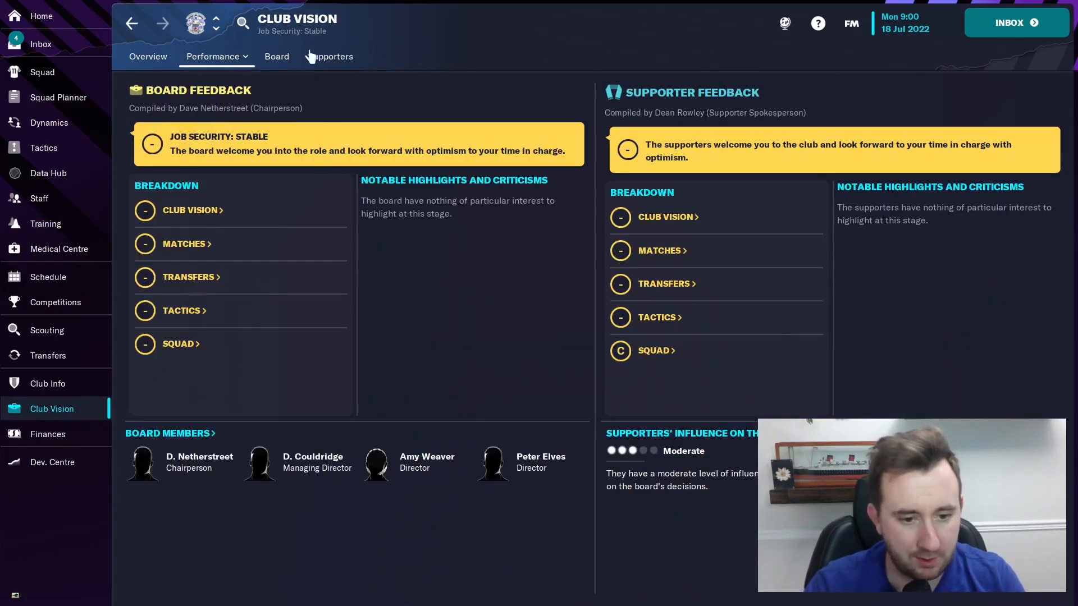
{"action": "left_click", "coordinate": [330, 56]}
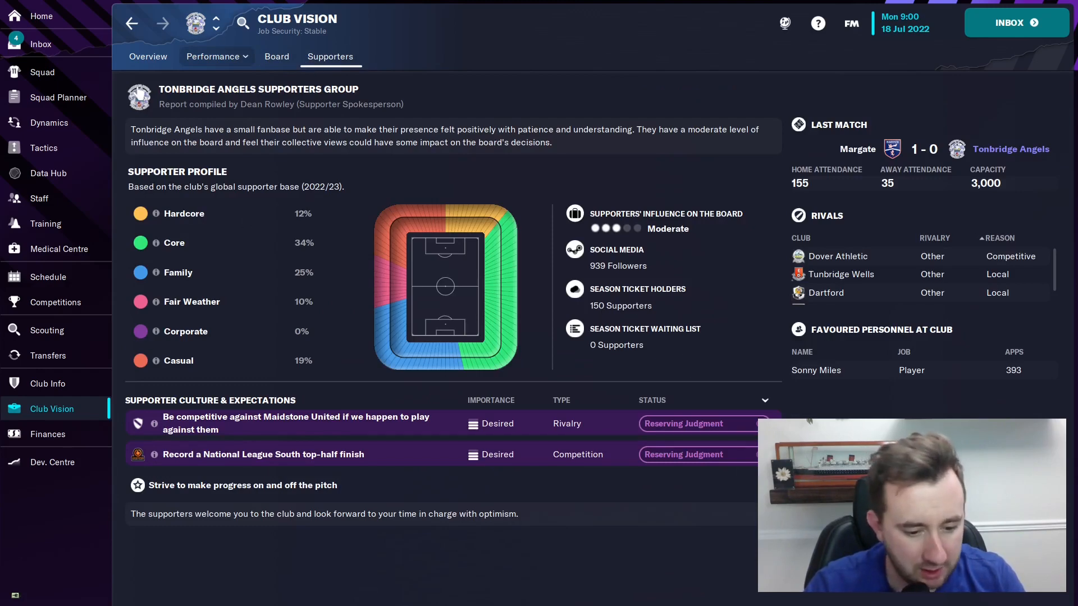
{"action": "mouse_move", "coordinate": [735, 310]}
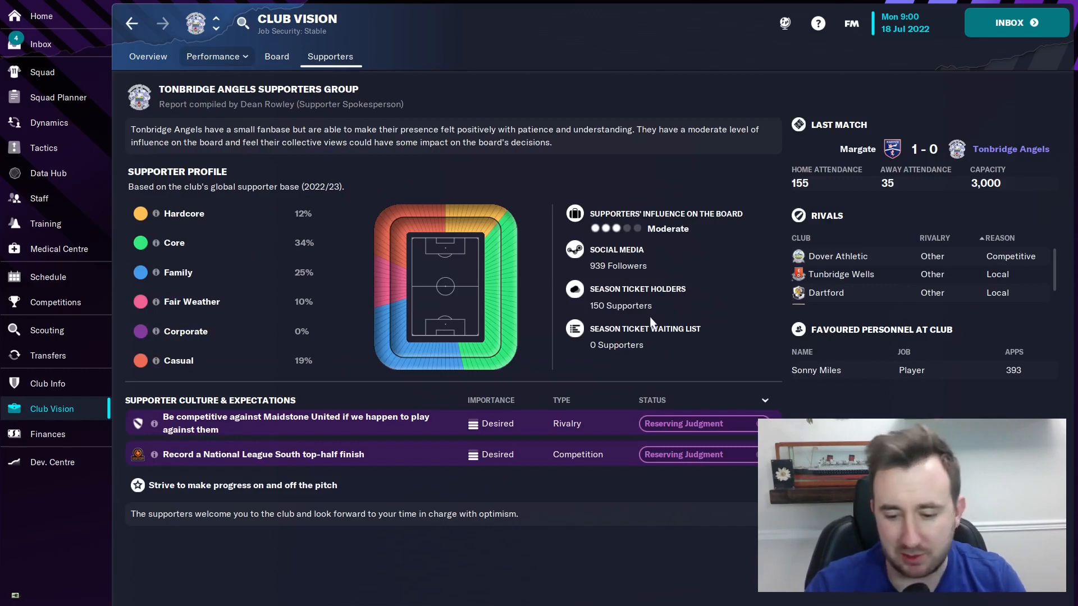
{"action": "mouse_move", "coordinate": [383, 401]}
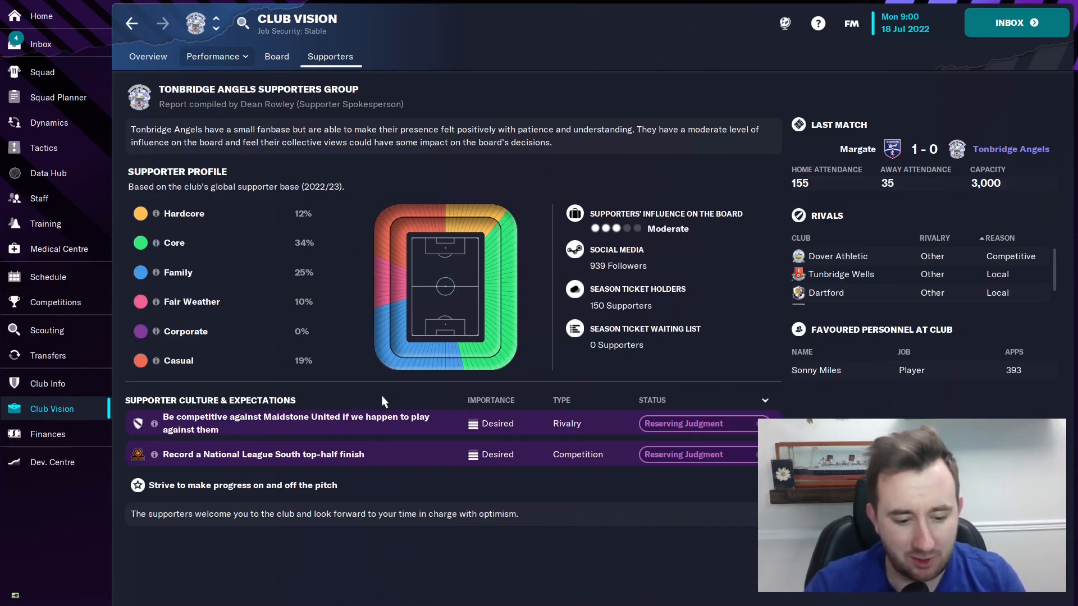
{"action": "mouse_move", "coordinate": [614, 291]}
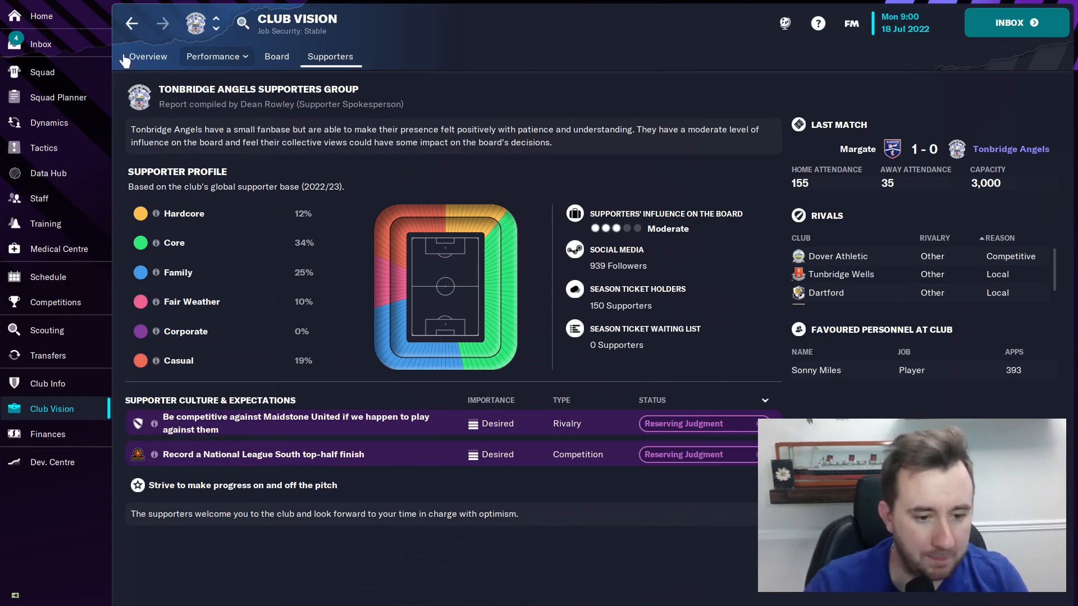
{"action": "left_click", "coordinate": [147, 56]}
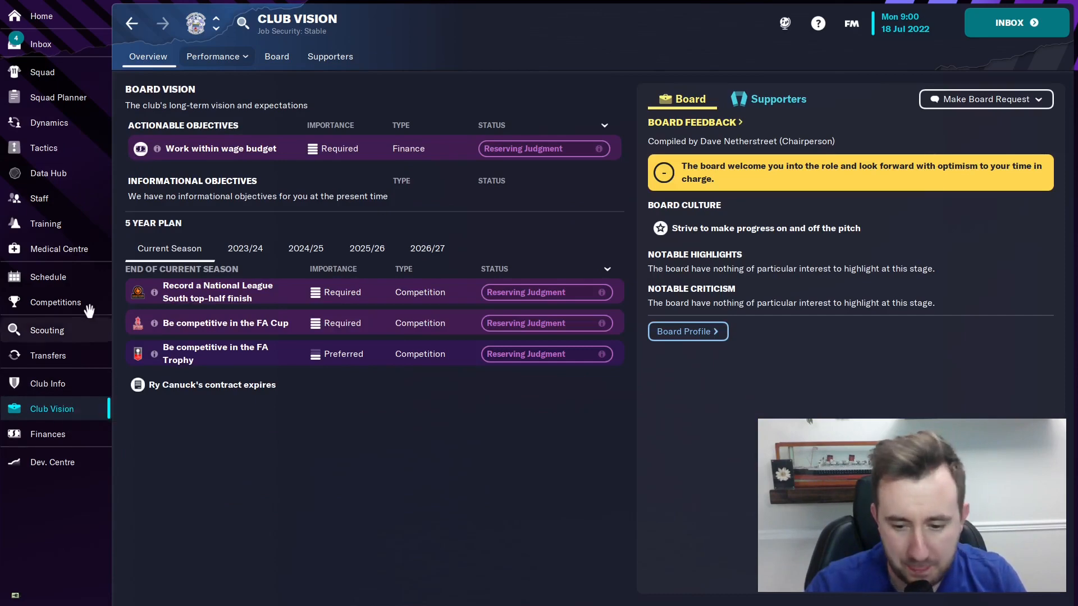
{"action": "mouse_move", "coordinate": [62, 248]}
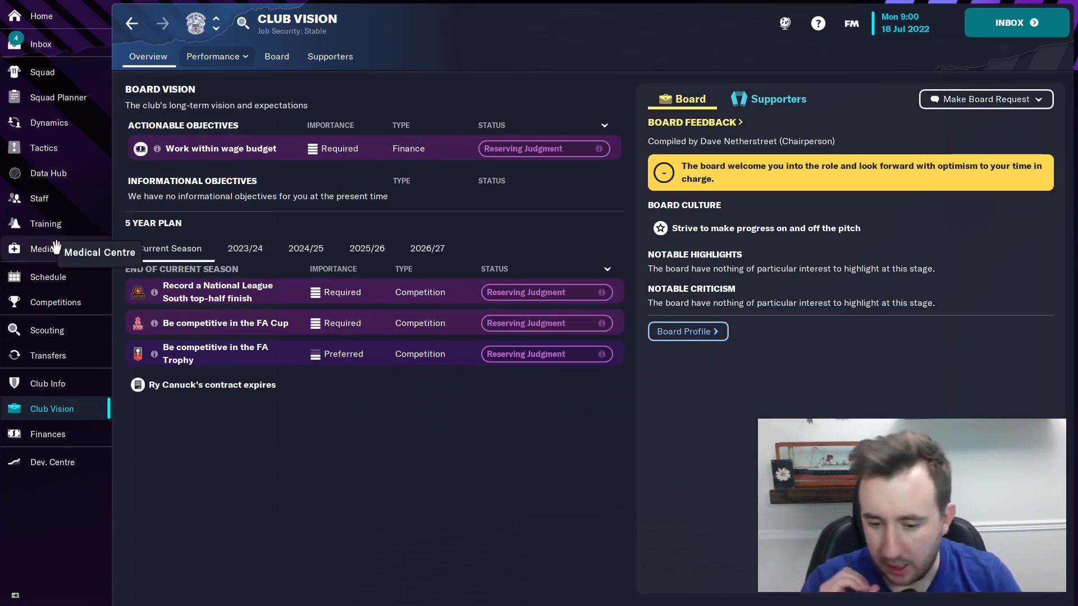
{"action": "left_click", "coordinate": [47, 434]}
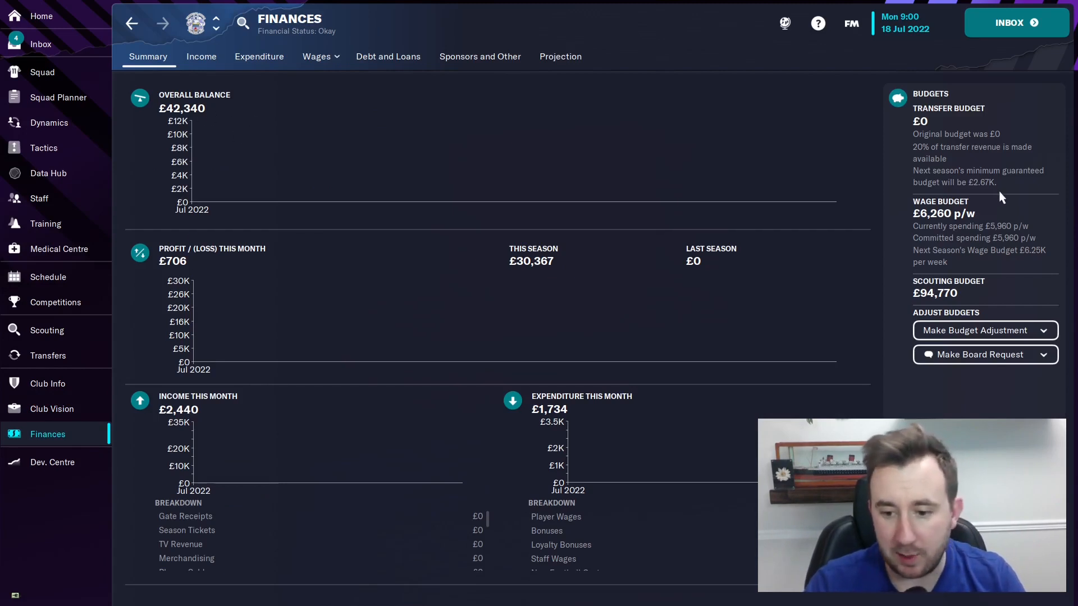
{"action": "mouse_move", "coordinate": [1001, 250]}
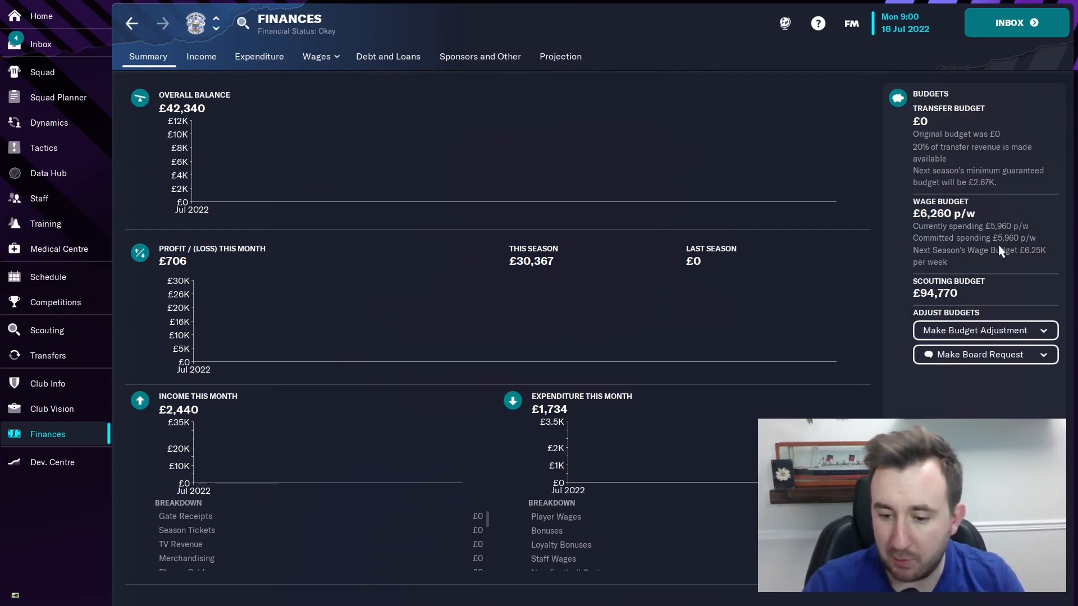
{"action": "mouse_move", "coordinate": [963, 218]}
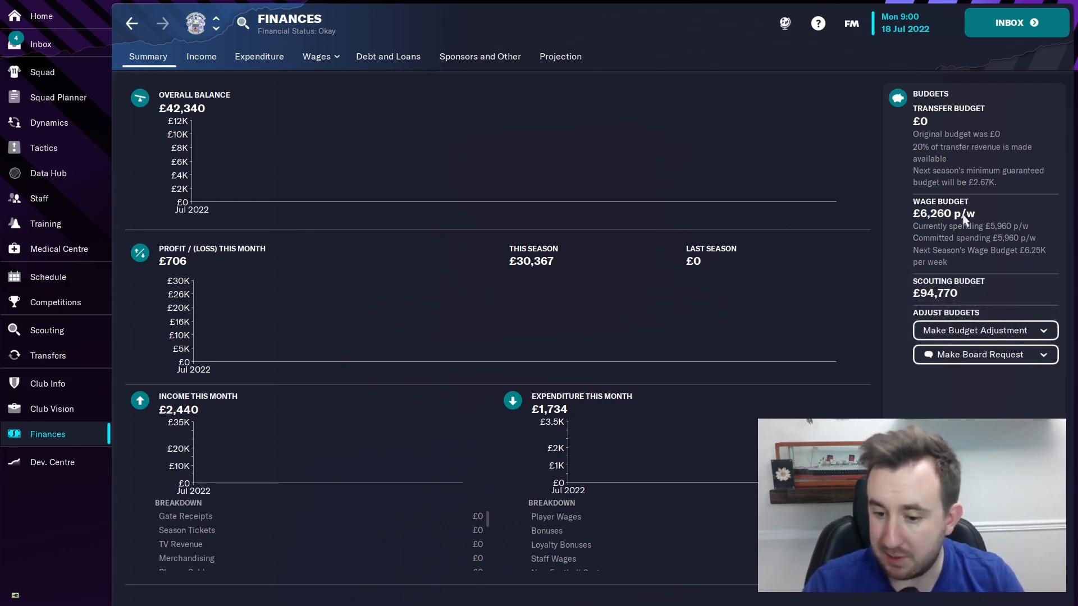
{"action": "mouse_move", "coordinate": [159, 191]}
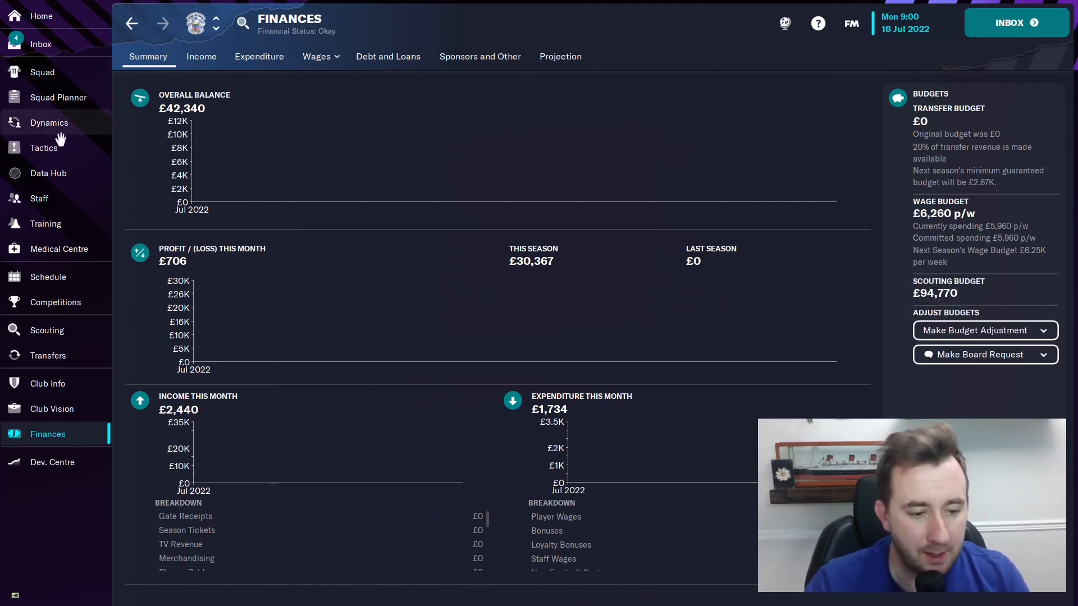
Create a Wing Play 4-3-3 DM Wide tactic and Quick Pick the assistant's starting eleven
{"action": "left_click", "coordinate": [43, 148]}
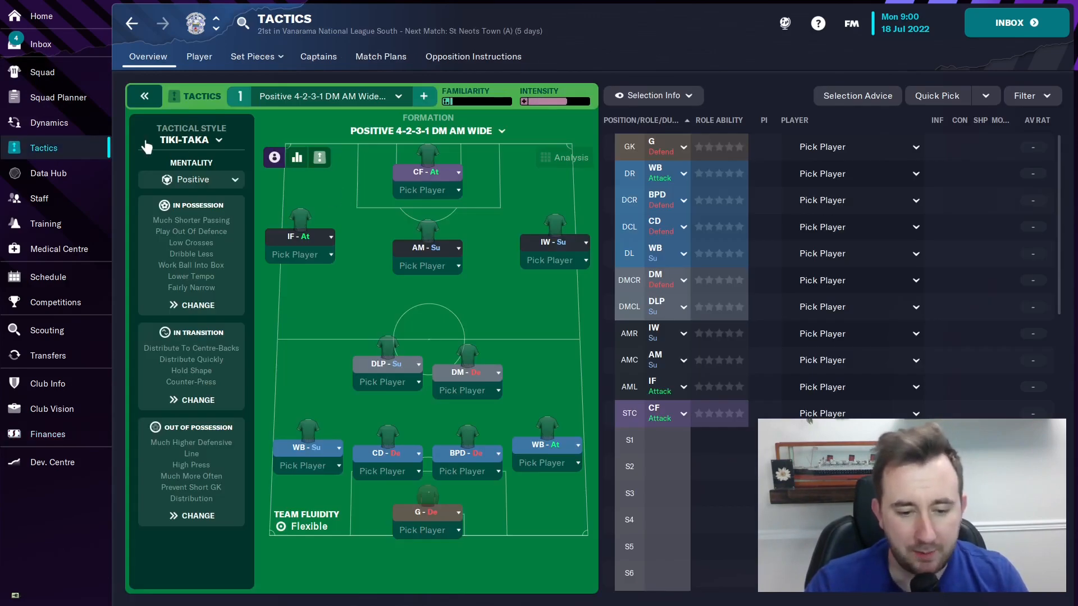
{"action": "mouse_move", "coordinate": [237, 134]}
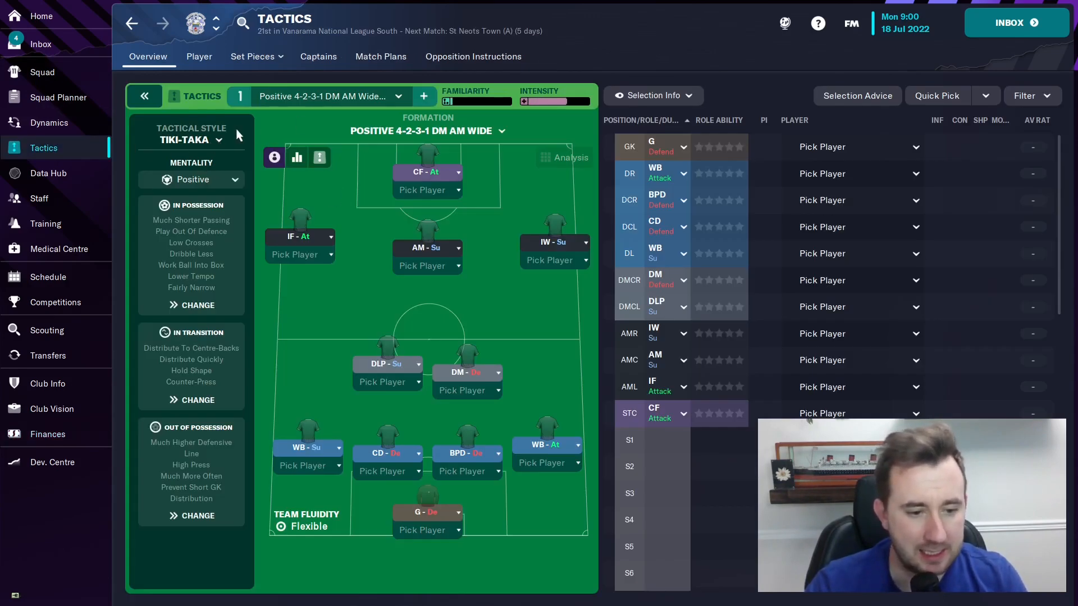
{"action": "left_click", "coordinate": [424, 96]}
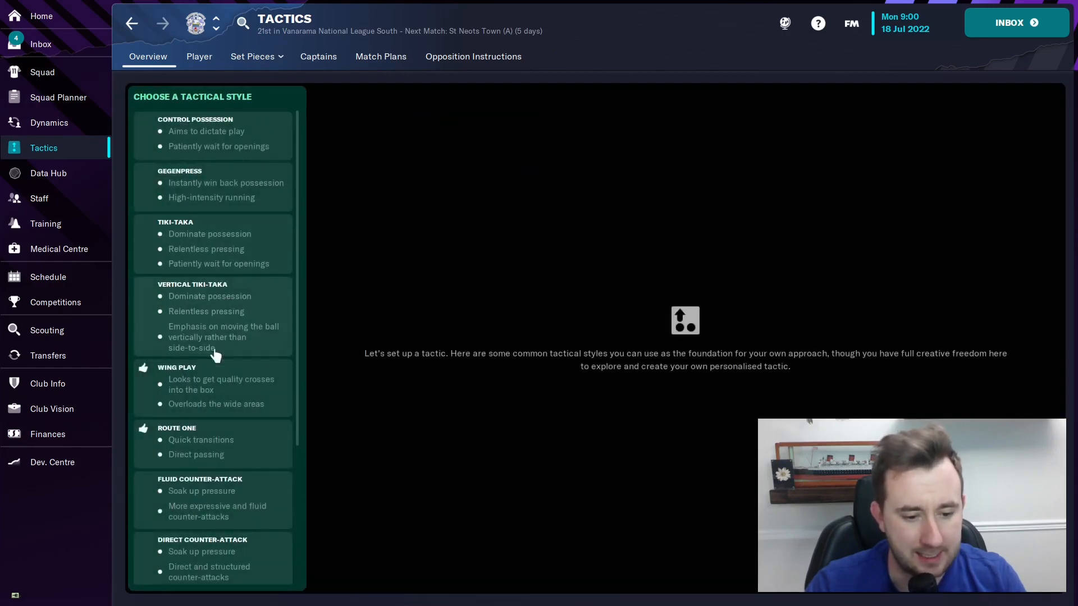
{"action": "left_click", "coordinate": [177, 367]}
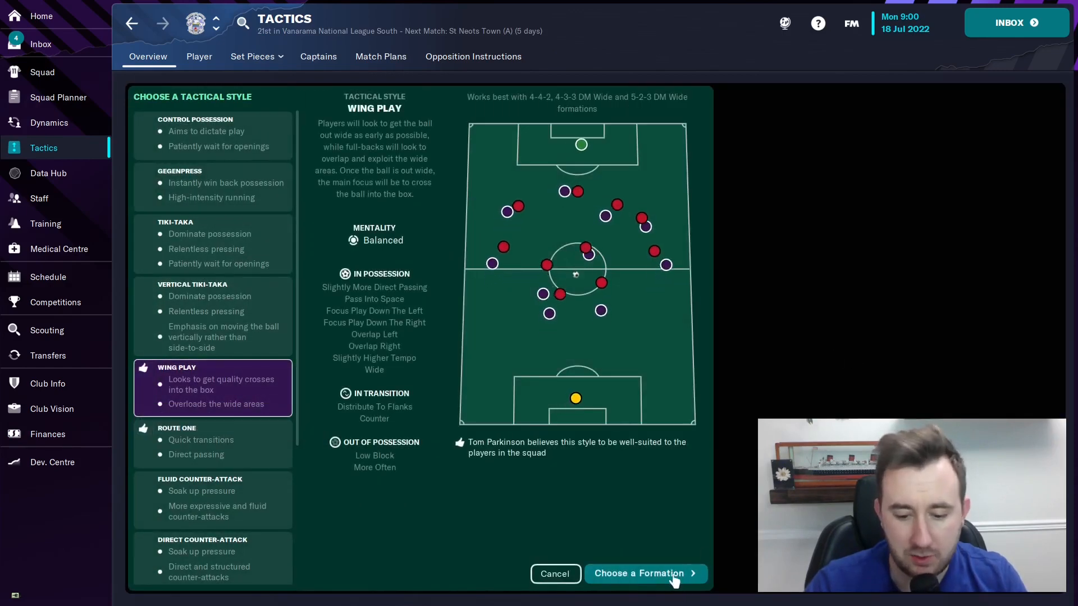
{"action": "left_click", "coordinate": [643, 574]}
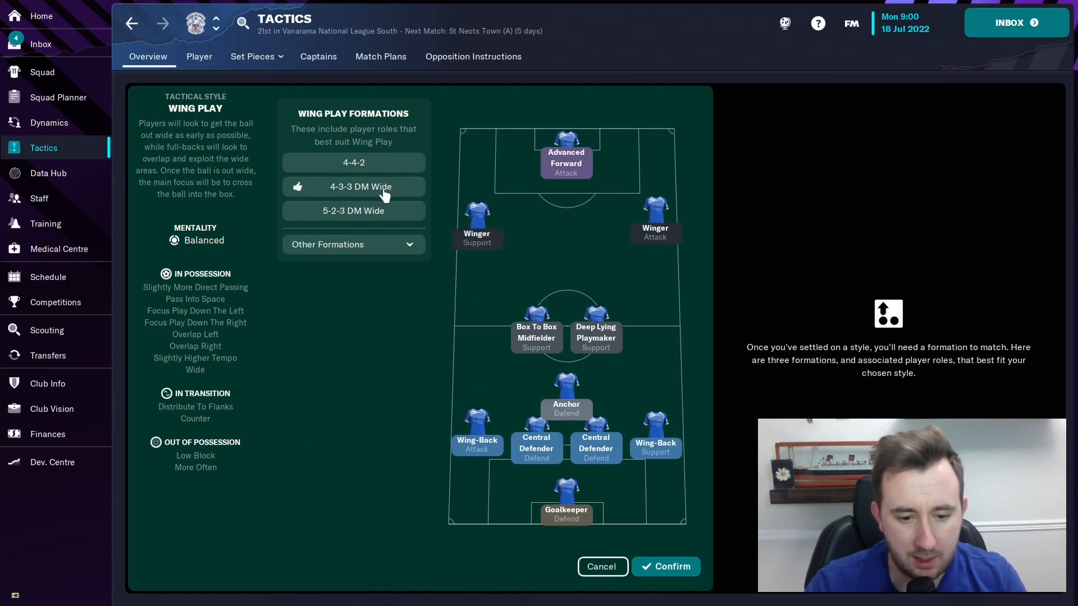
{"action": "left_click", "coordinate": [664, 566]}
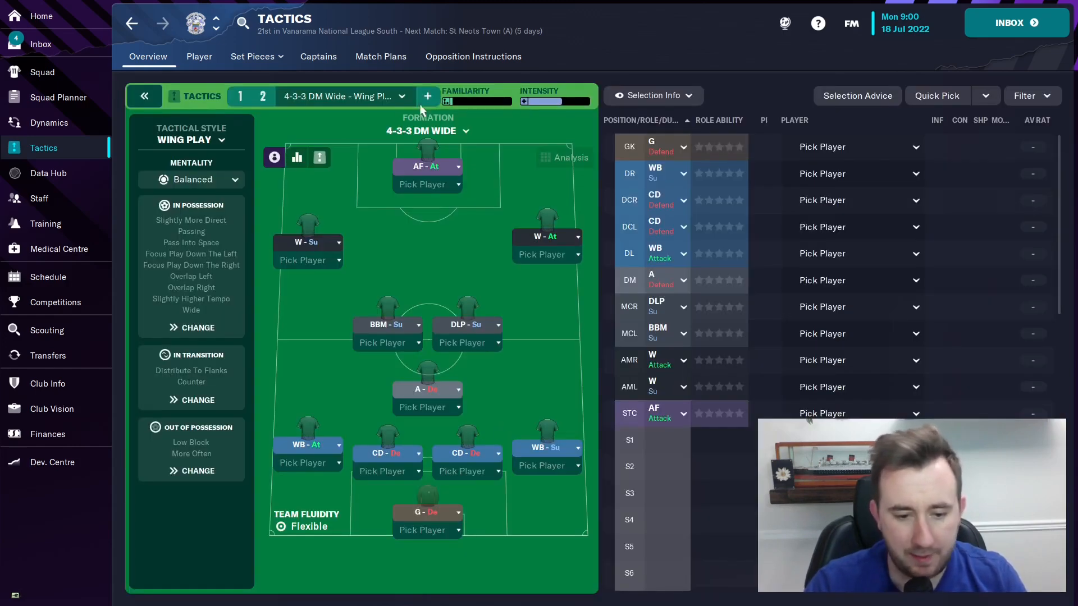
{"action": "mouse_move", "coordinate": [331, 125]}
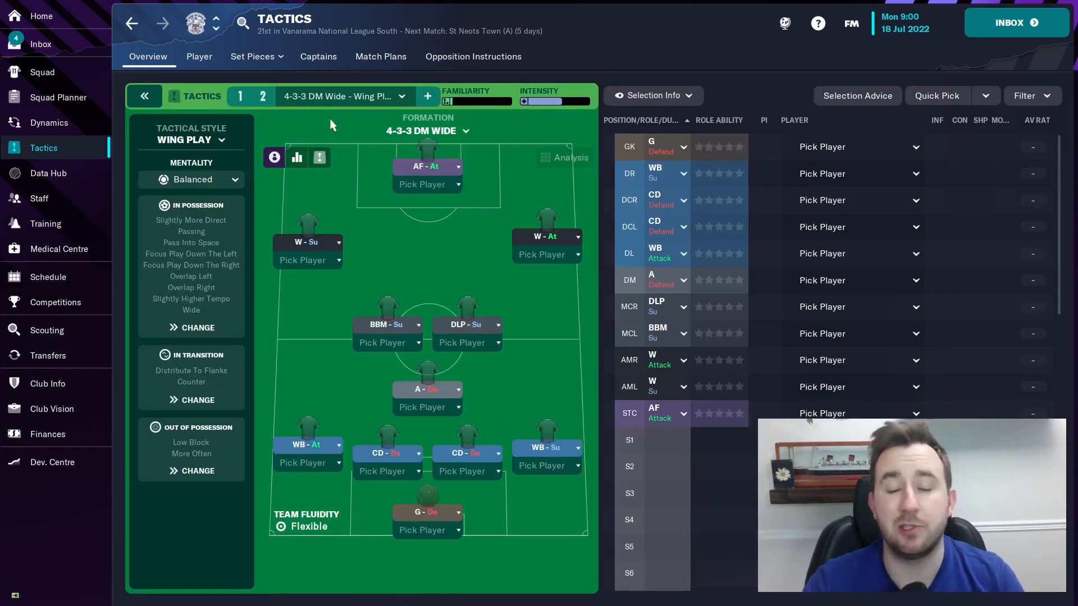
{"action": "left_click", "coordinate": [937, 96]}
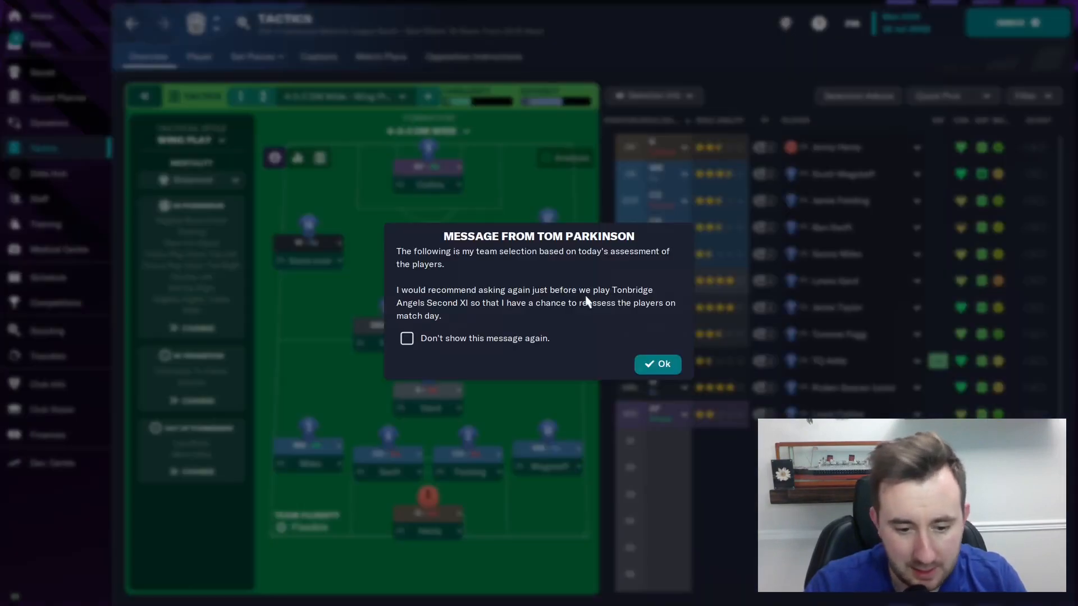
{"action": "left_click", "coordinate": [656, 364]}
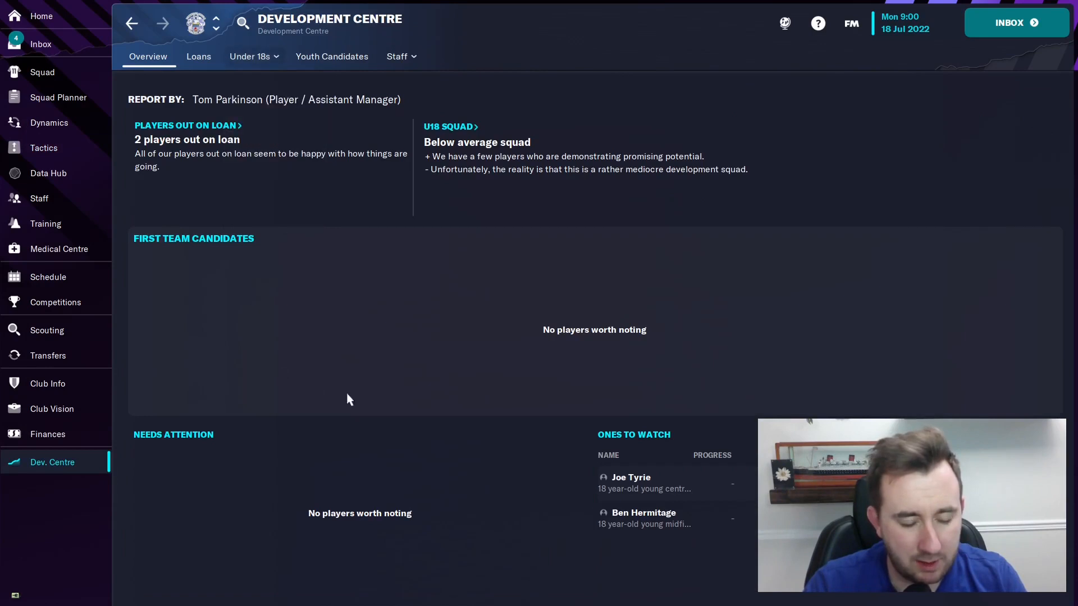
{"action": "mouse_move", "coordinate": [254, 173]}
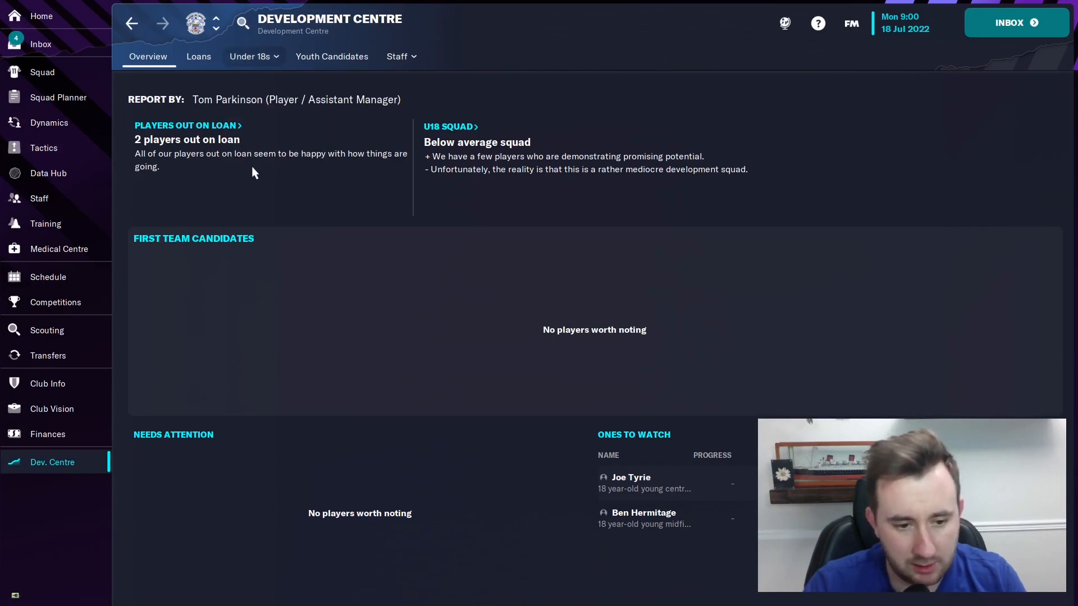
{"action": "mouse_move", "coordinate": [466, 150]}
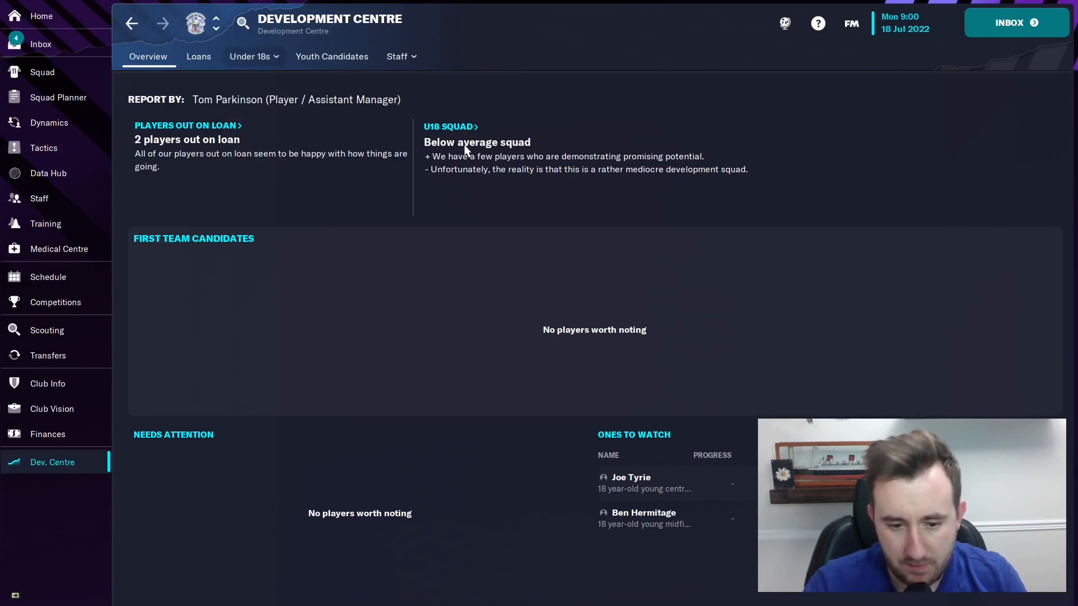
View the Under 18s squad list and the finances, ending on the Club Vision objectives
{"action": "left_click", "coordinate": [249, 56]}
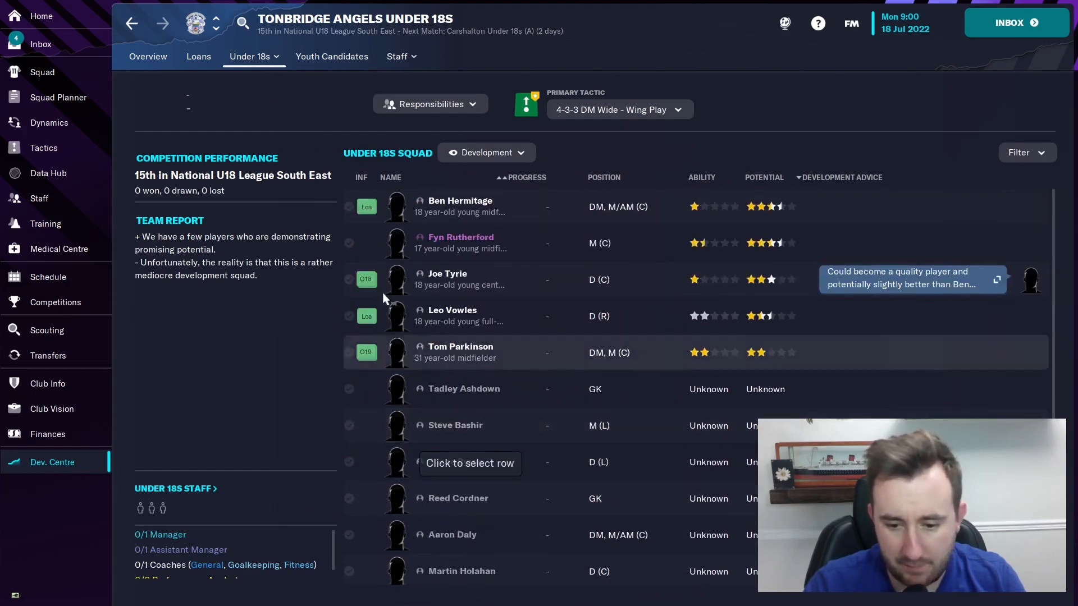
{"action": "left_click", "coordinate": [47, 434]}
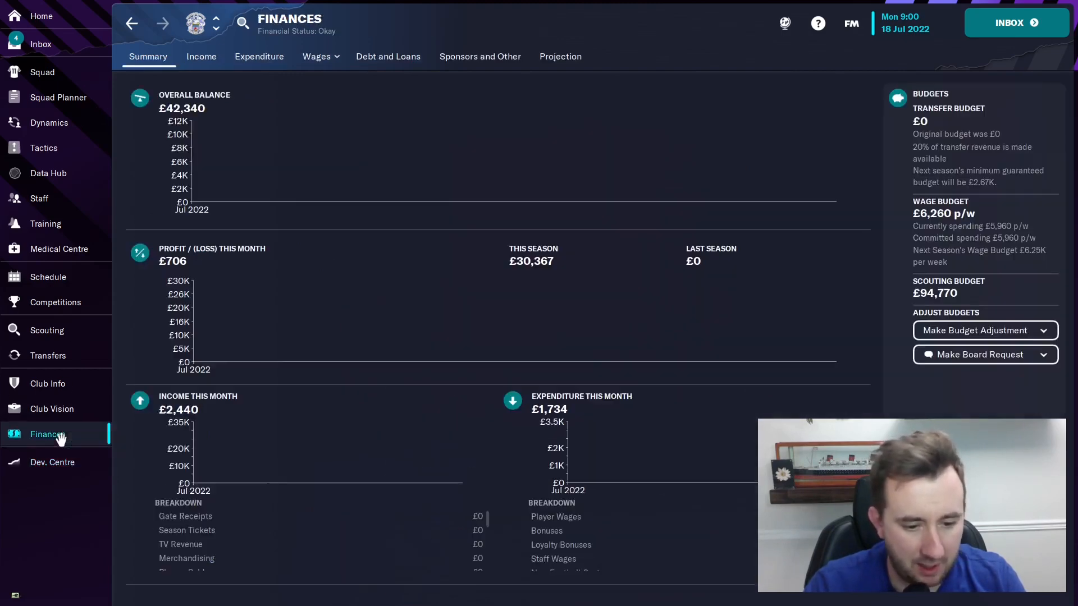
{"action": "left_click", "coordinate": [51, 408]}
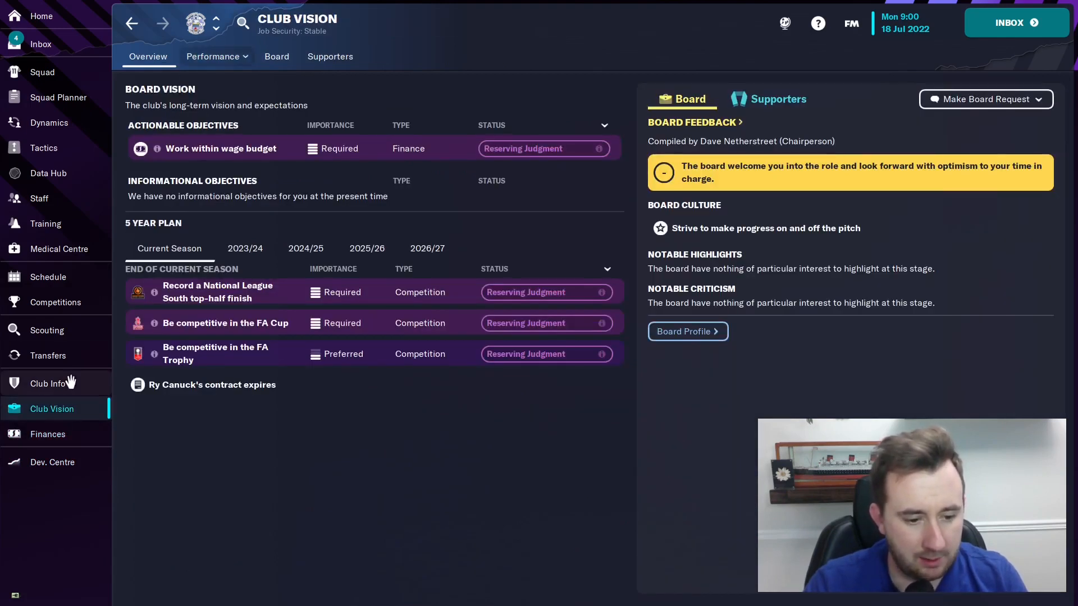
Review the Longmead Stadium facilities in Club Info, then open the empty Affiliates tab
{"action": "left_click", "coordinate": [48, 383]}
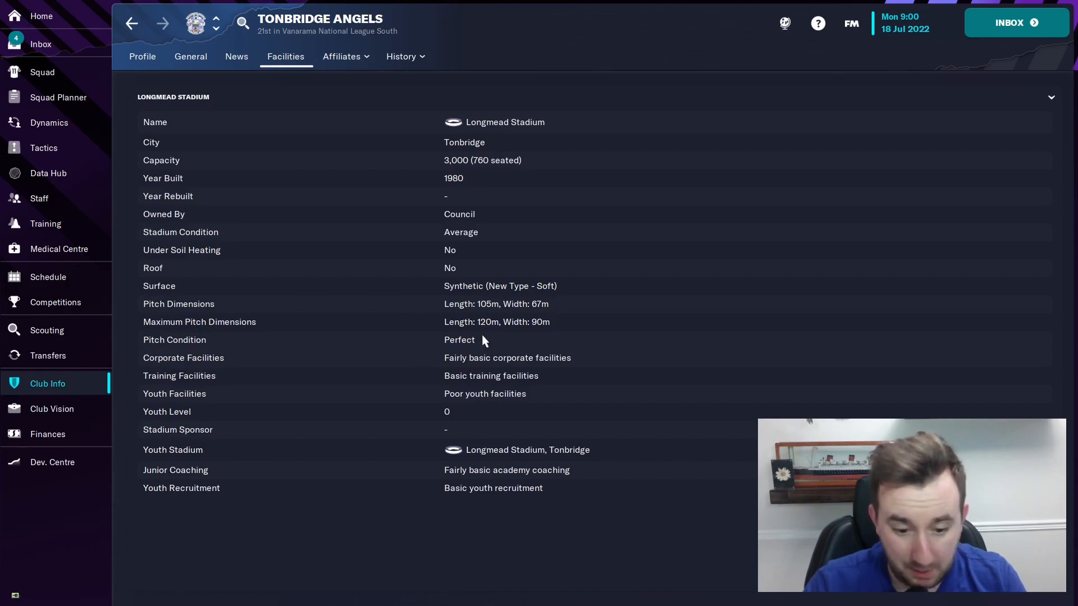
{"action": "mouse_move", "coordinate": [186, 241]}
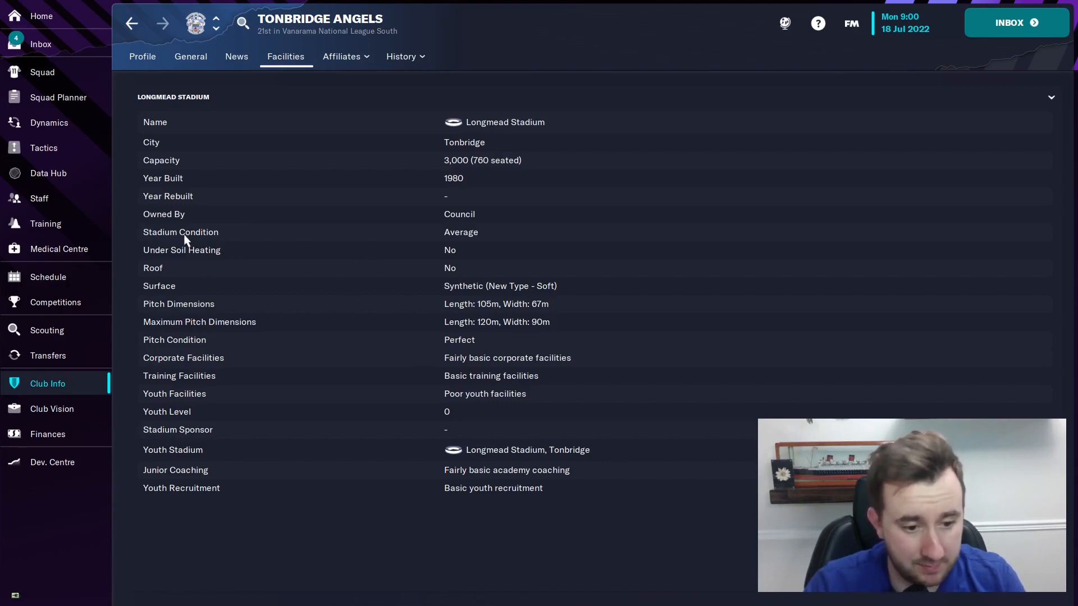
{"action": "mouse_move", "coordinate": [452, 357]}
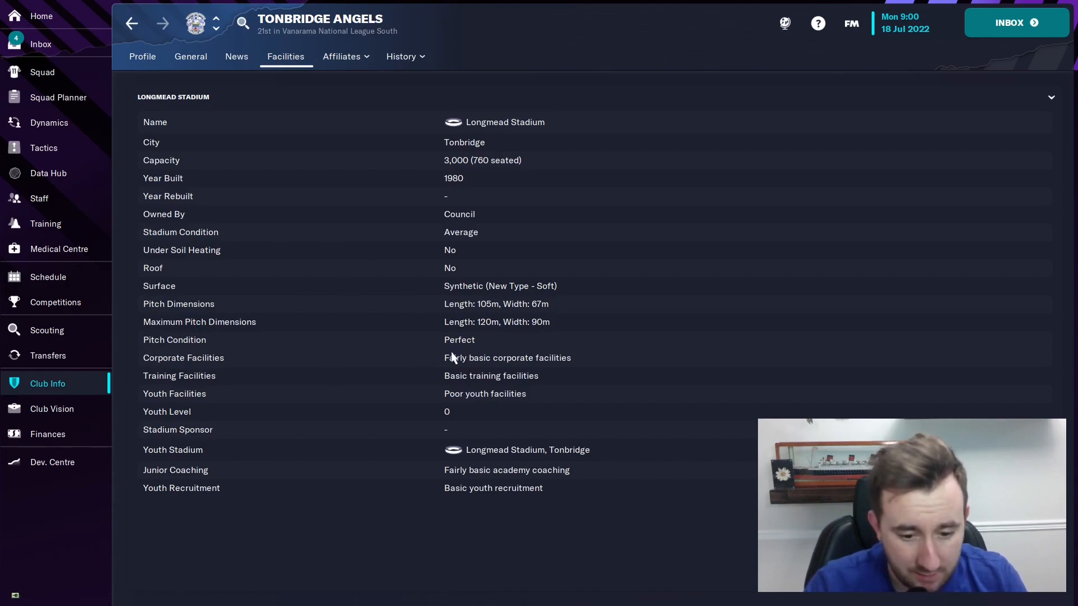
{"action": "mouse_move", "coordinate": [512, 391]}
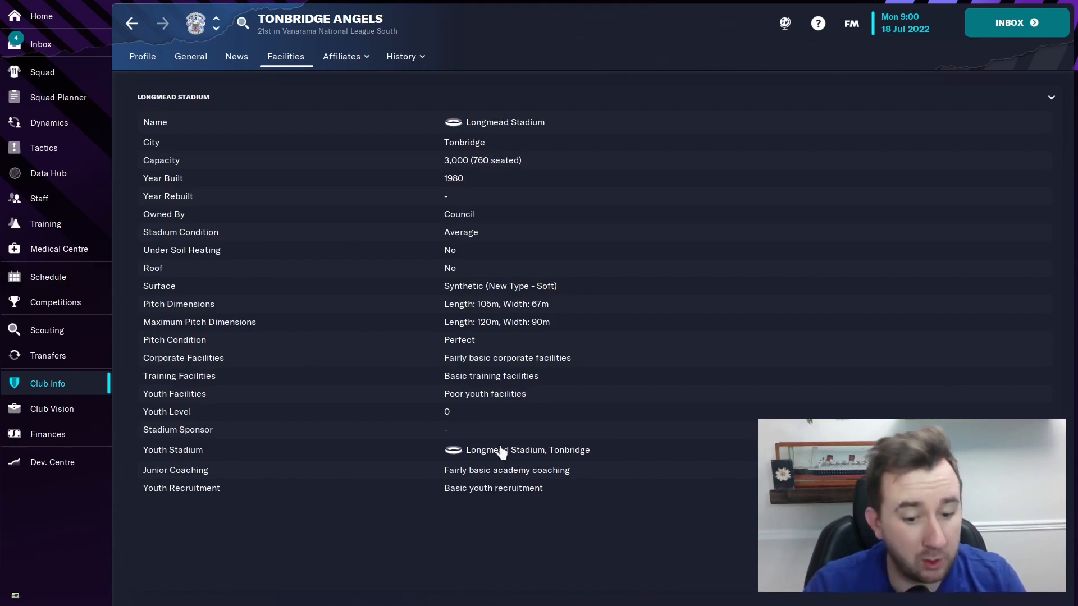
{"action": "mouse_move", "coordinate": [503, 501]}
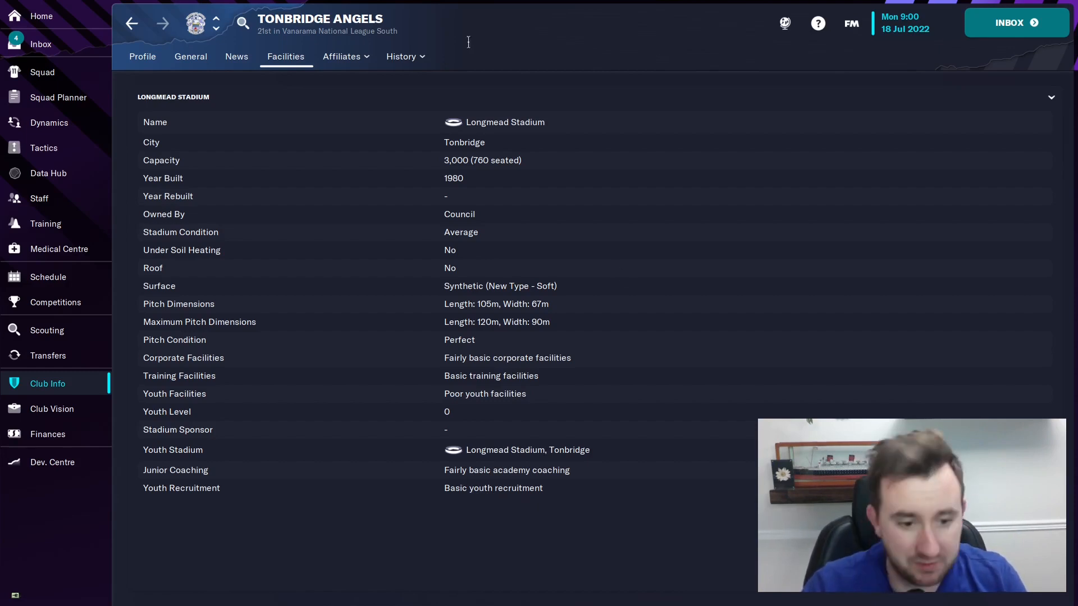
{"action": "left_click", "coordinate": [341, 57]}
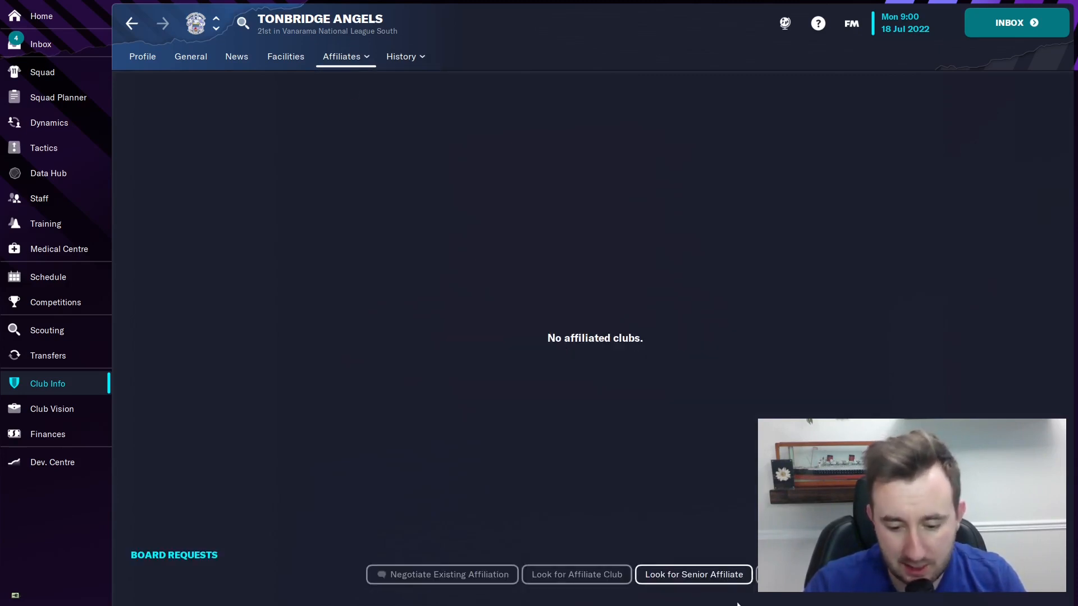
Ask the board for a senior affiliate, arguing it enables loan signings without wage costs
{"action": "left_click", "coordinate": [693, 574]}
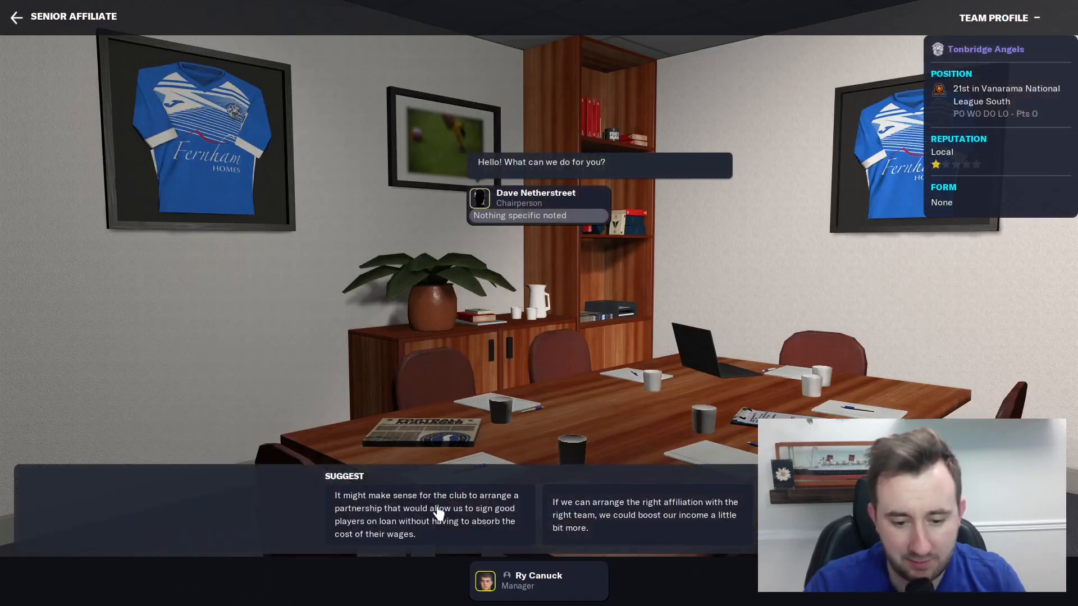
{"action": "left_click", "coordinate": [426, 515]}
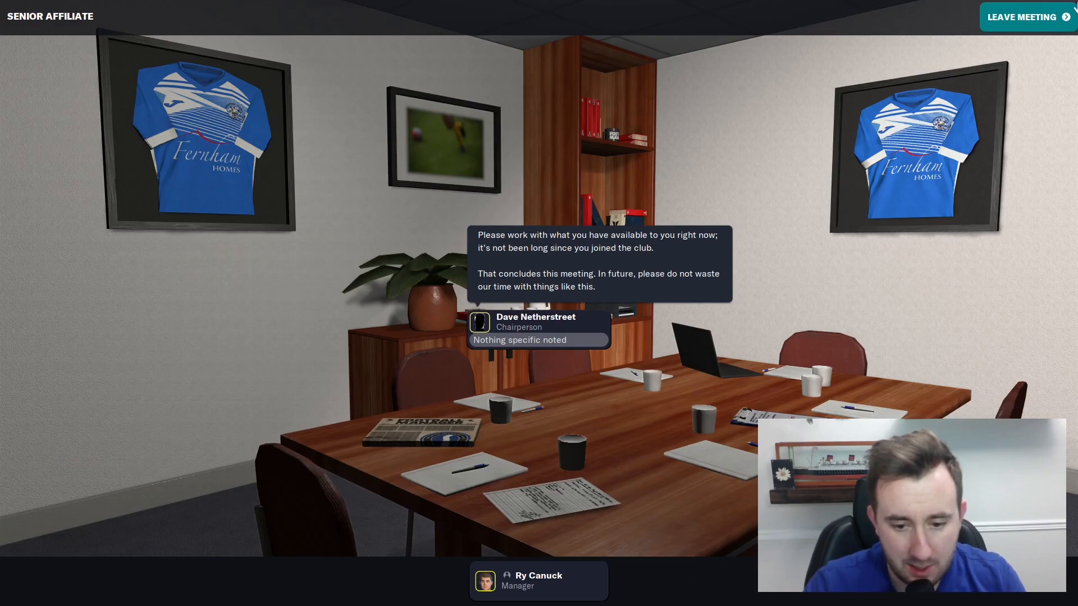
{"action": "left_click", "coordinate": [1020, 16]}
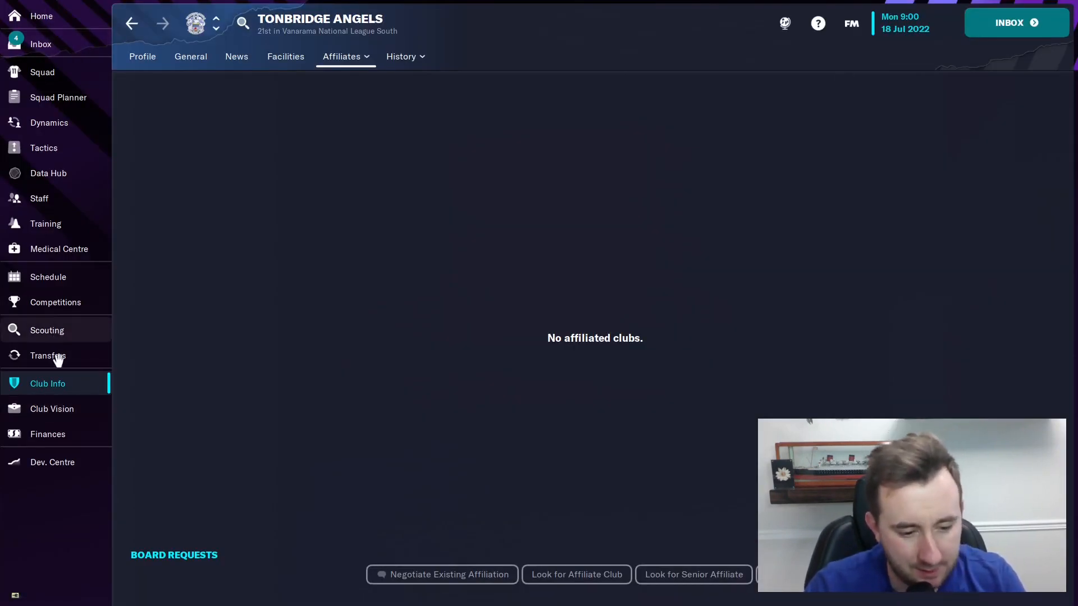
Skip the scouting induction, keeping default responsibilities, to reach the Scouting overview
{"action": "left_click", "coordinate": [47, 330]}
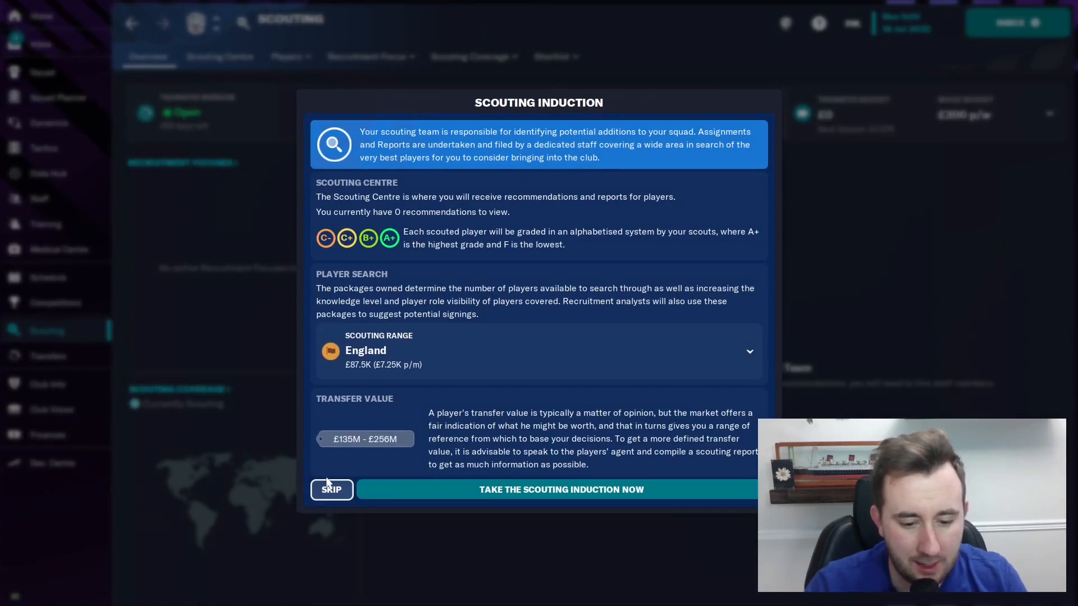
{"action": "left_click", "coordinate": [331, 490]}
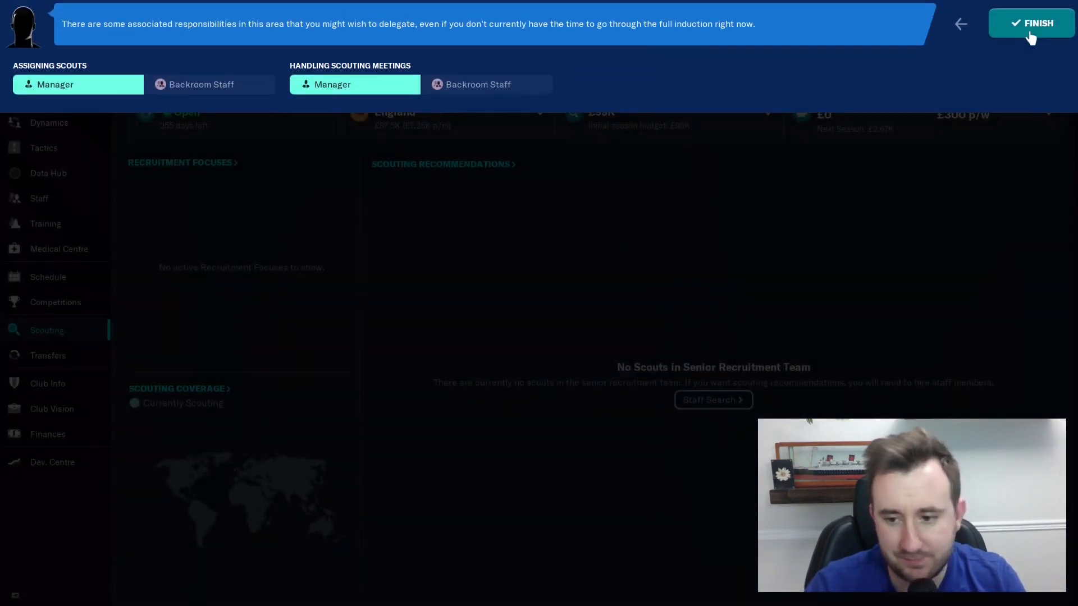
{"action": "left_click", "coordinate": [1030, 22]}
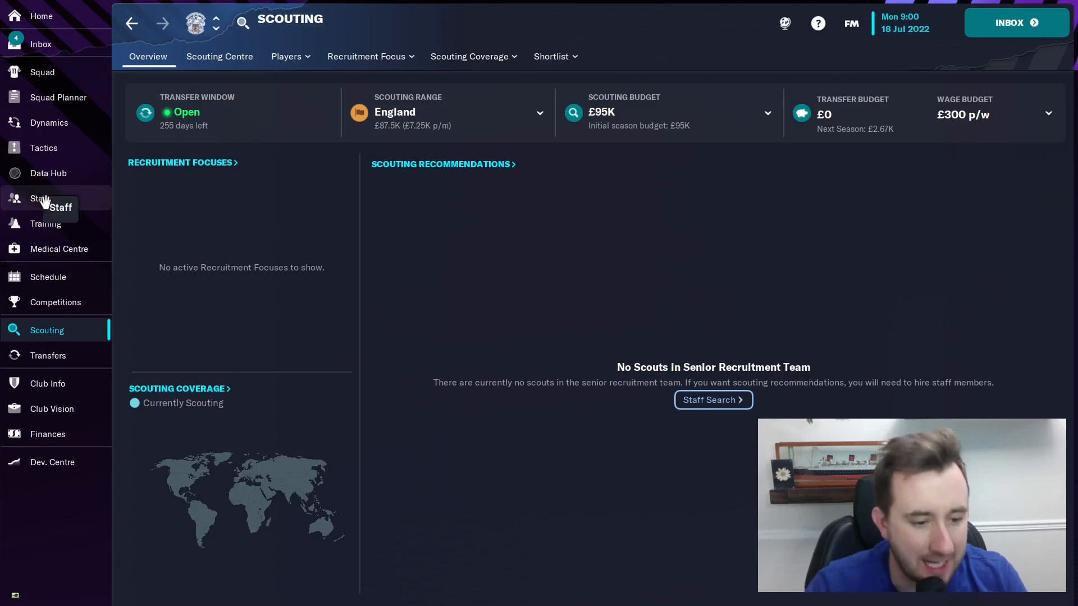
Advertise the vacant scout and head of youth development roles from the Staff overview
{"action": "left_click", "coordinate": [39, 199]}
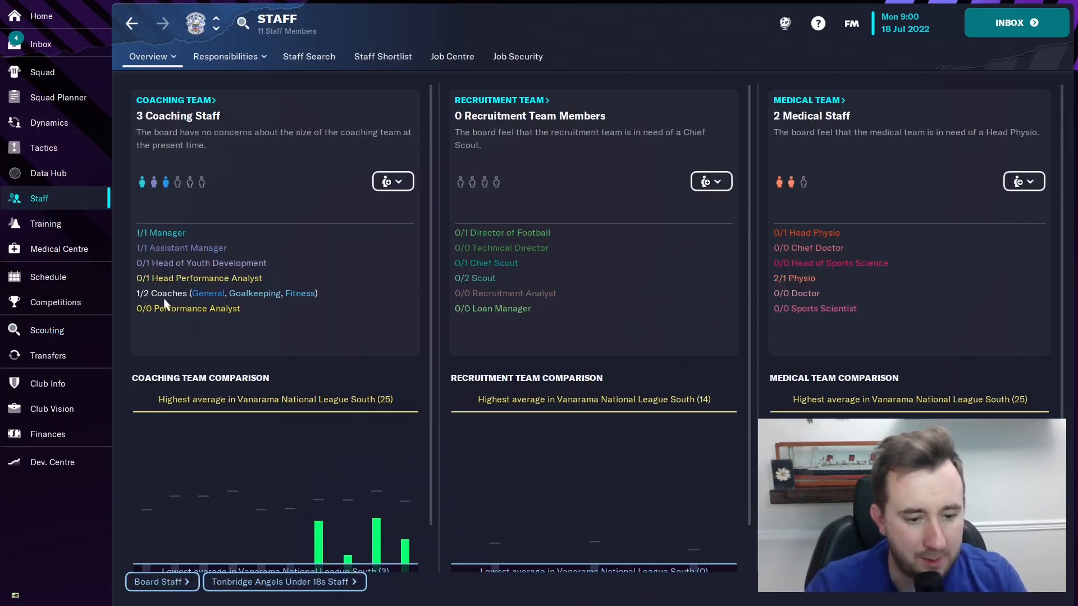
{"action": "mouse_move", "coordinate": [154, 269]}
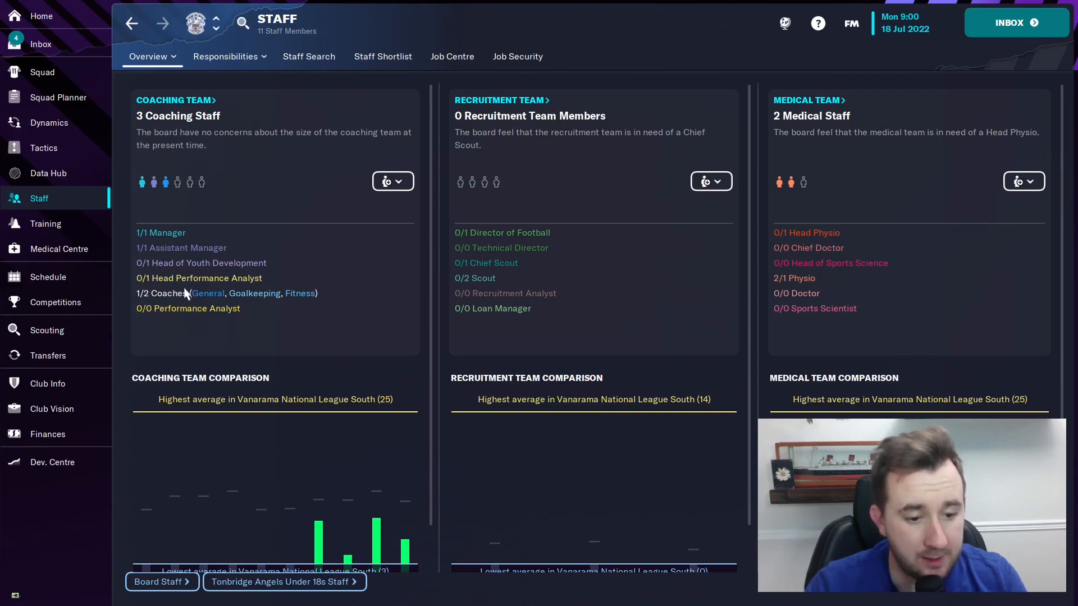
{"action": "mouse_move", "coordinate": [469, 285]}
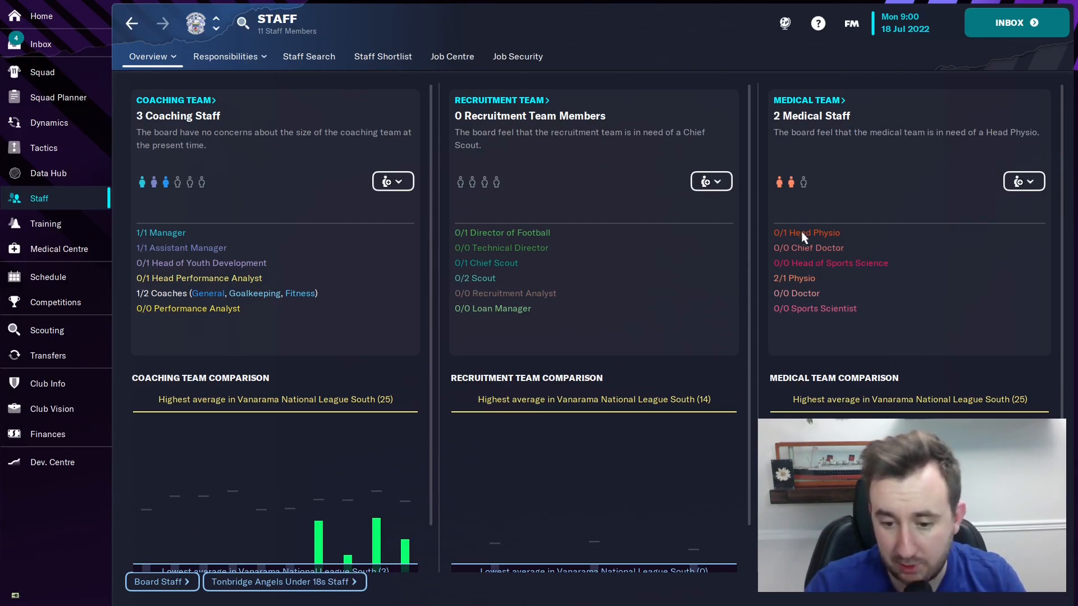
{"action": "mouse_move", "coordinate": [475, 313]}
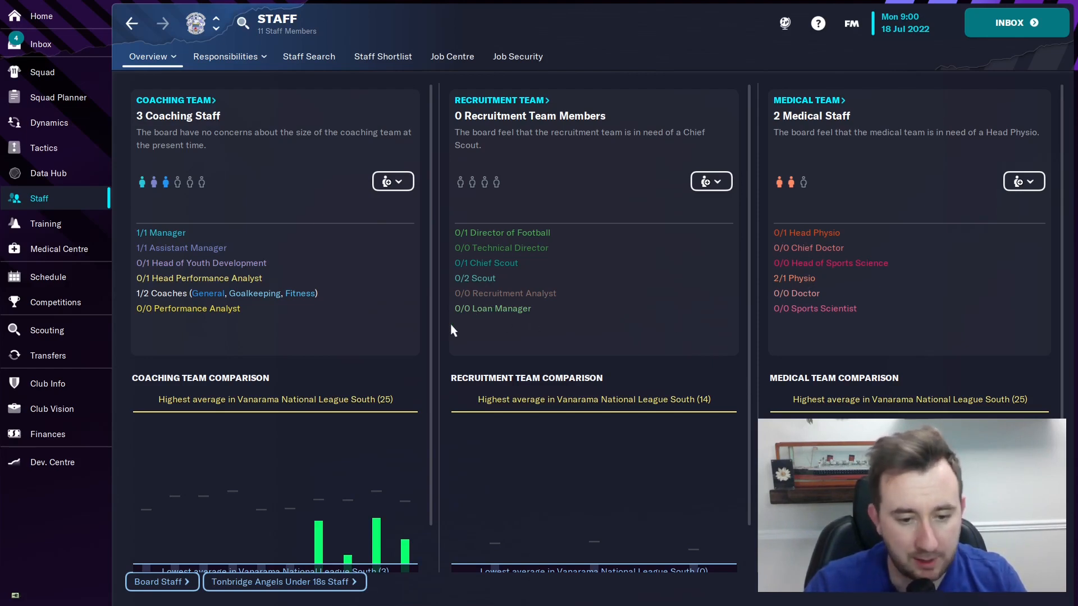
{"action": "mouse_move", "coordinate": [488, 288]}
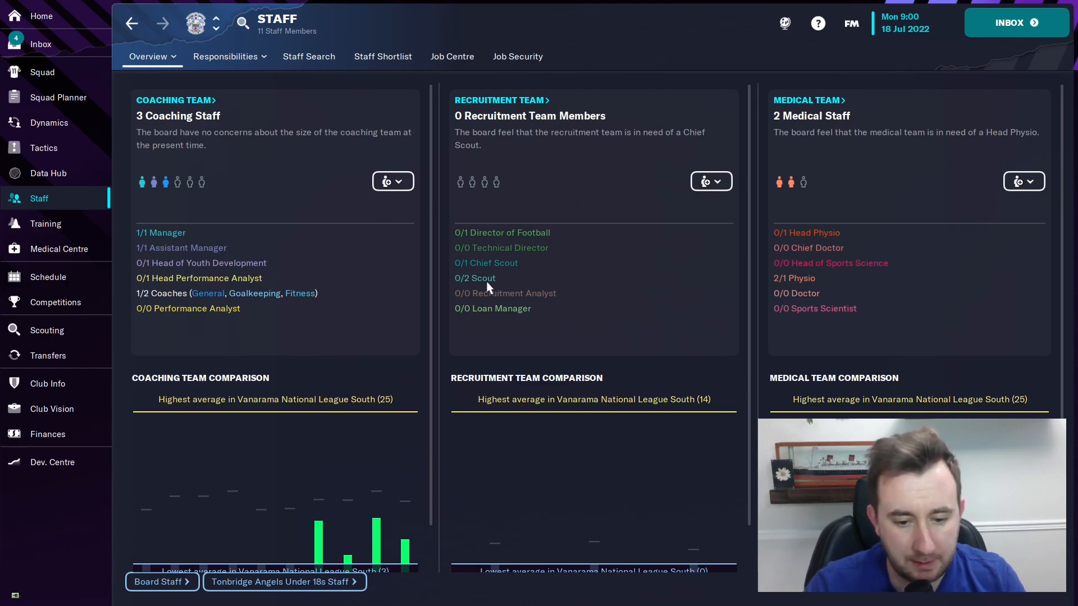
{"action": "left_click", "coordinate": [710, 182]}
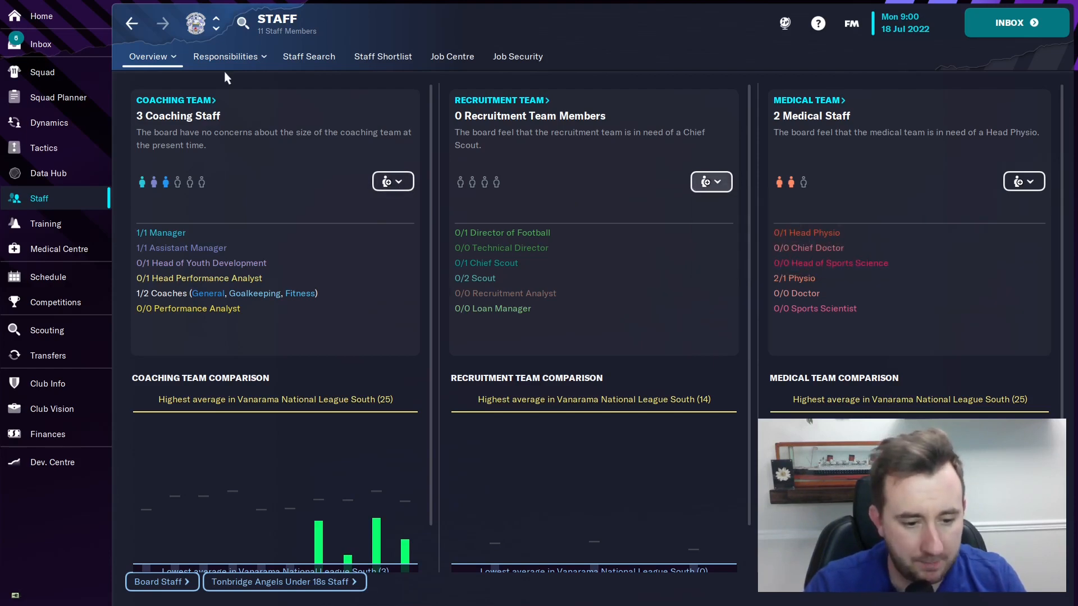
{"action": "left_click", "coordinate": [148, 56]}
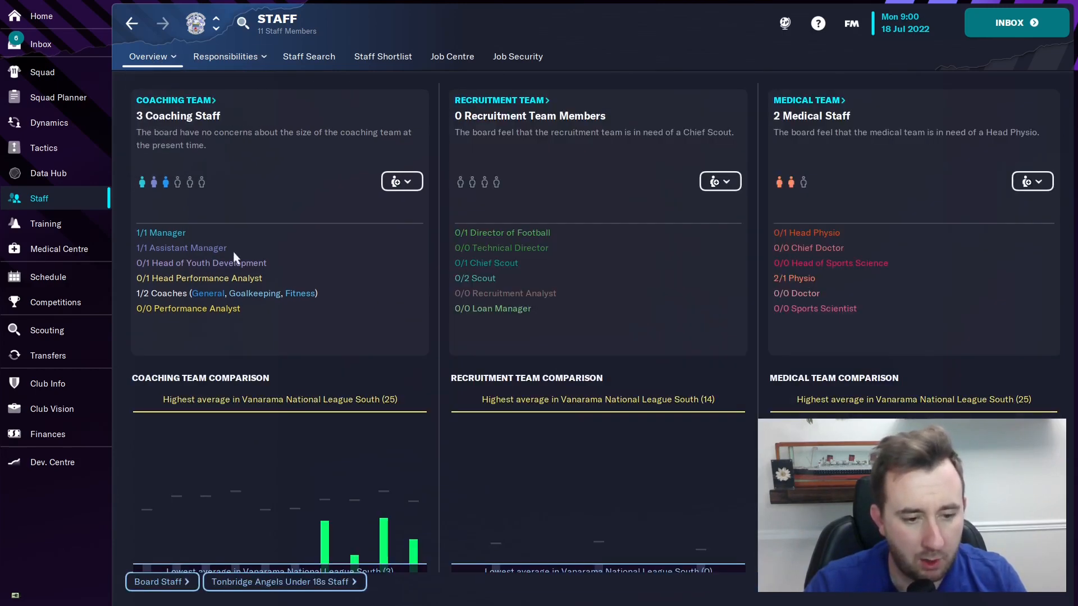
{"action": "left_click", "coordinate": [400, 181]}
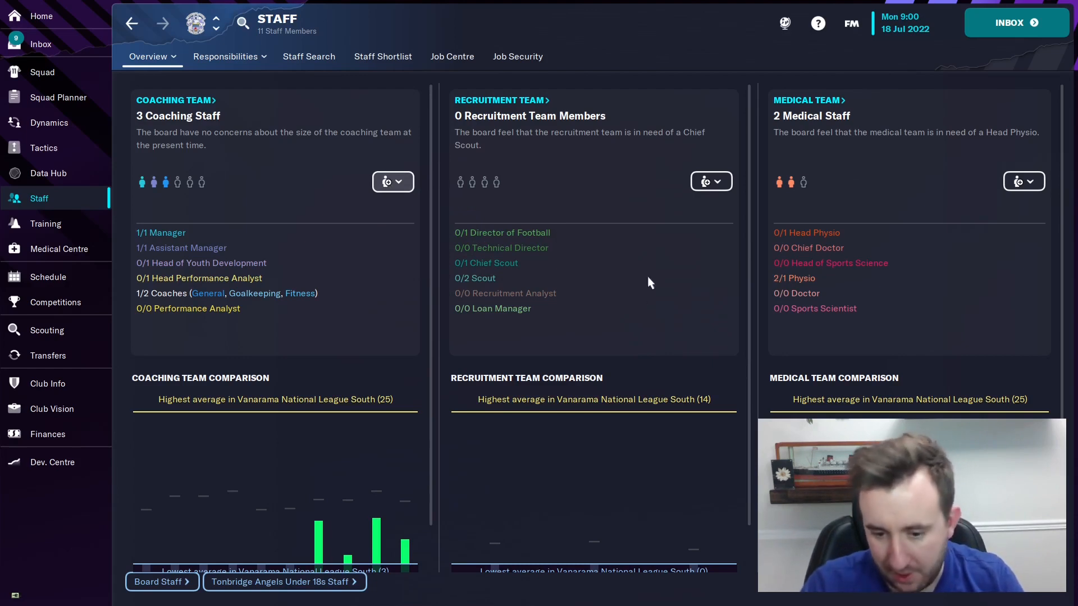
{"action": "left_click", "coordinate": [1024, 181]}
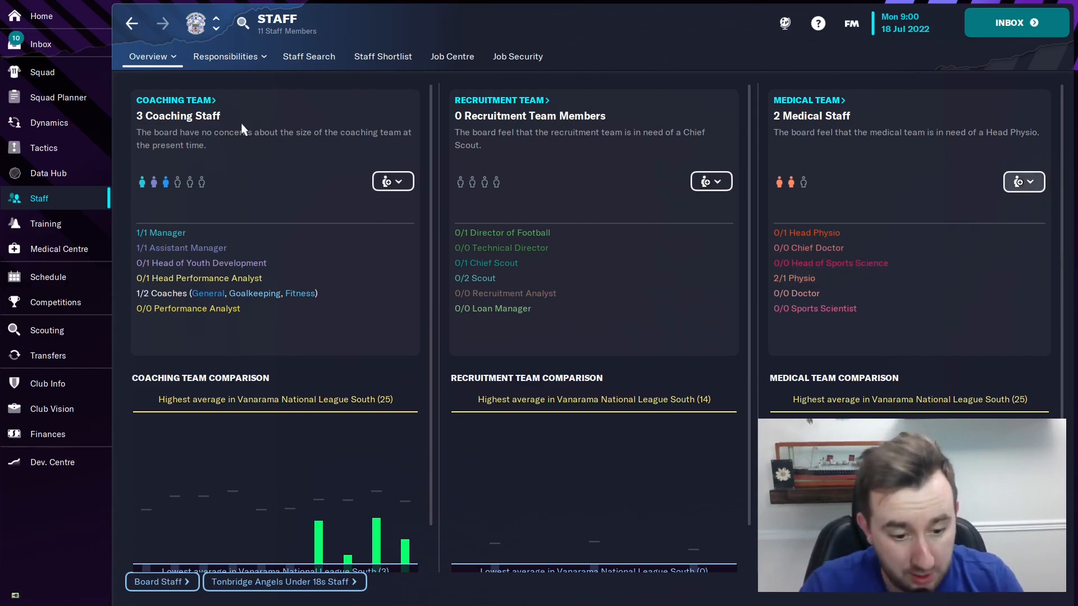
{"action": "mouse_move", "coordinate": [242, 92]}
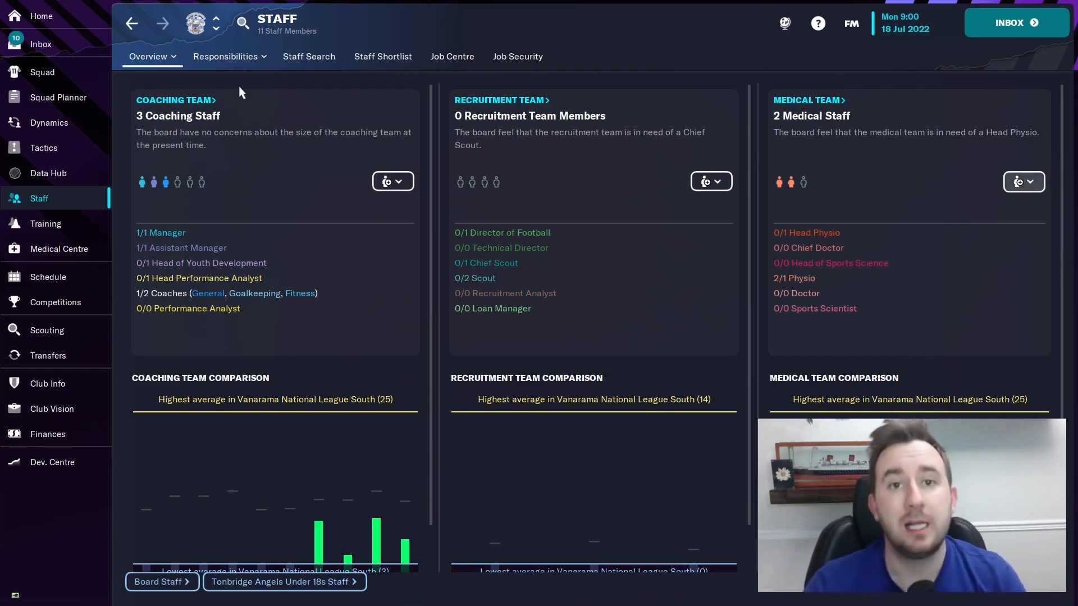
Pass through Data Hub and Staff to the Wing Play 4-3-3 DM Wide tactic and scroll its players
{"action": "left_click", "coordinate": [48, 173]}
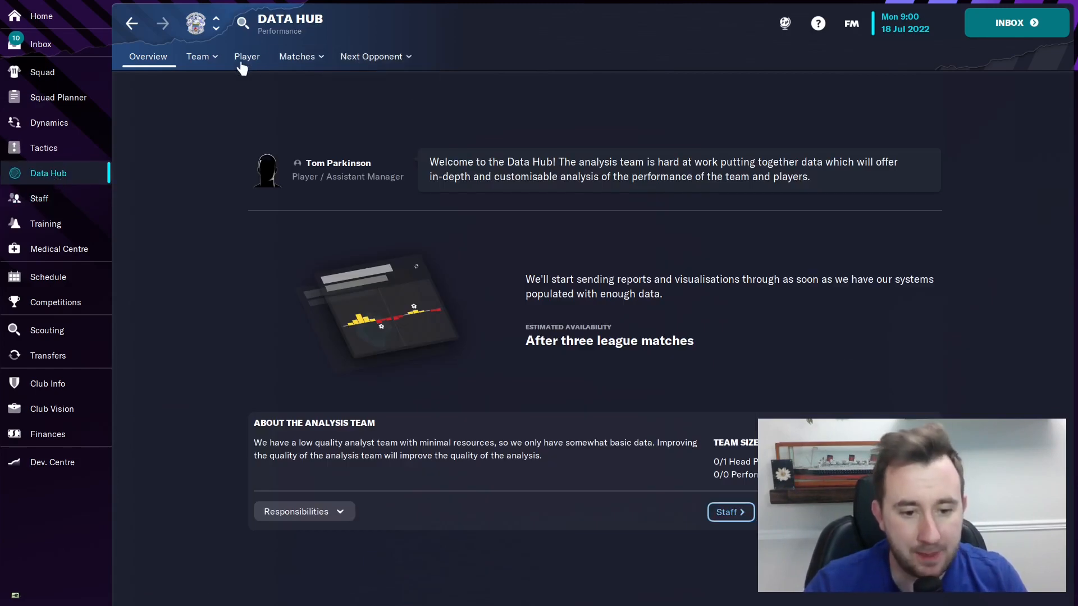
{"action": "left_click", "coordinate": [39, 198]}
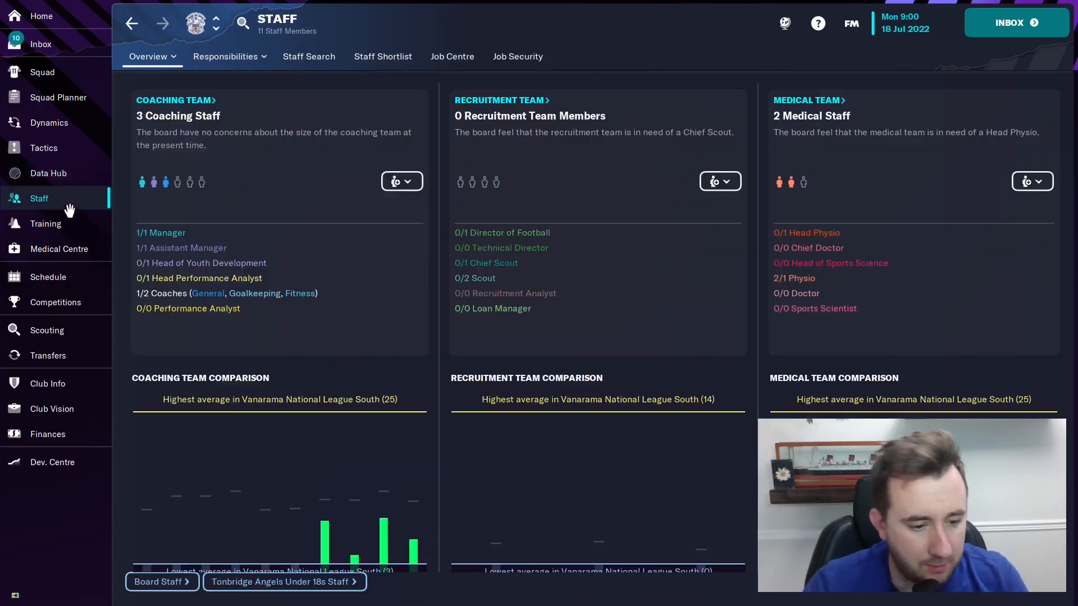
{"action": "left_click", "coordinate": [43, 147]}
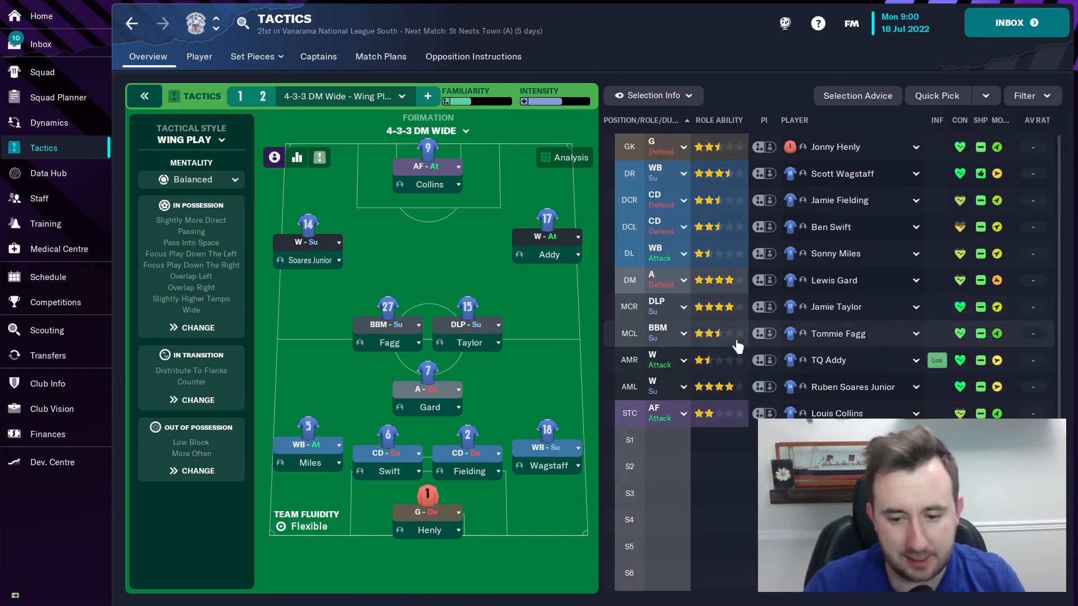
{"action": "scroll", "scroll_direction": "down", "scroll_amount": 3}
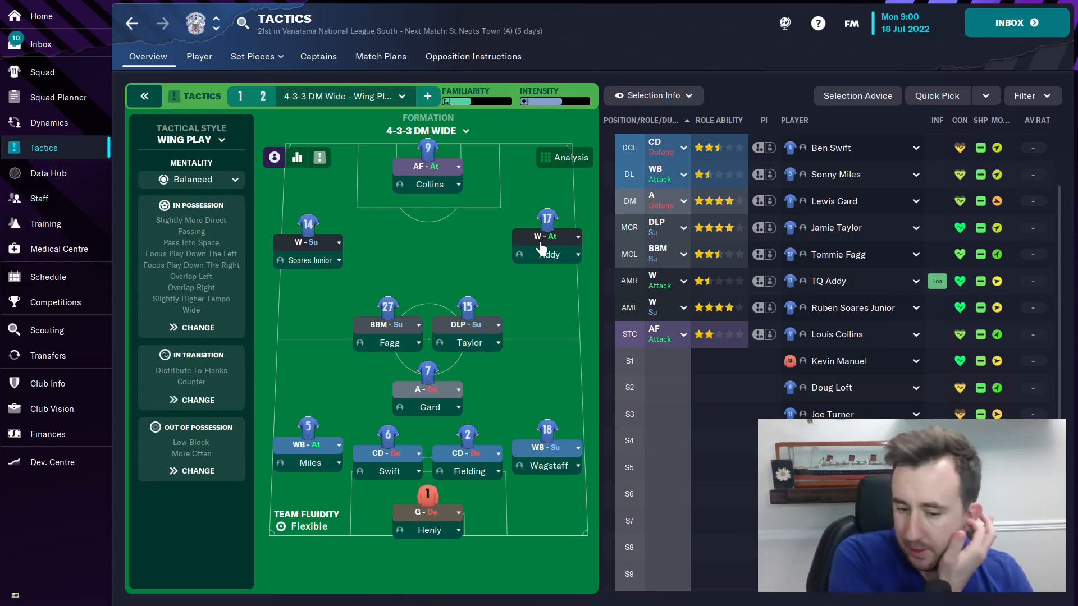
{"action": "mouse_move", "coordinate": [462, 398]}
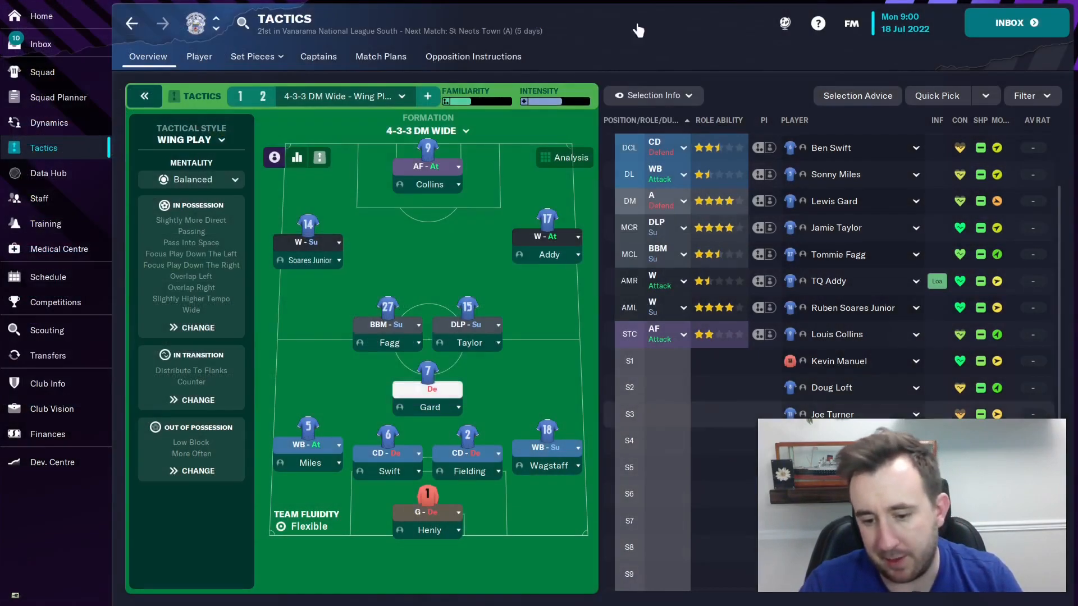
View the squad planner and squad list, then read the next two unread inbox messages
{"action": "left_click", "coordinate": [58, 97]}
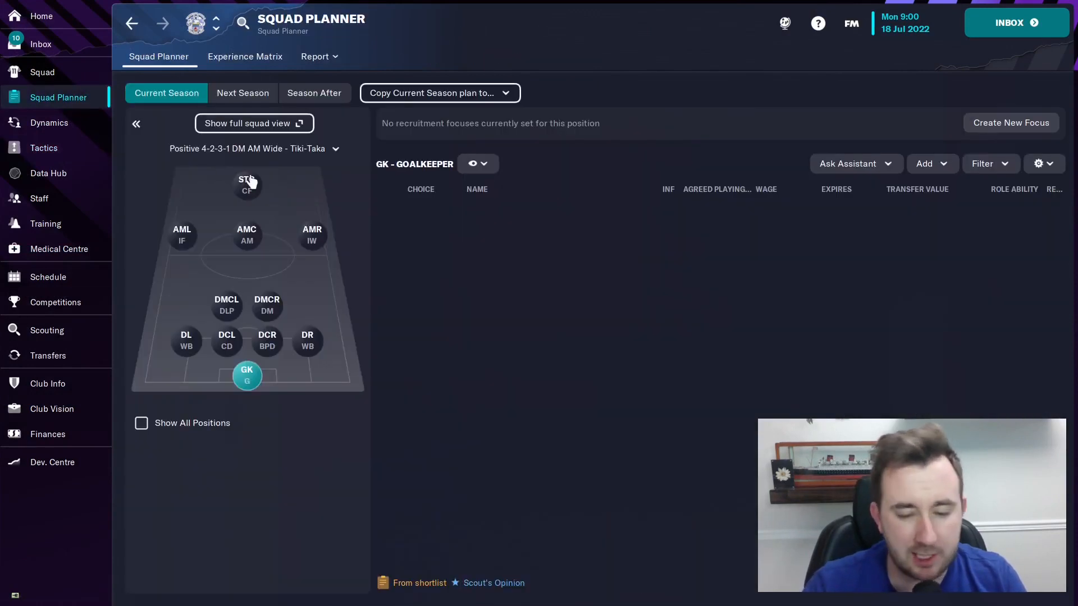
{"action": "mouse_move", "coordinate": [127, 338]}
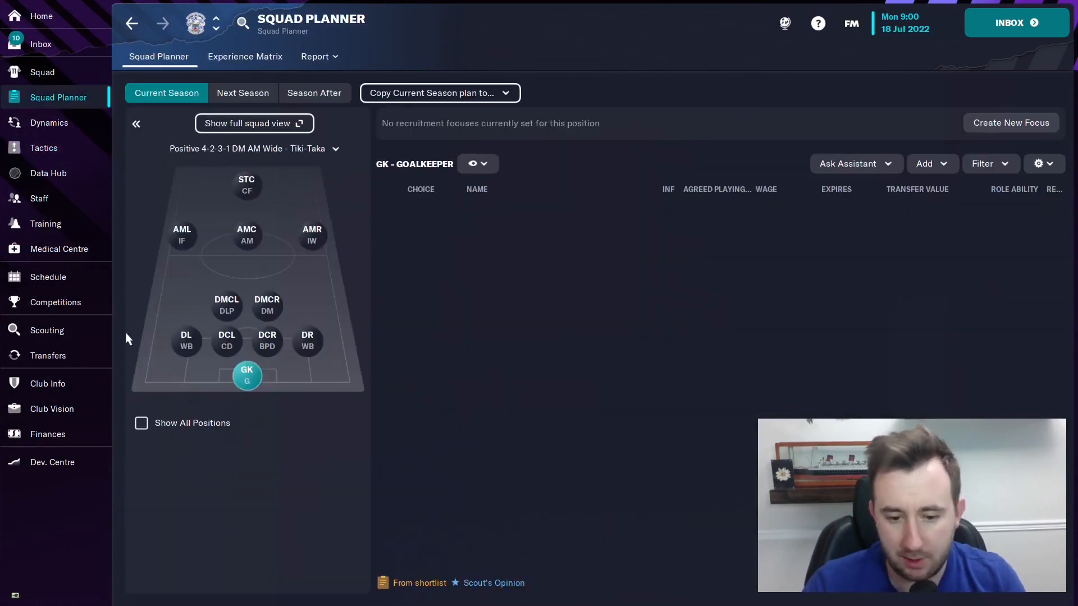
{"action": "left_click", "coordinate": [42, 71]}
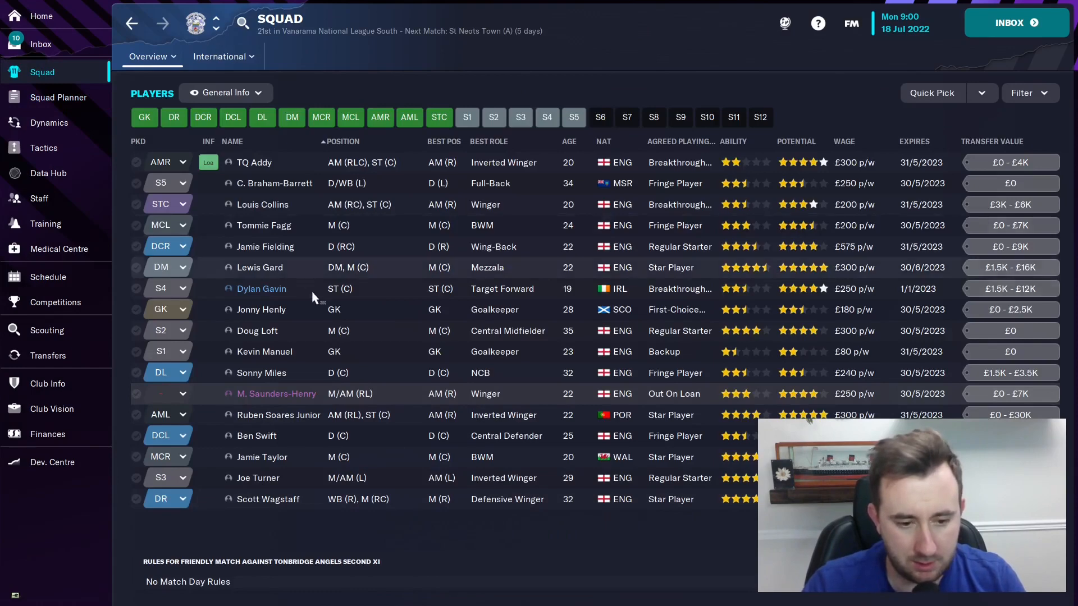
{"action": "mouse_move", "coordinate": [284, 316]}
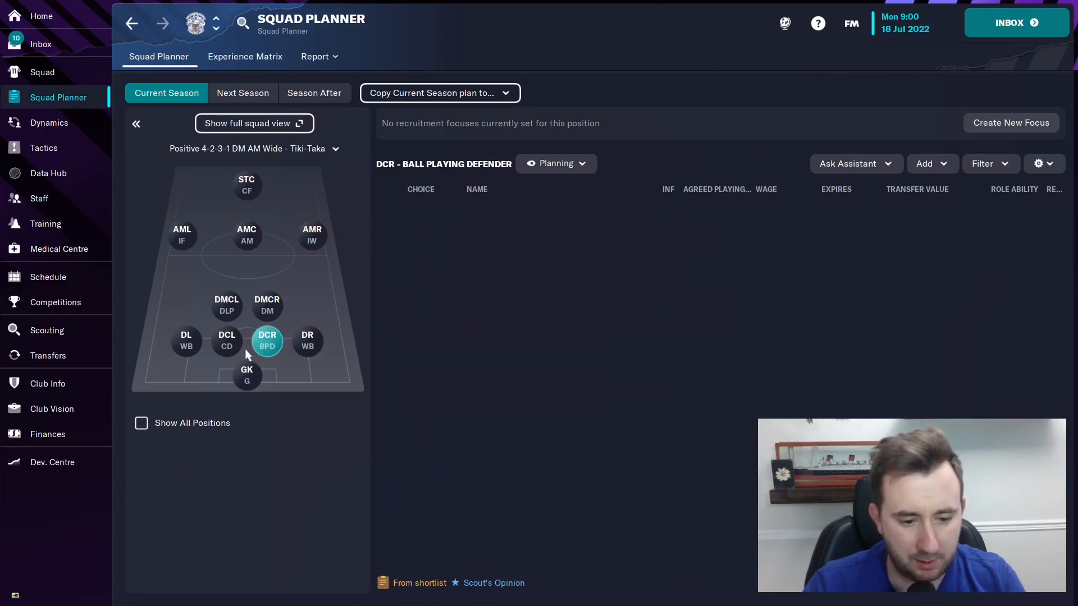
{"action": "left_click", "coordinate": [247, 376]}
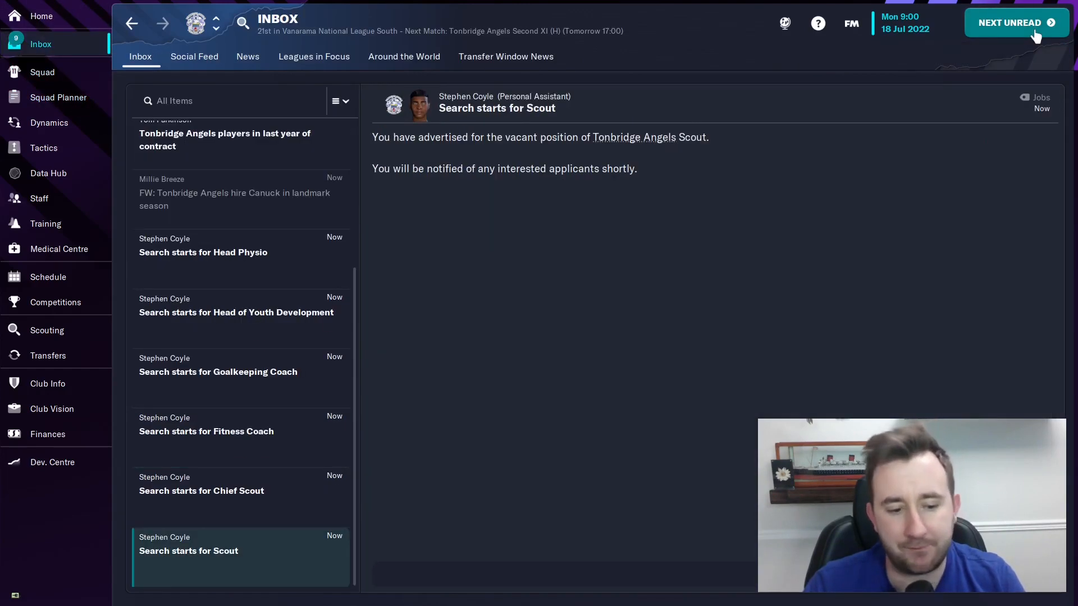
{"action": "left_click", "coordinate": [1016, 22]}
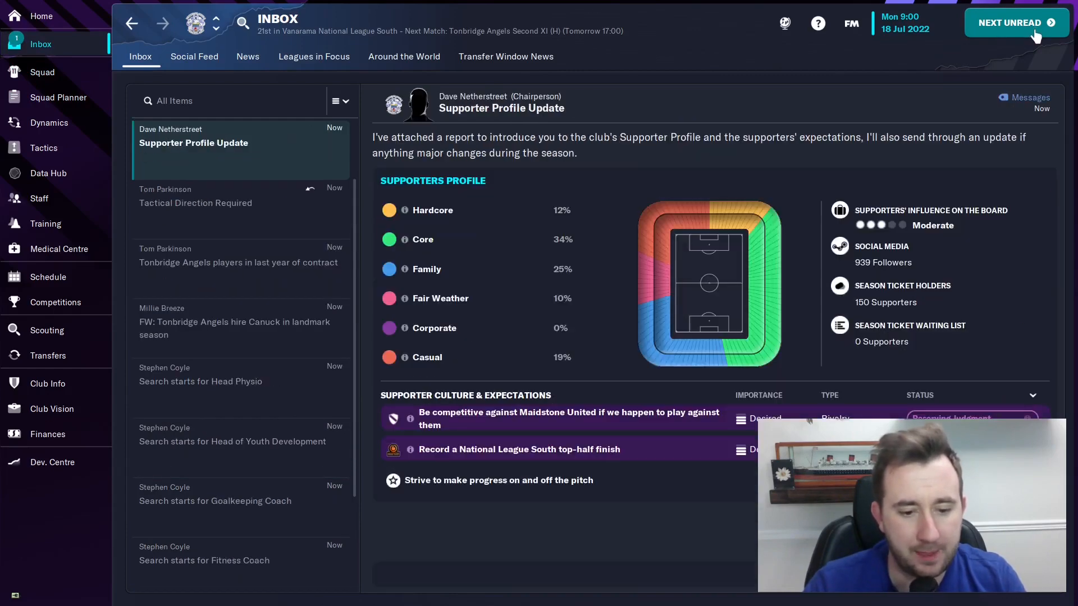
{"action": "left_click", "coordinate": [1017, 22]}
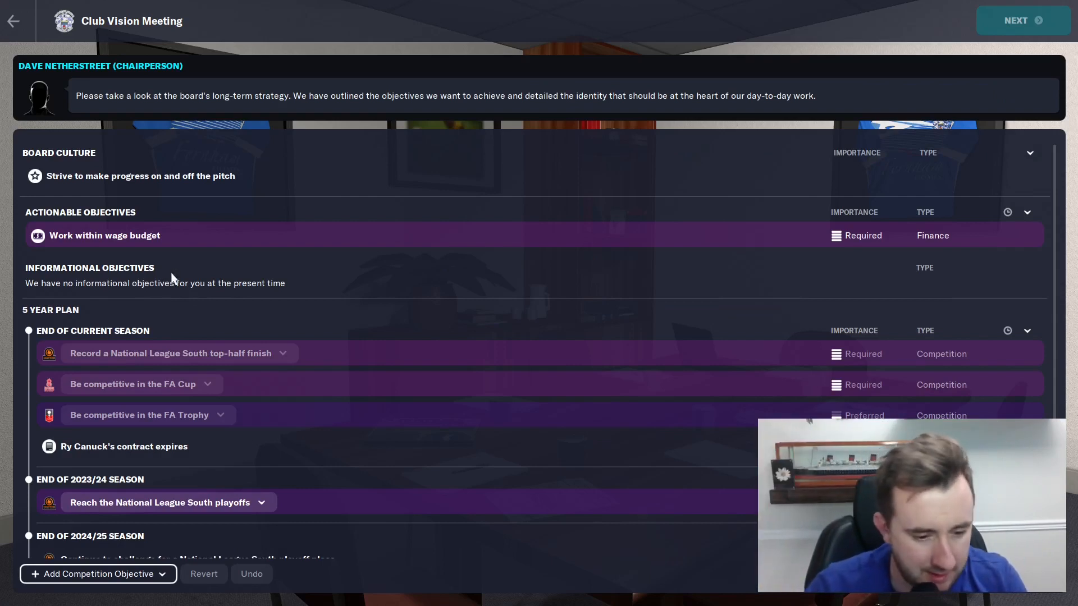
{"action": "mouse_move", "coordinate": [104, 371]}
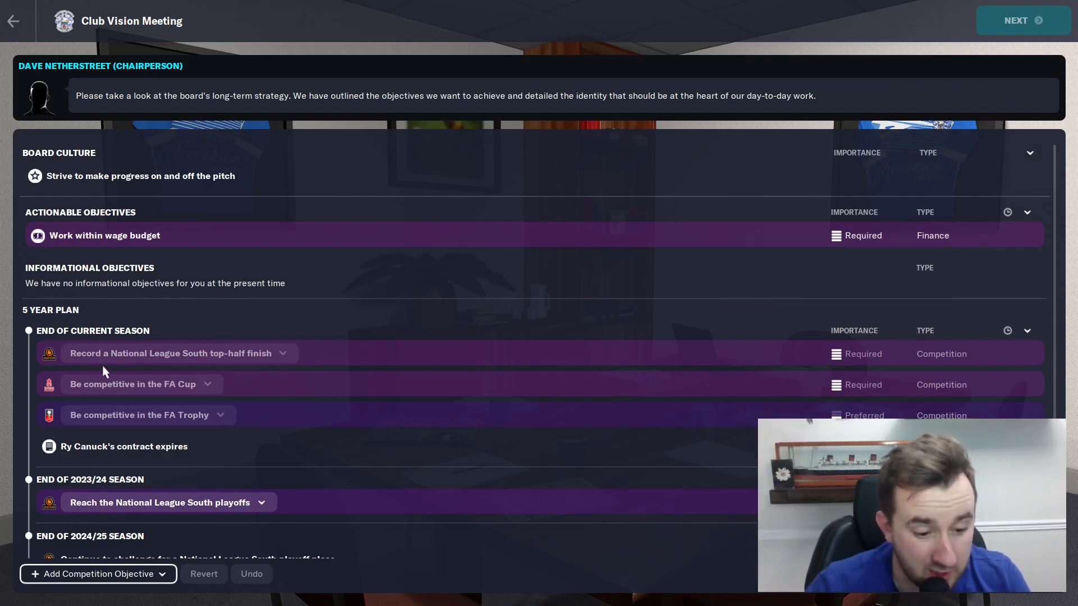
{"action": "mouse_move", "coordinate": [212, 374]}
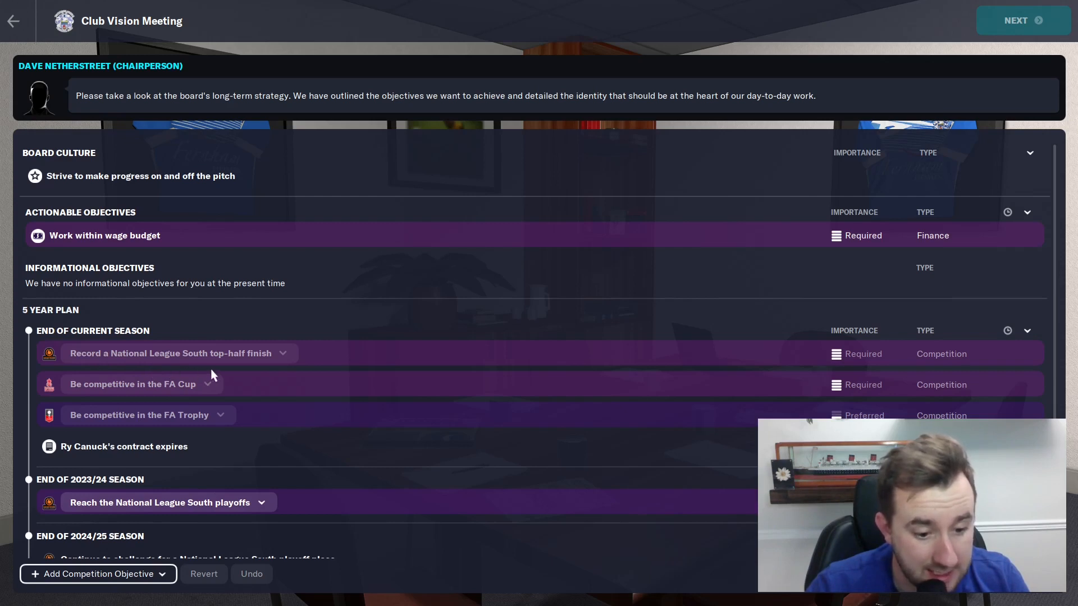
{"action": "mouse_move", "coordinate": [153, 425]}
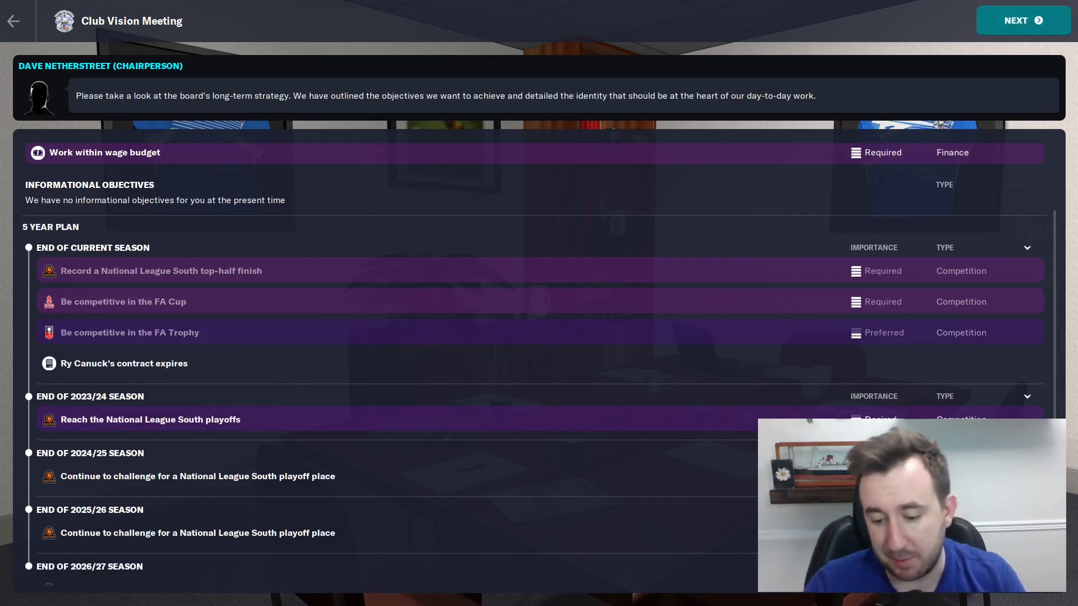
Finish reviewing the board's five-year plan and move on to the season expectations page
{"action": "left_click", "coordinate": [1022, 20]}
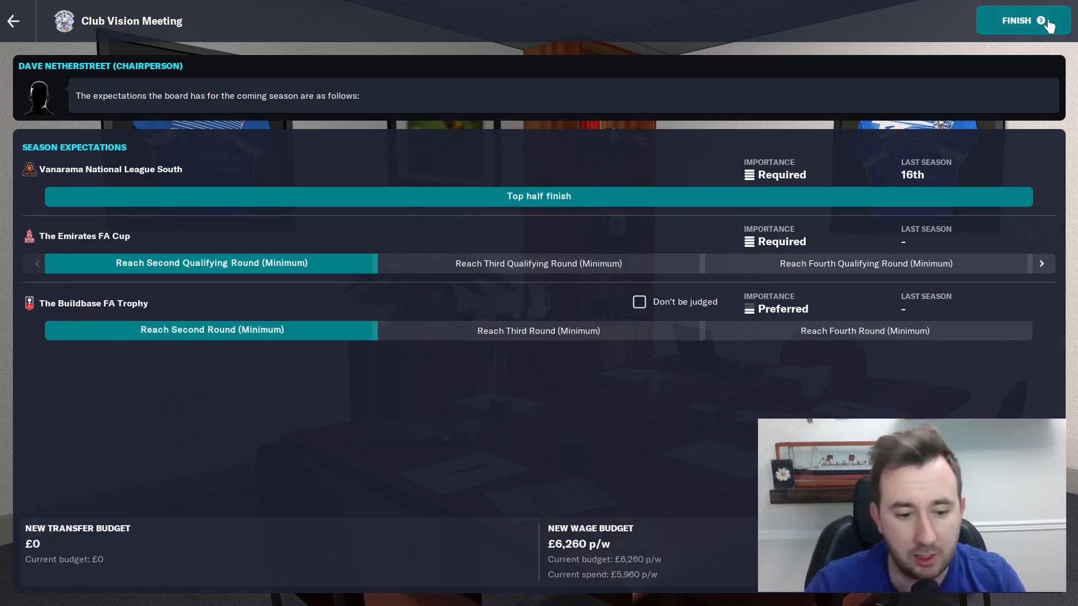
Finish the vision meeting and read the Social Feed, training changes and Monthly Staff Meeting messages
{"action": "left_click", "coordinate": [1017, 20]}
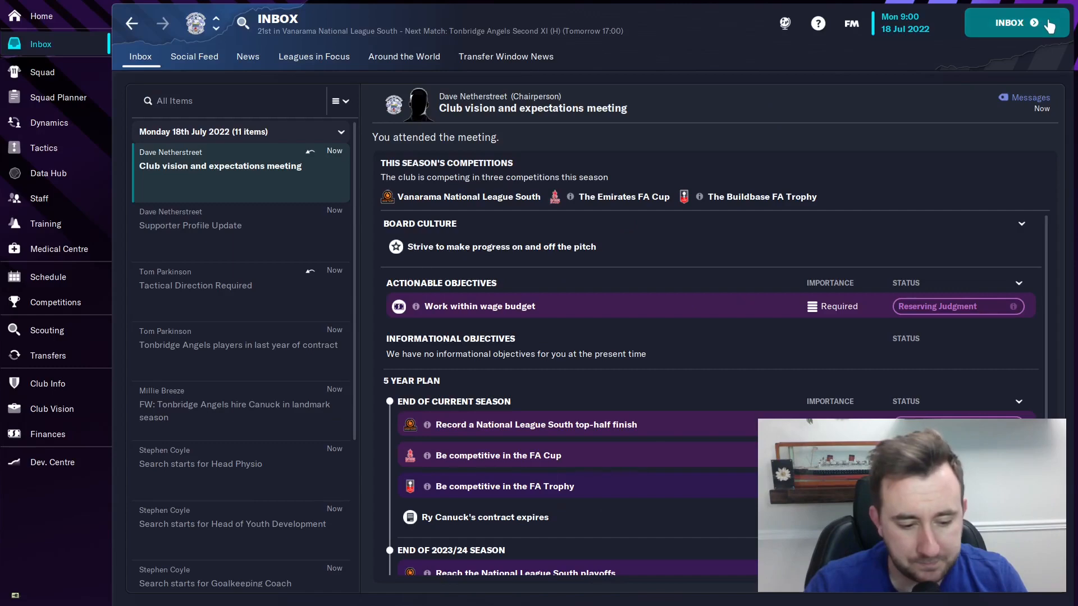
{"action": "left_click", "coordinate": [1016, 21]}
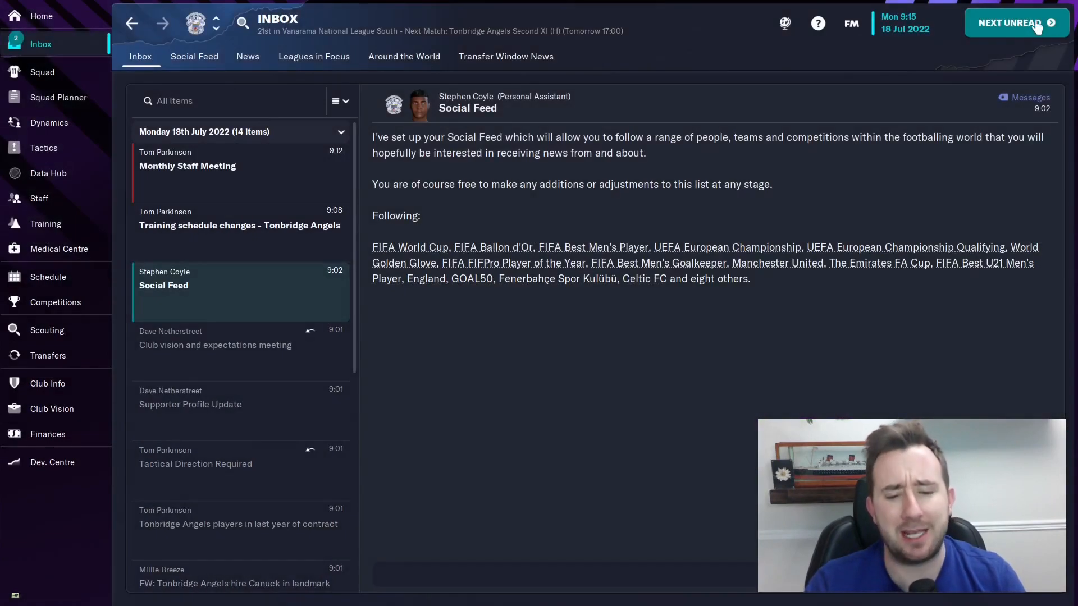
{"action": "left_click", "coordinate": [239, 225]}
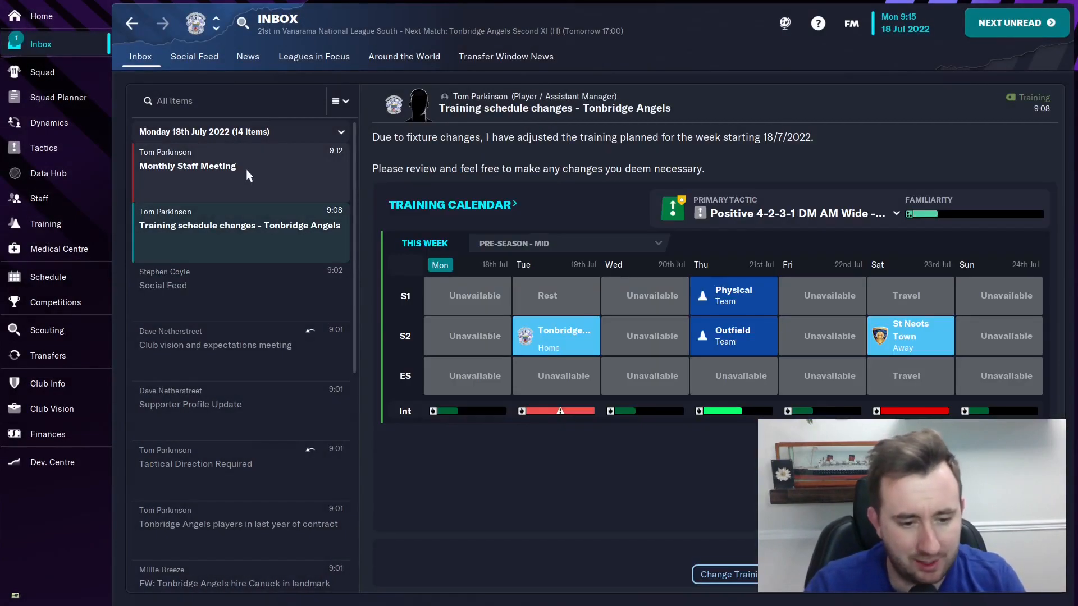
{"action": "left_click", "coordinate": [187, 166]}
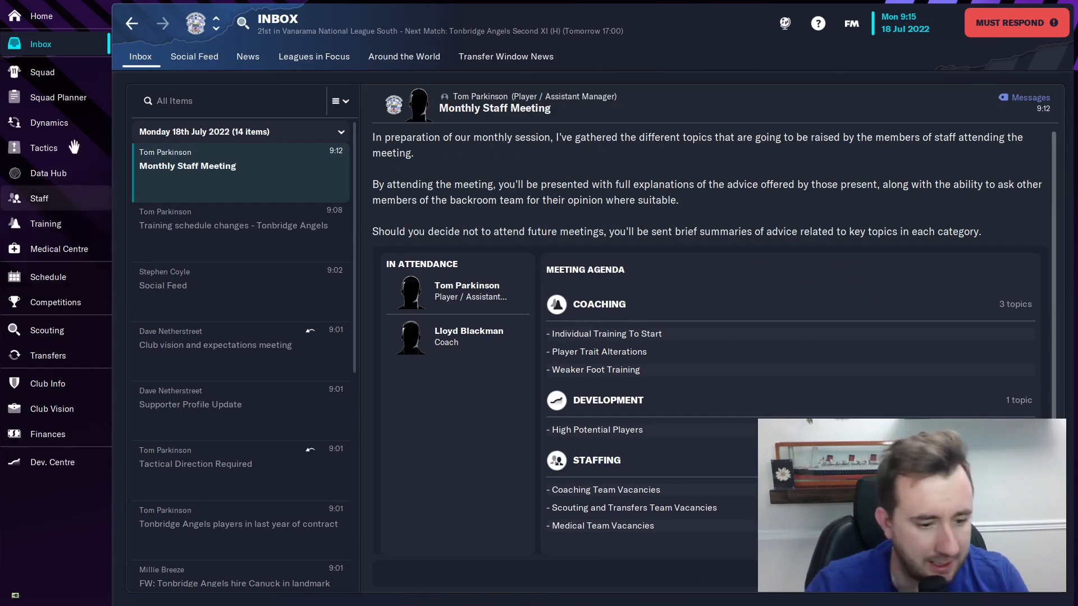
{"action": "left_click", "coordinate": [57, 97]}
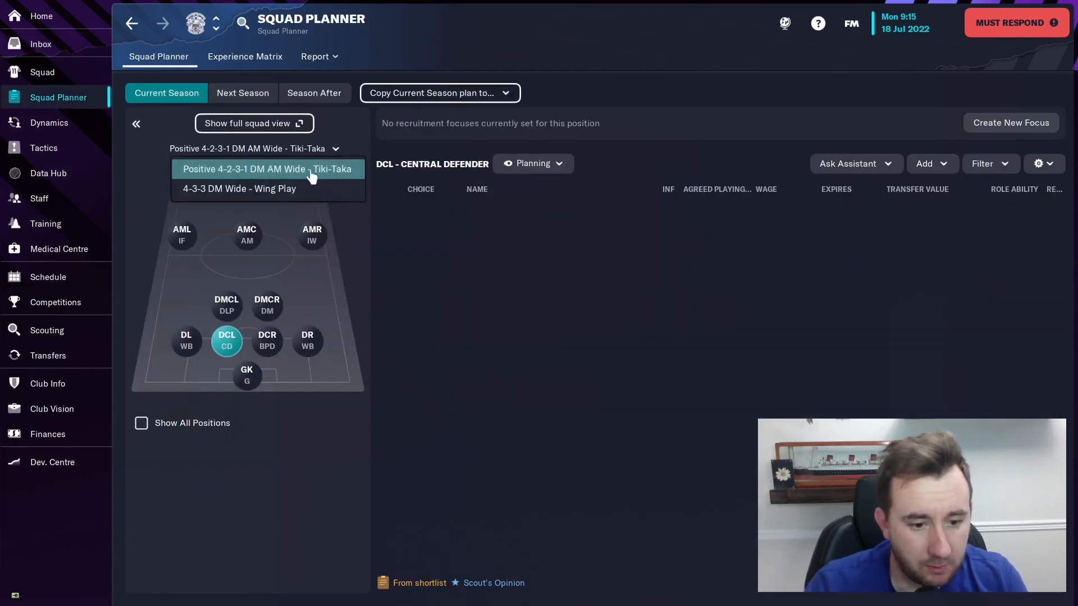
Plan for 4-3-3 DM Wide - Wing Play and view goalkeeper Jonny Henly's career stats
{"action": "left_click", "coordinate": [239, 189]}
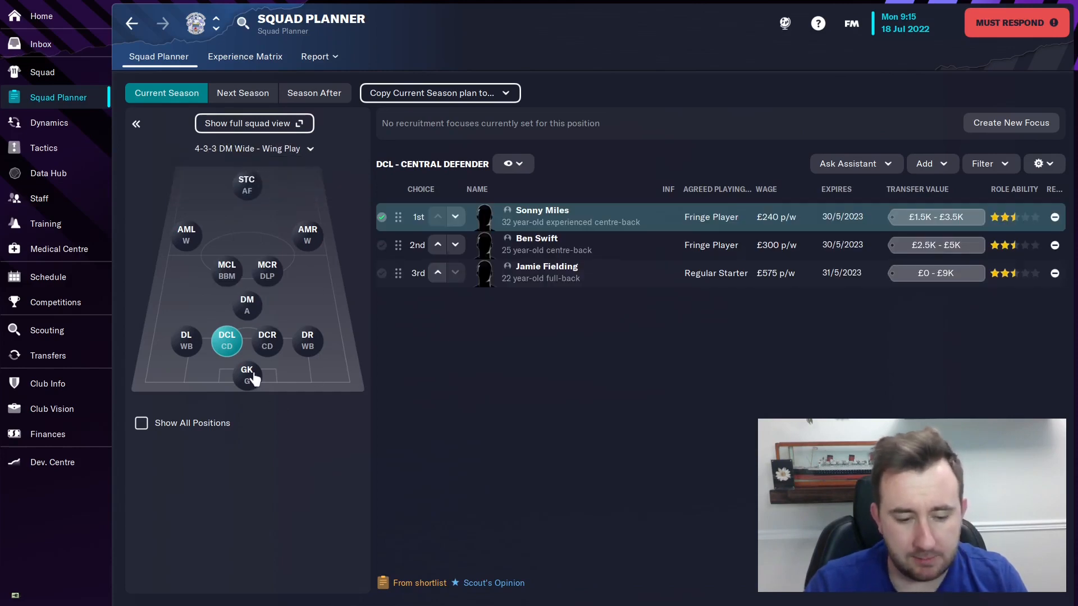
{"action": "left_click", "coordinate": [247, 376]}
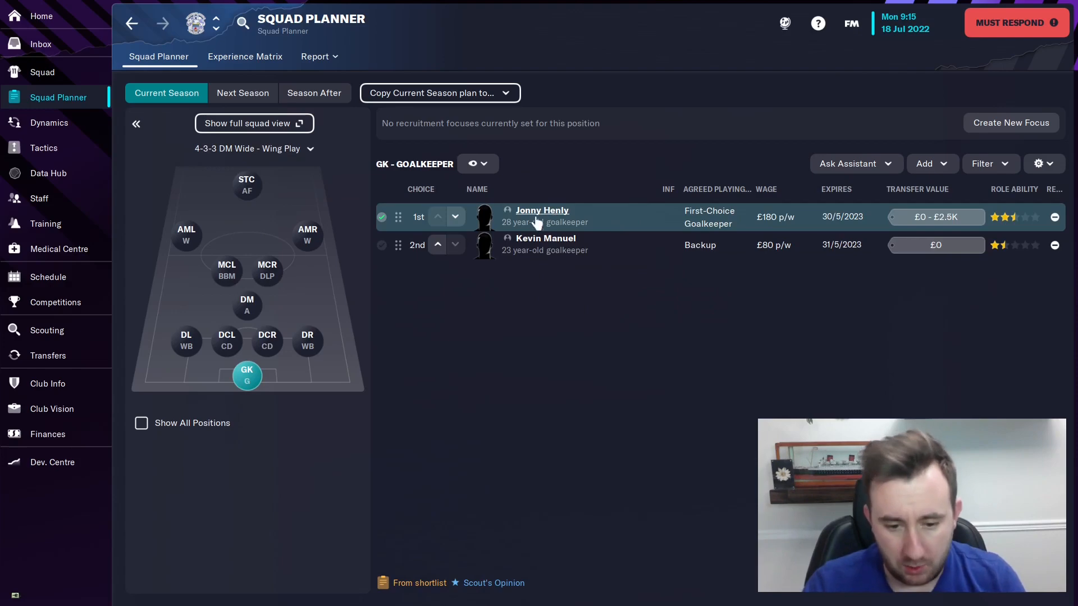
{"action": "left_click", "coordinate": [542, 211]}
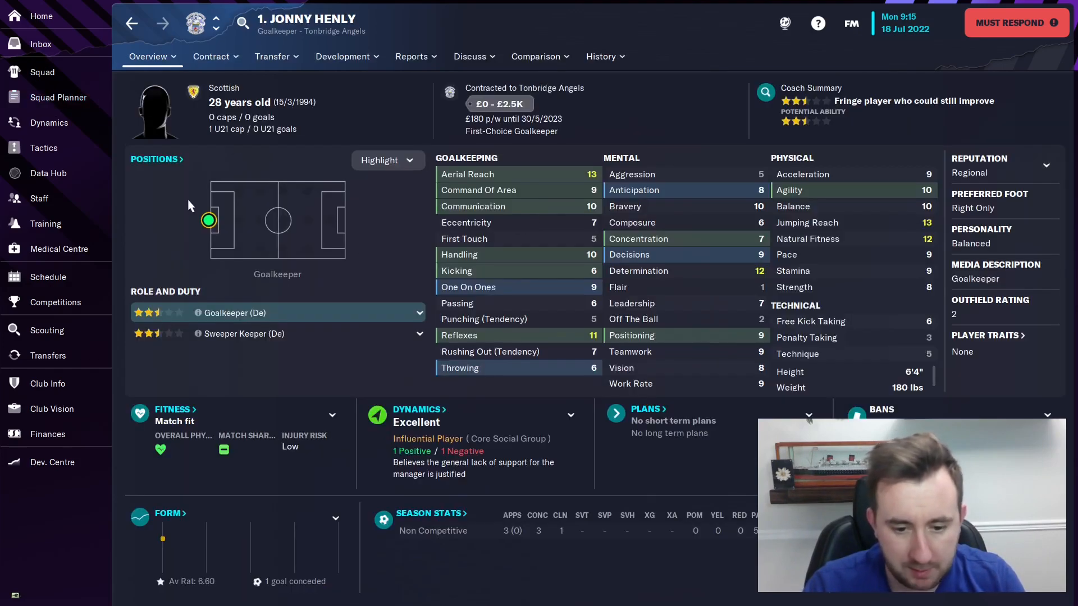
{"action": "left_click", "coordinate": [603, 56]}
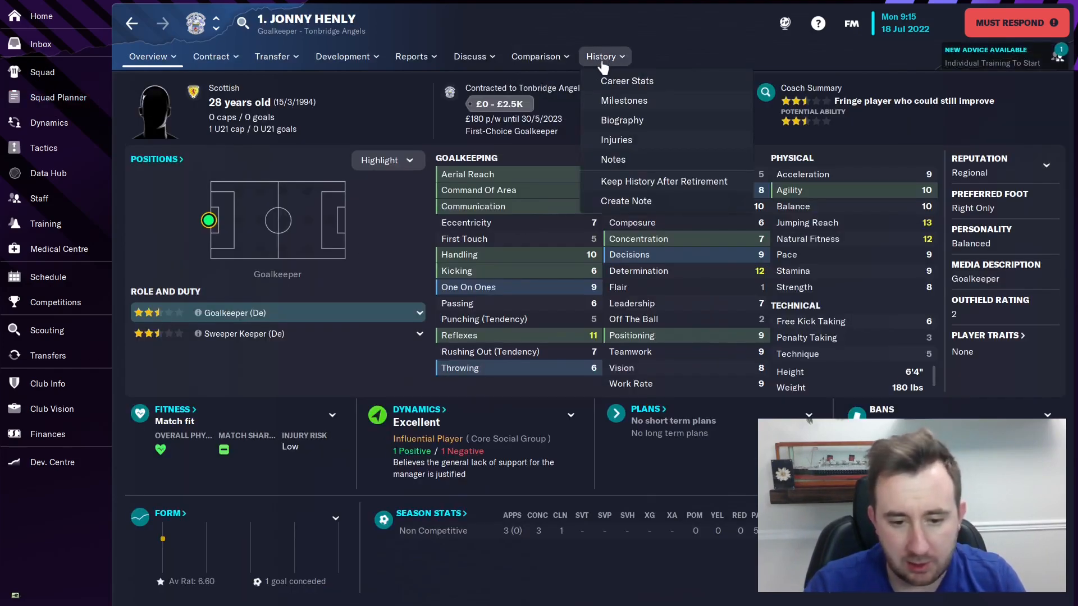
{"action": "left_click", "coordinate": [627, 80]}
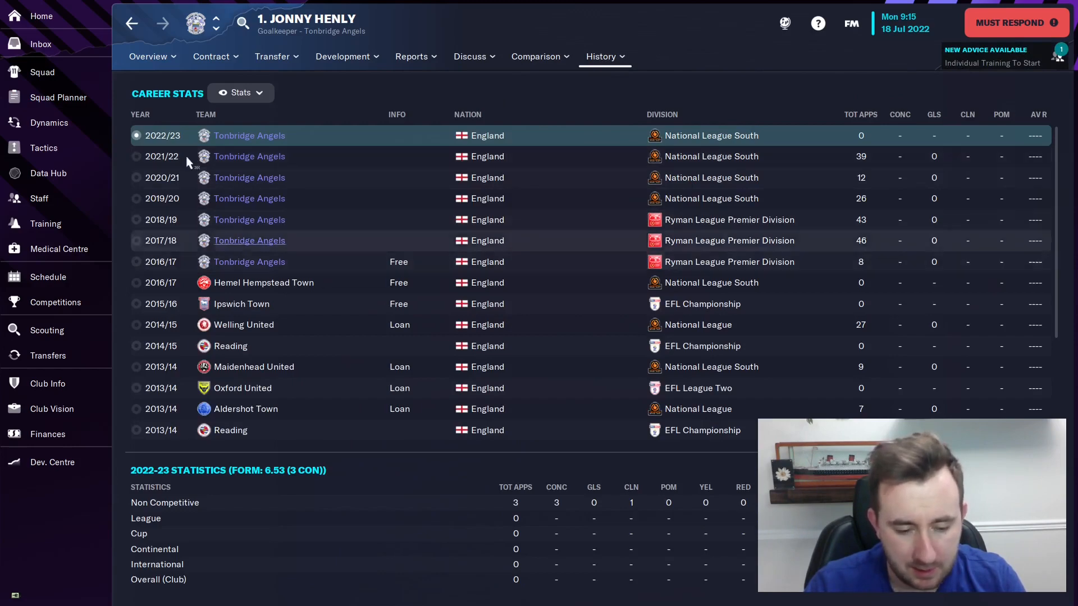
{"action": "left_click", "coordinate": [147, 56]}
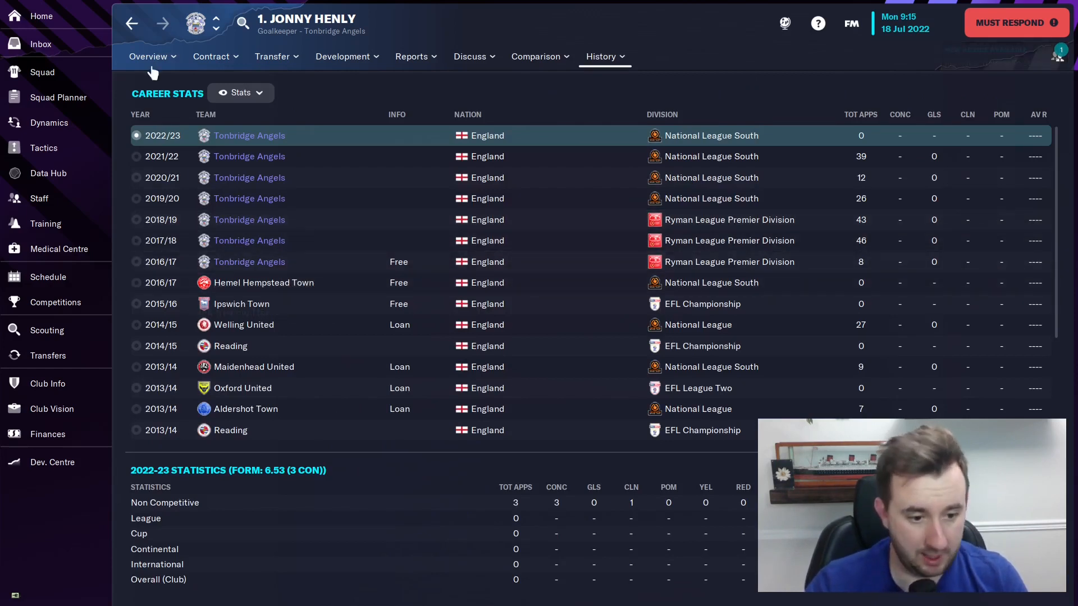
{"action": "left_click", "coordinate": [148, 56]}
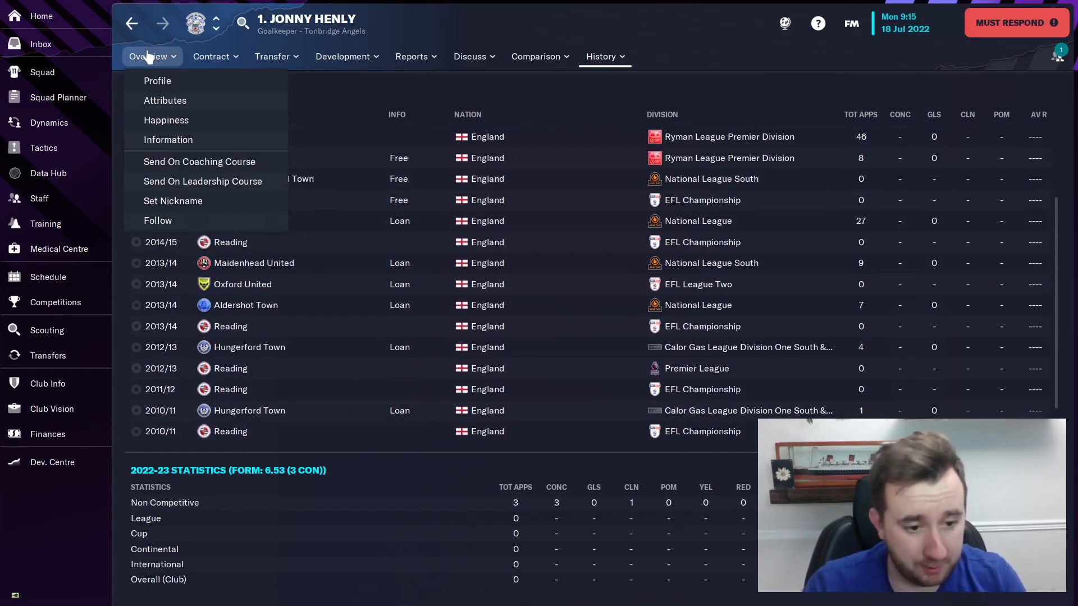
{"action": "left_click", "coordinate": [157, 80]}
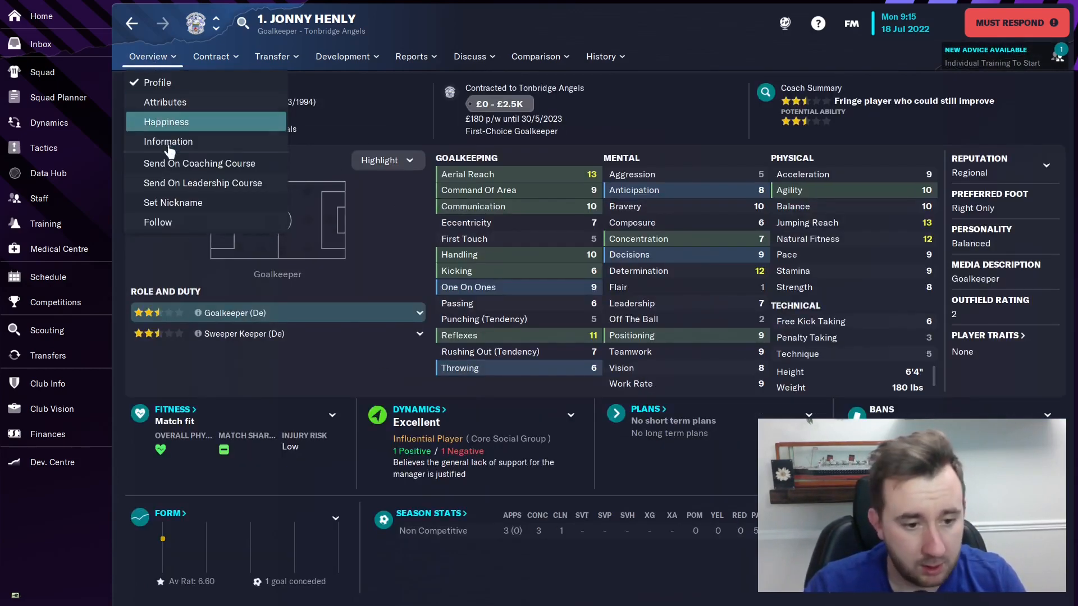
{"action": "left_click", "coordinate": [211, 56]}
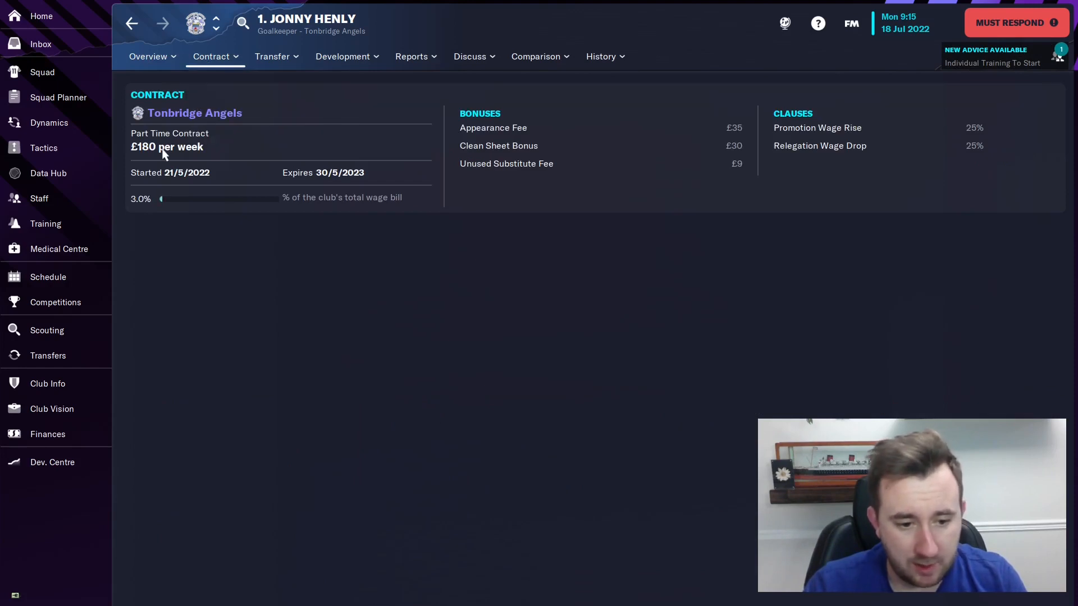
{"action": "left_click", "coordinate": [215, 56]}
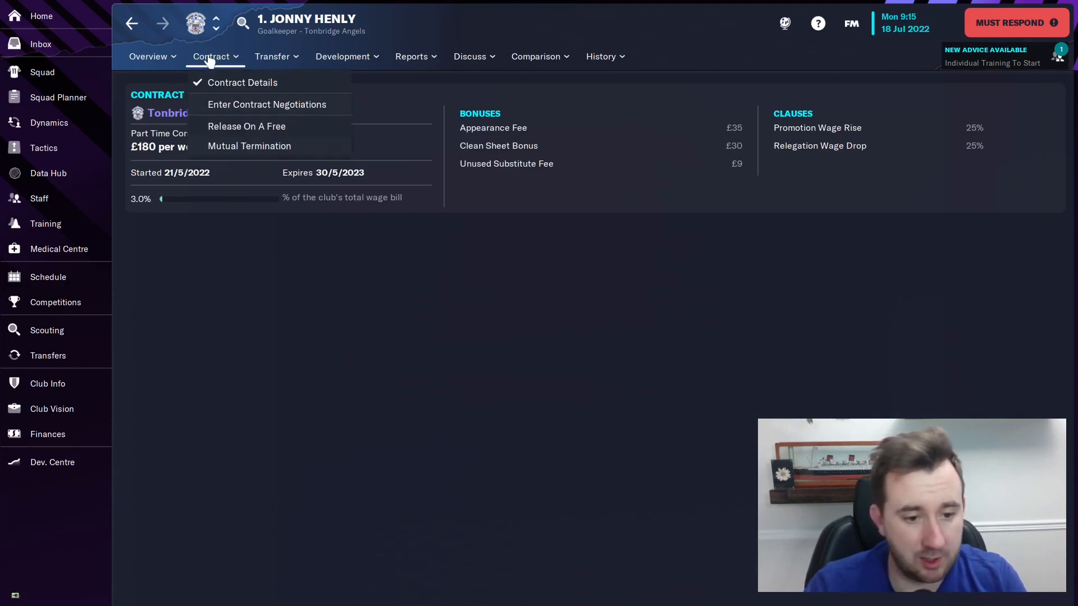
{"action": "left_click", "coordinate": [147, 56]}
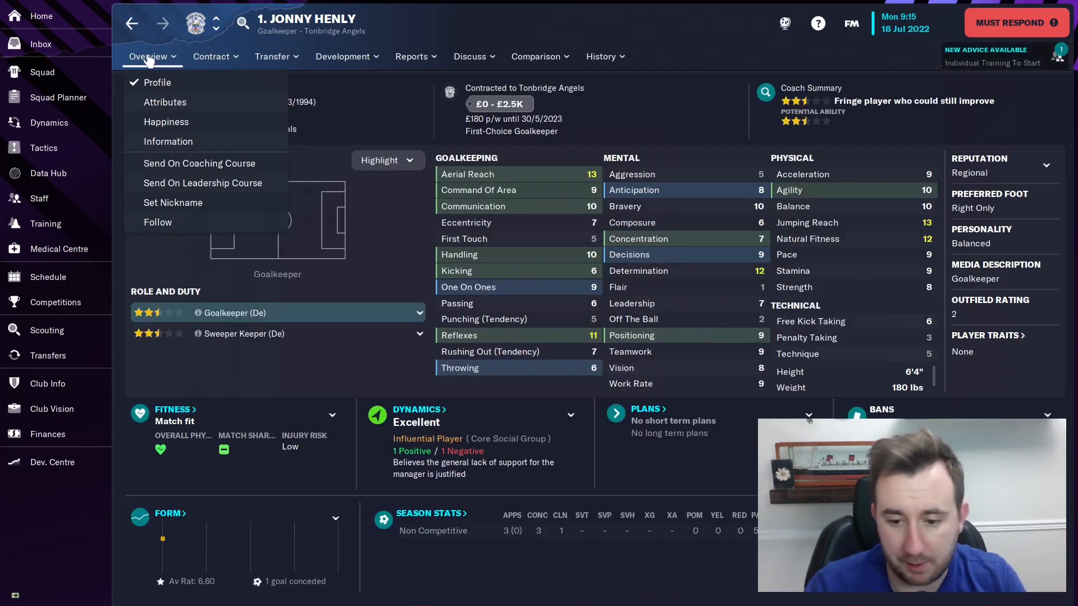
{"action": "left_click", "coordinate": [147, 57]}
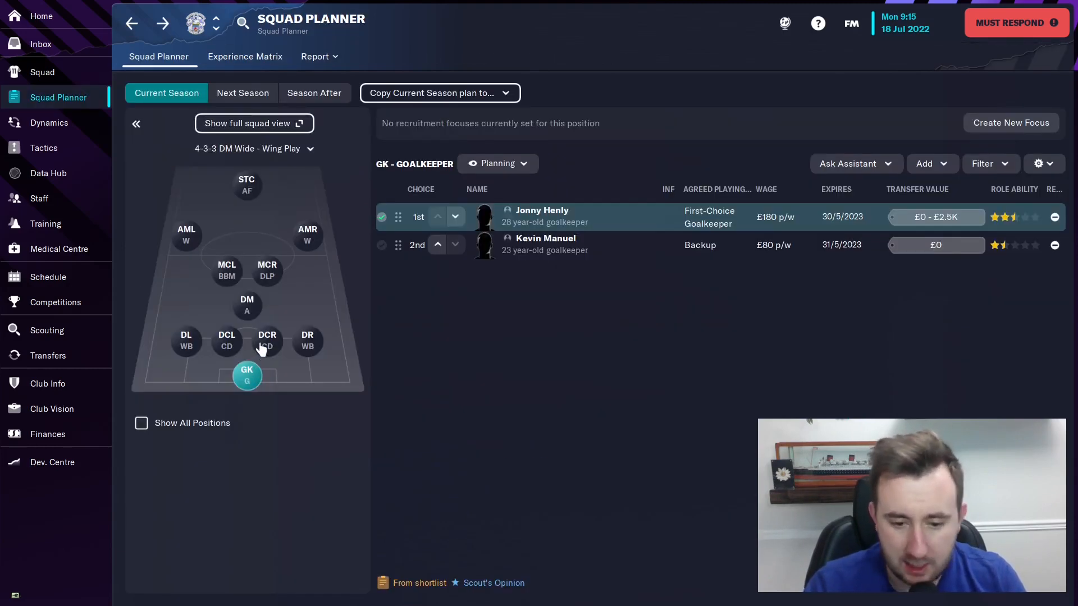
Show the right centre-back options and check Sonny Miles's career stats
{"action": "left_click", "coordinate": [266, 342]}
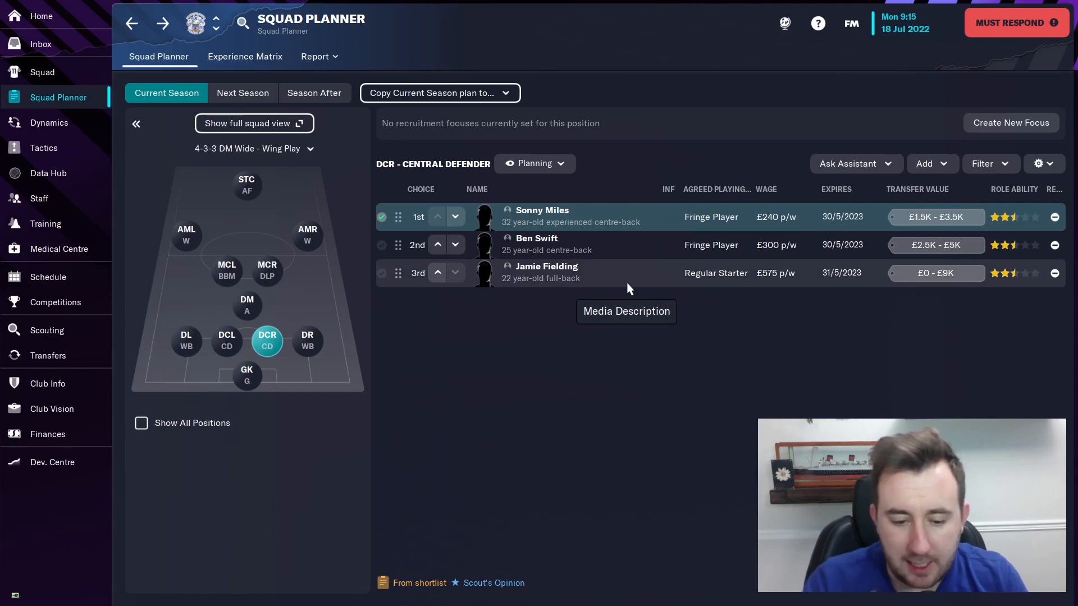
{"action": "mouse_move", "coordinate": [227, 344]}
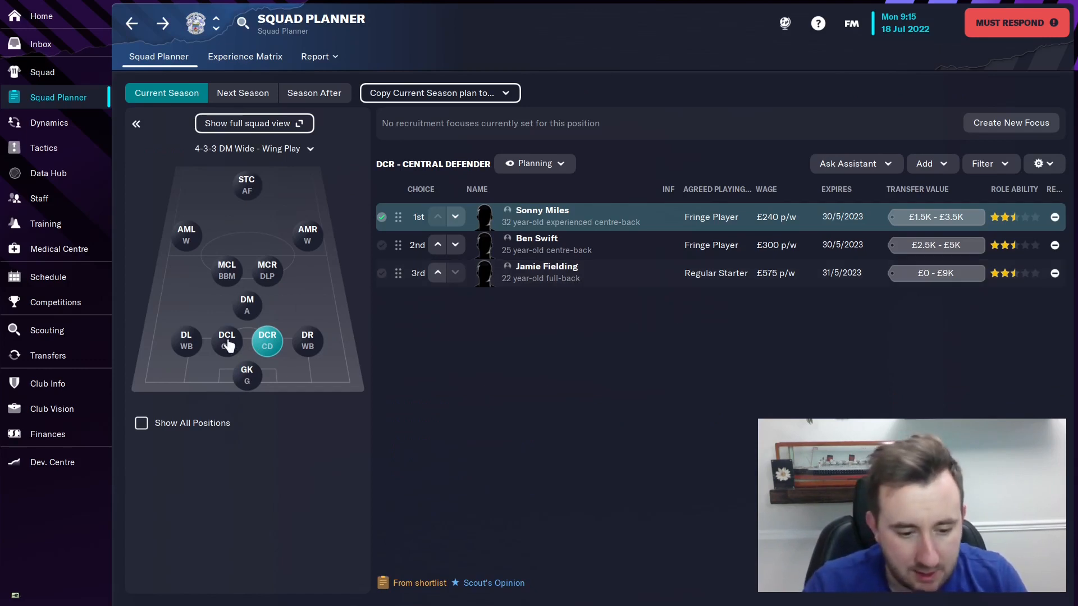
{"action": "left_click", "coordinate": [541, 211]}
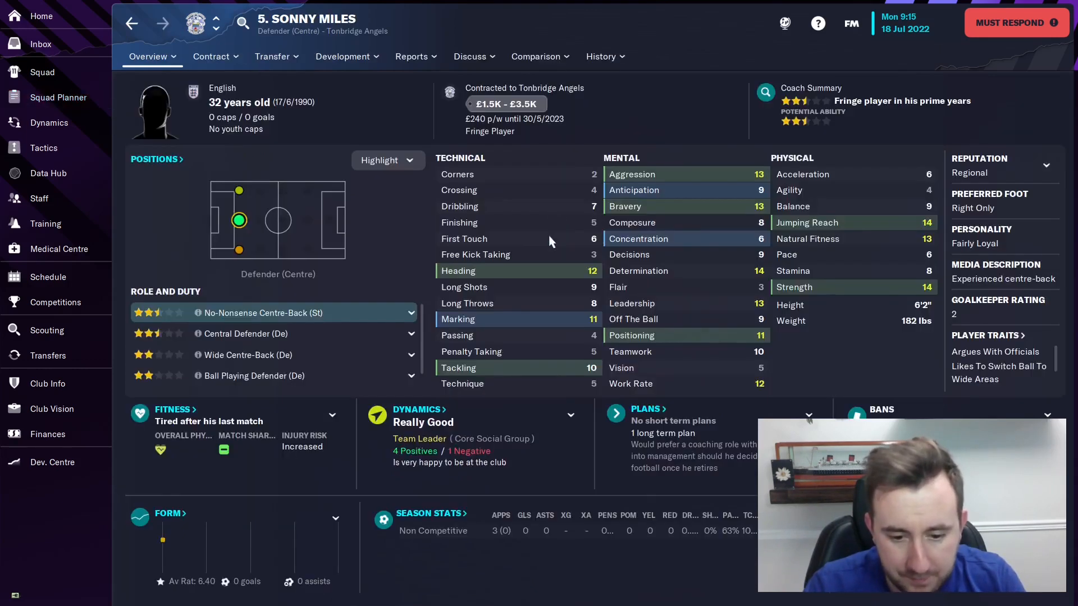
{"action": "left_click", "coordinate": [601, 56]}
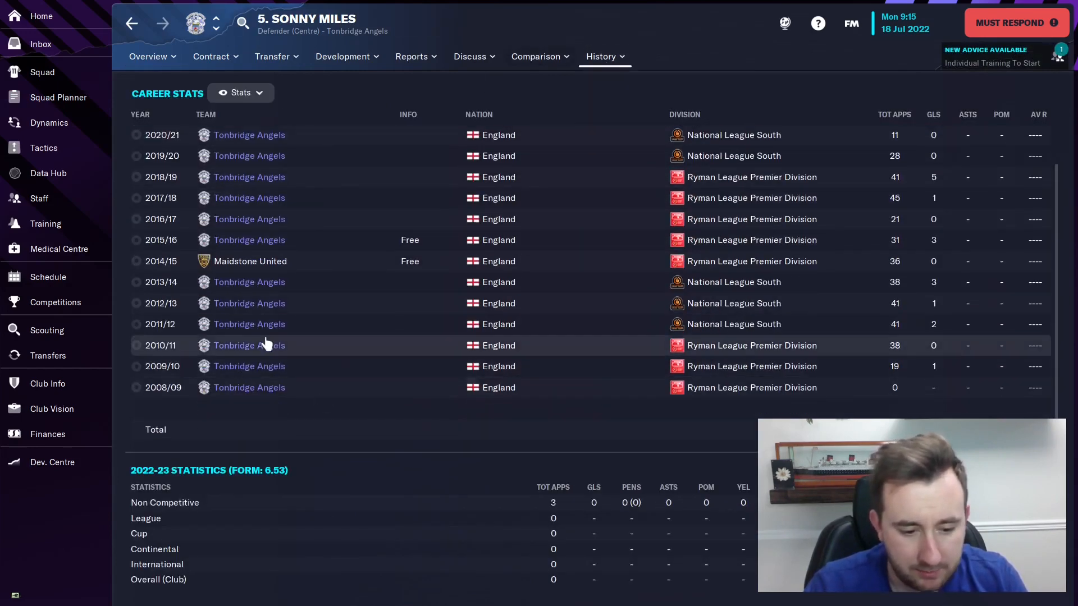
{"action": "left_click", "coordinate": [148, 56]}
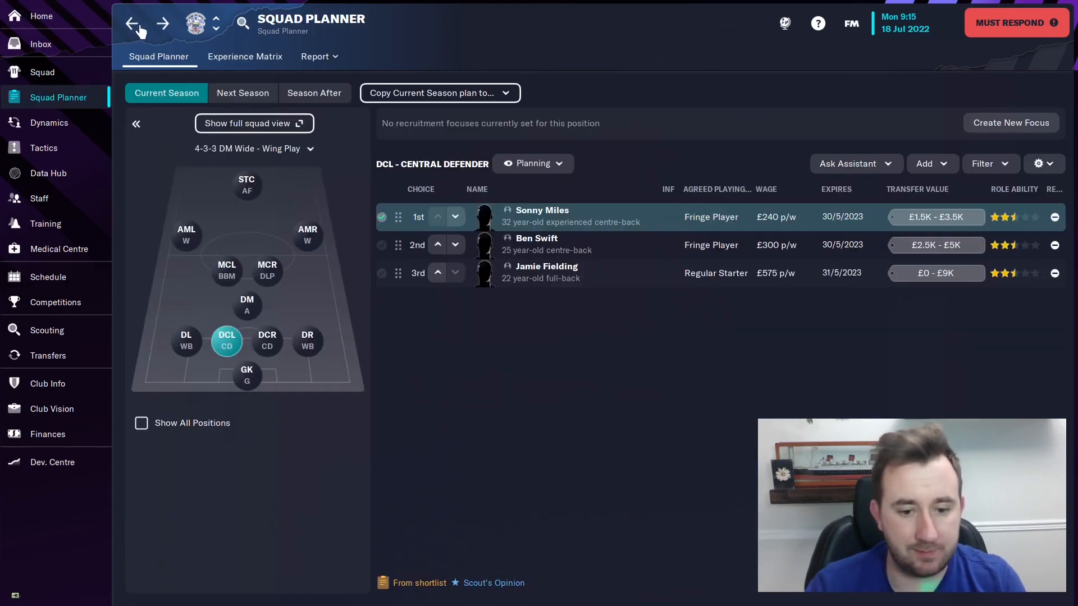
{"action": "mouse_move", "coordinate": [536, 238]}
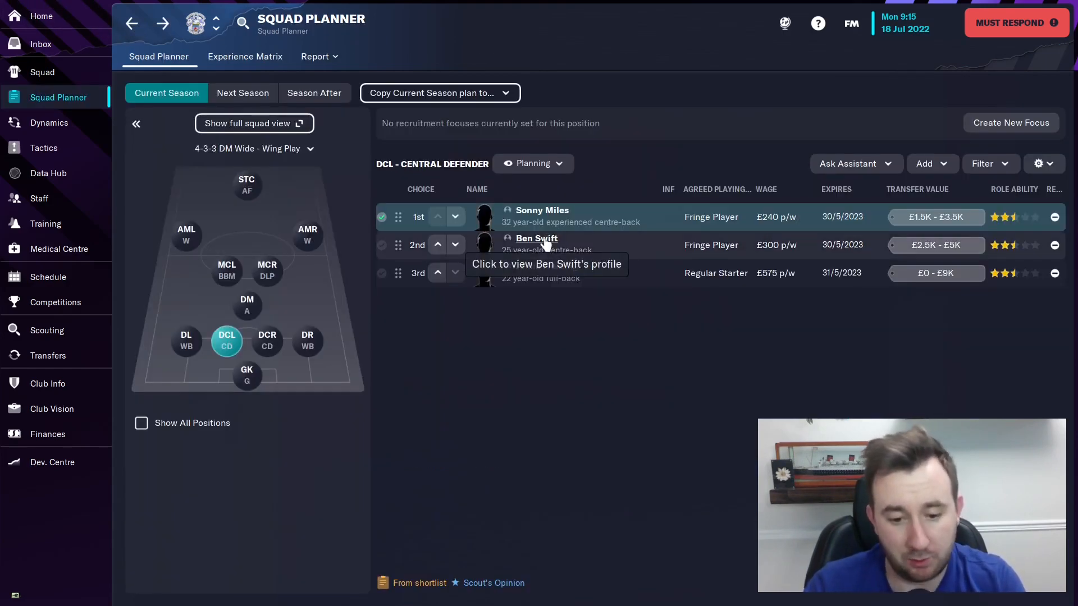
Check Jamie Fielding's career stats, then return to the squad planner
{"action": "left_click", "coordinate": [536, 238]}
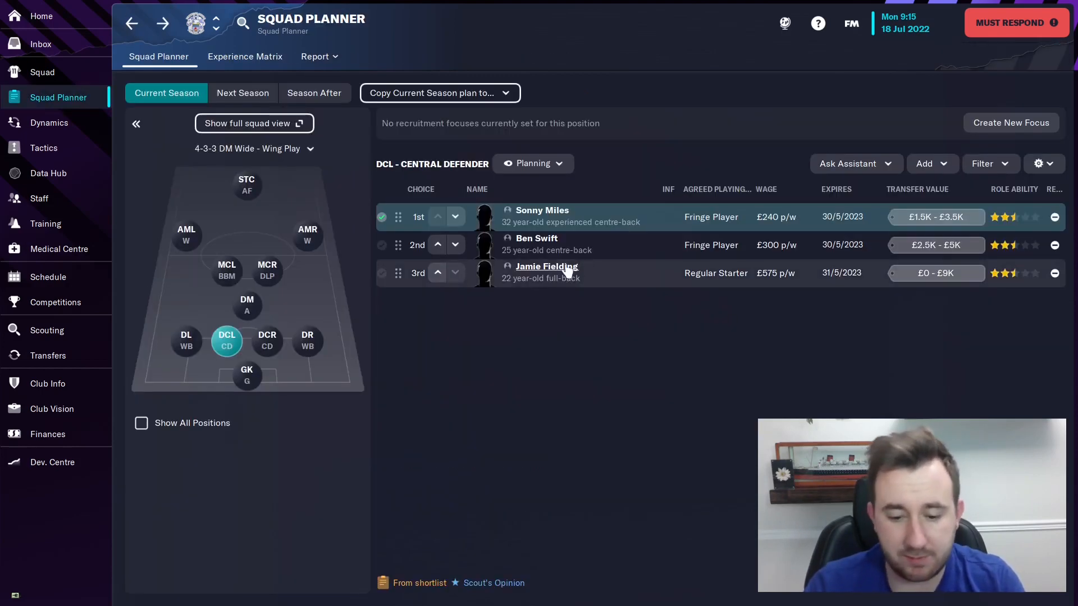
{"action": "left_click", "coordinate": [546, 266]}
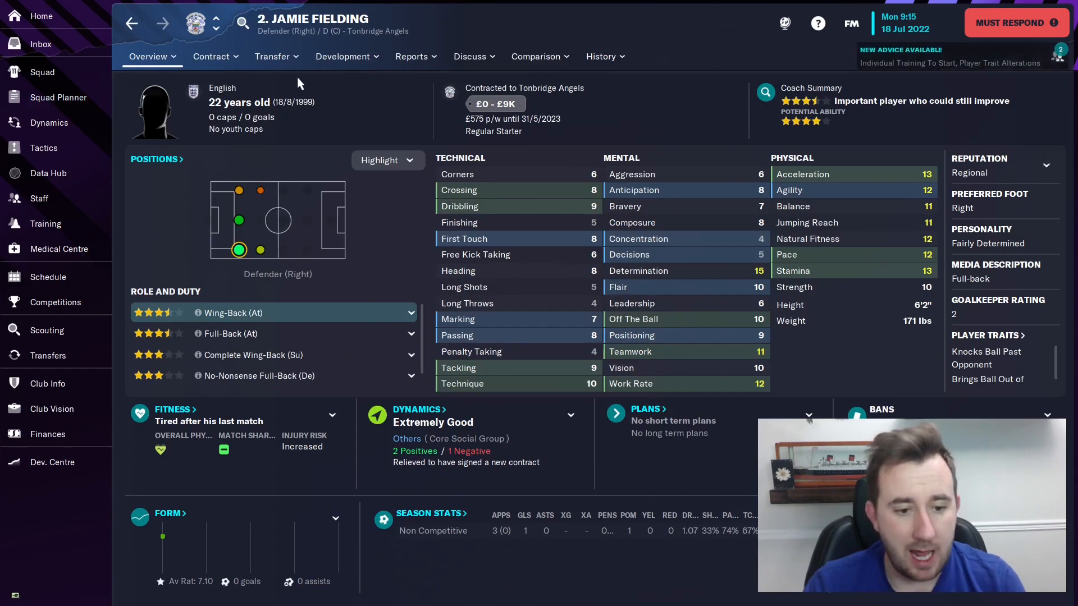
{"action": "left_click", "coordinate": [601, 56]}
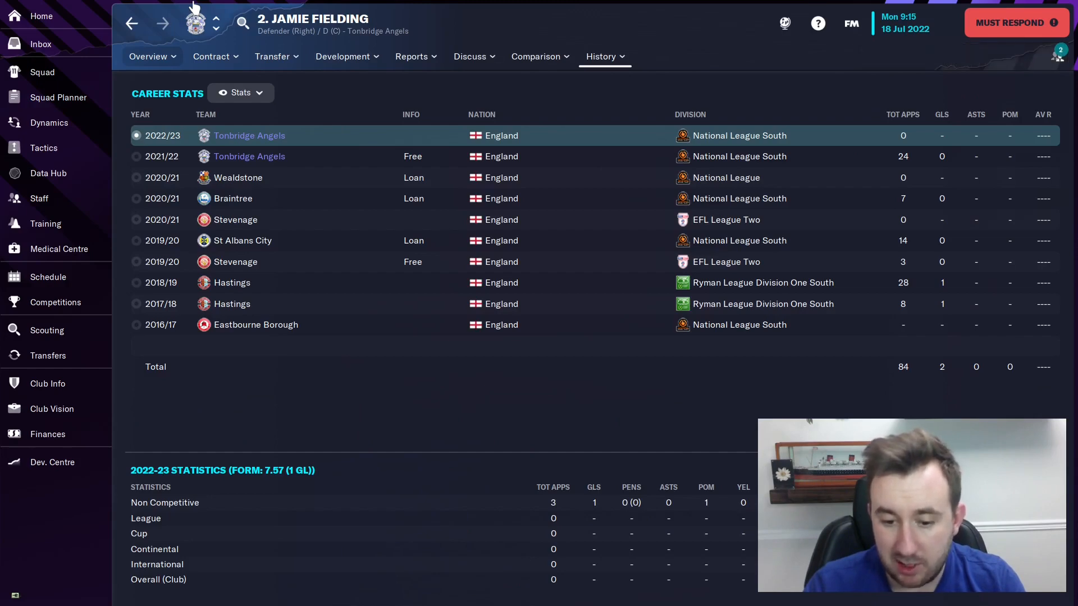
{"action": "left_click", "coordinate": [147, 56]}
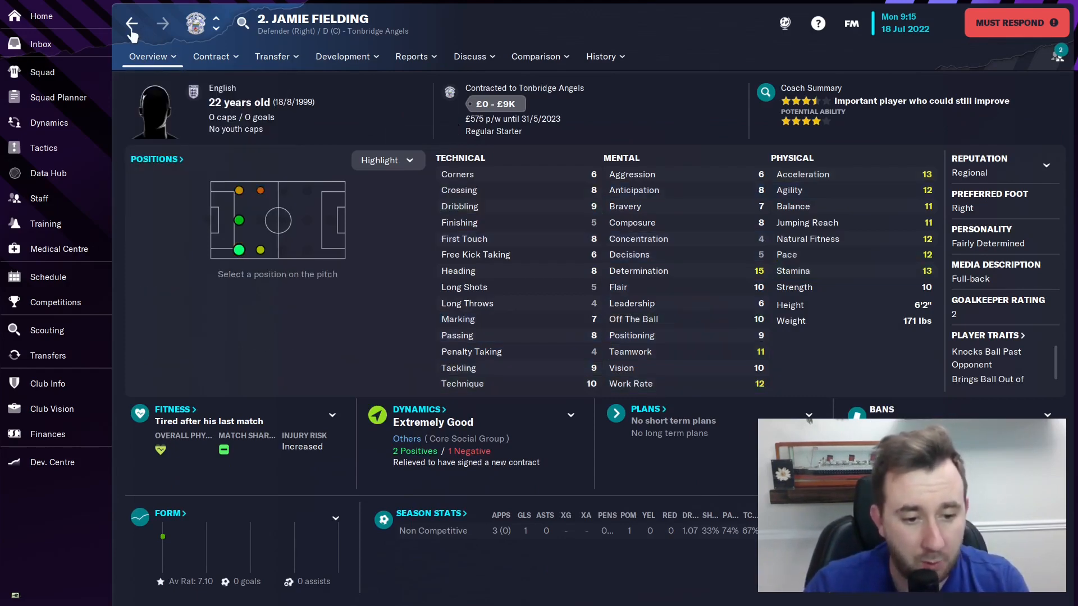
{"action": "left_click", "coordinate": [58, 97]}
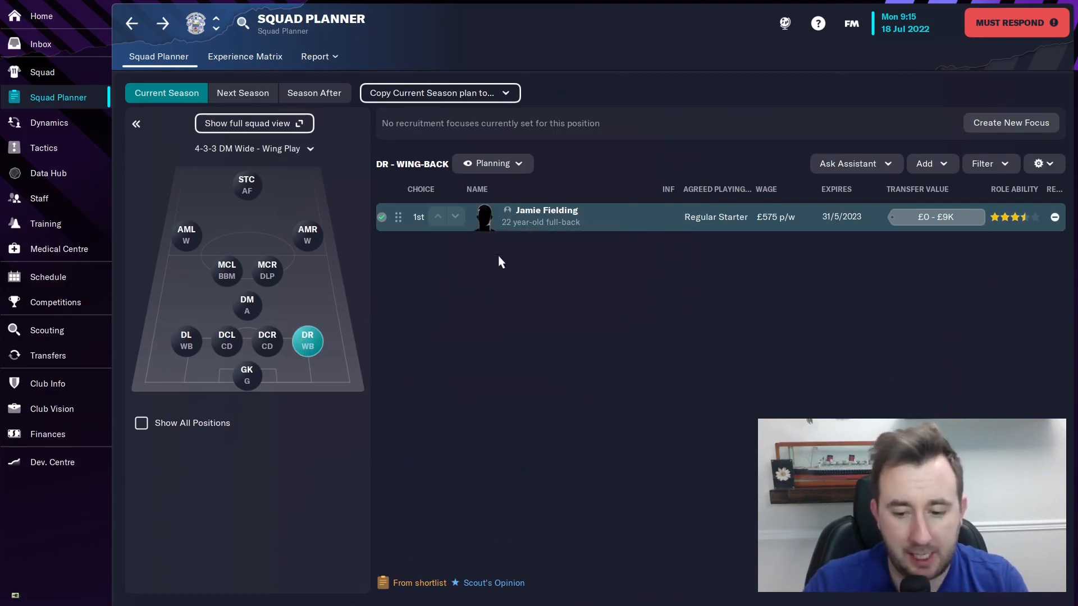
Browse defensive positions and review Lewis Gard's career stats, profile and contract
{"action": "left_click", "coordinate": [226, 342]}
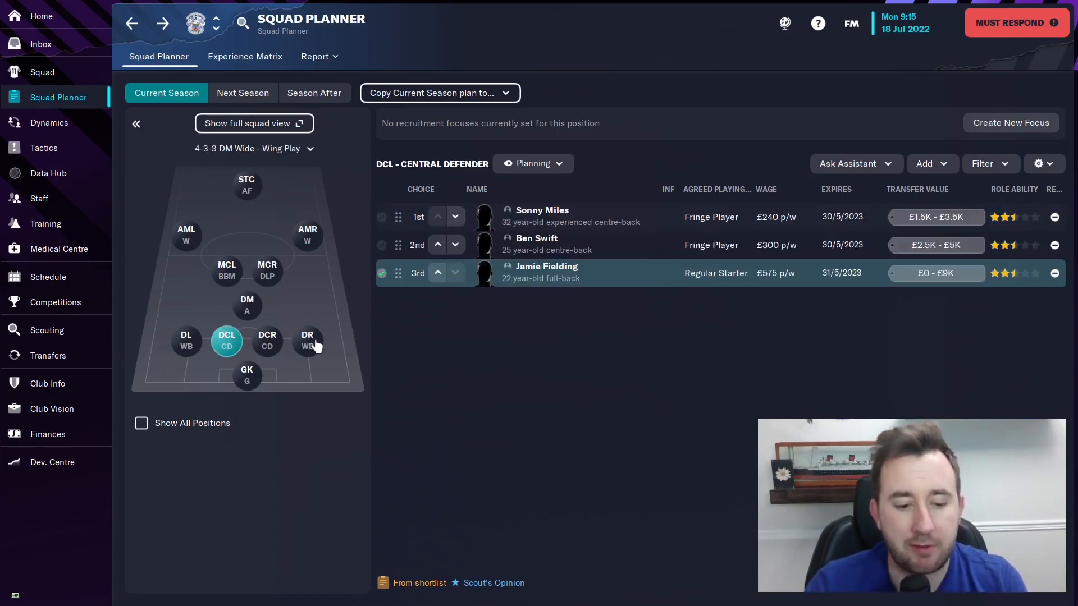
{"action": "left_click", "coordinate": [186, 342]}
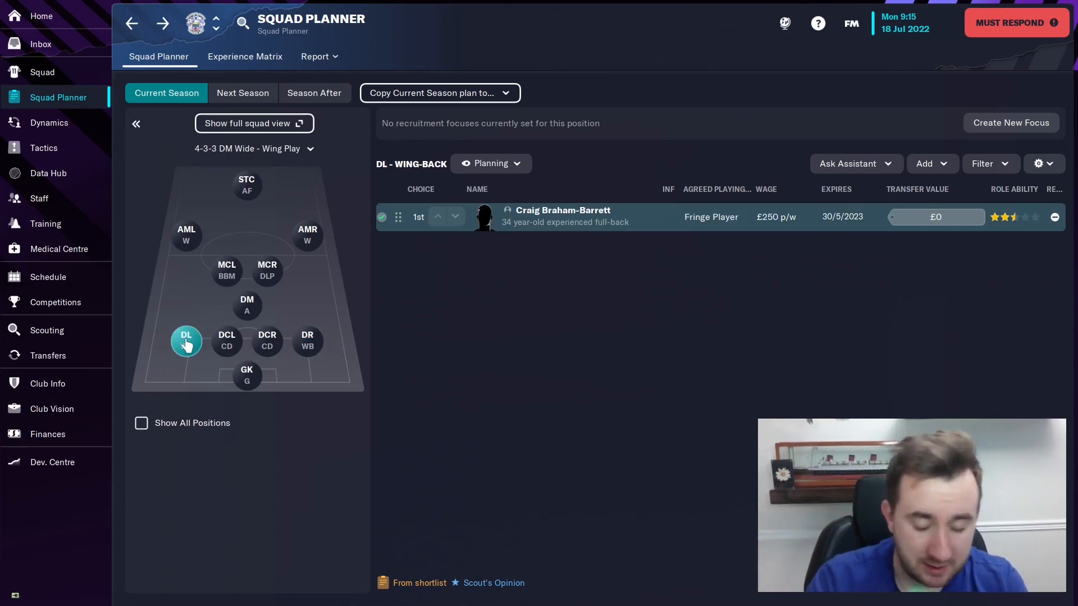
{"action": "left_click", "coordinate": [247, 306]}
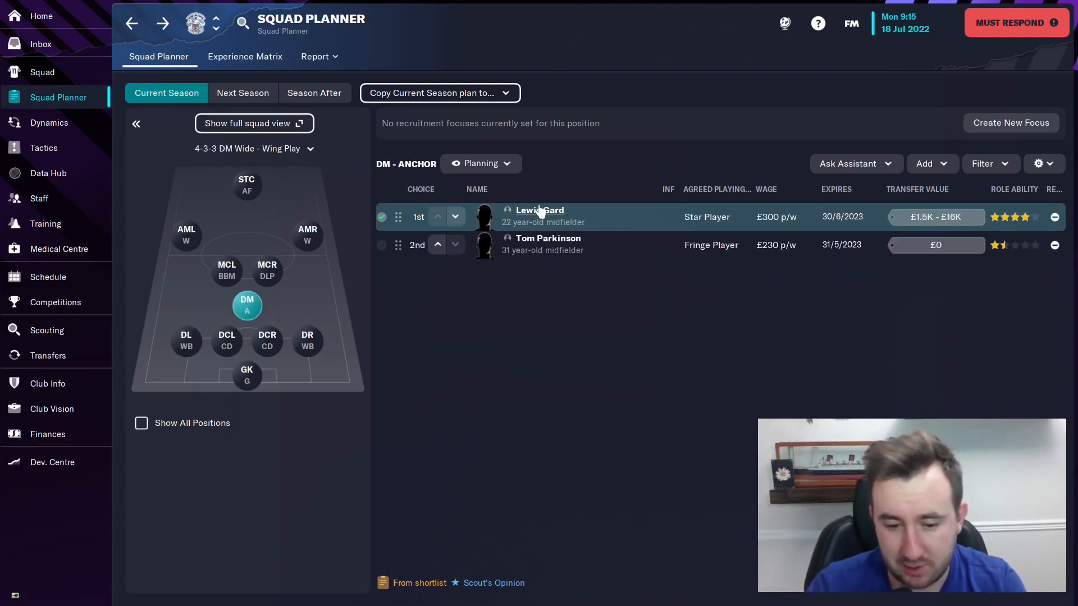
{"action": "left_click", "coordinate": [539, 210]}
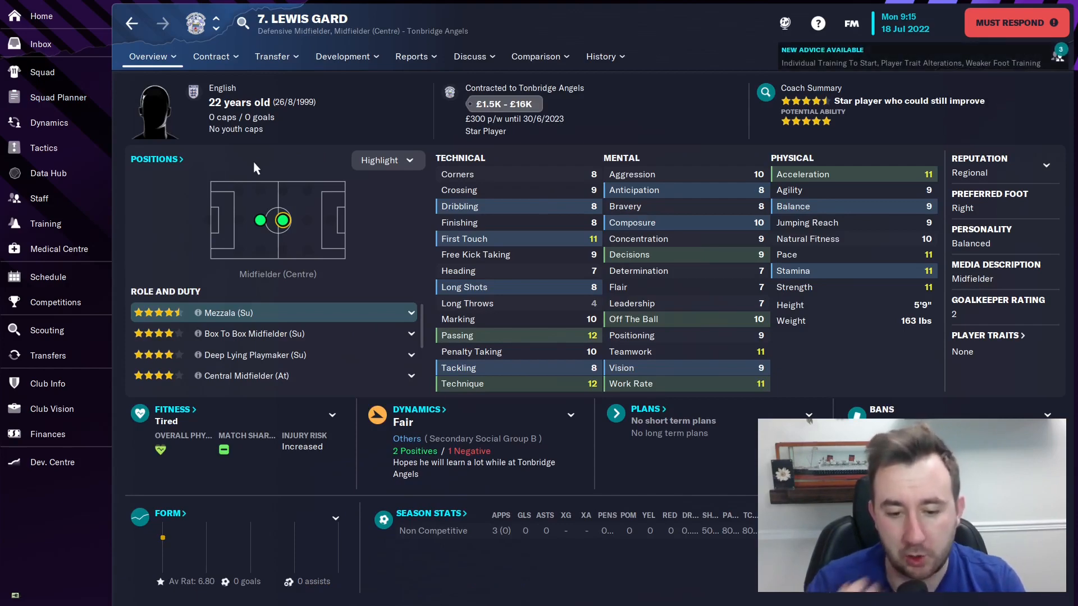
{"action": "left_click", "coordinate": [603, 56]}
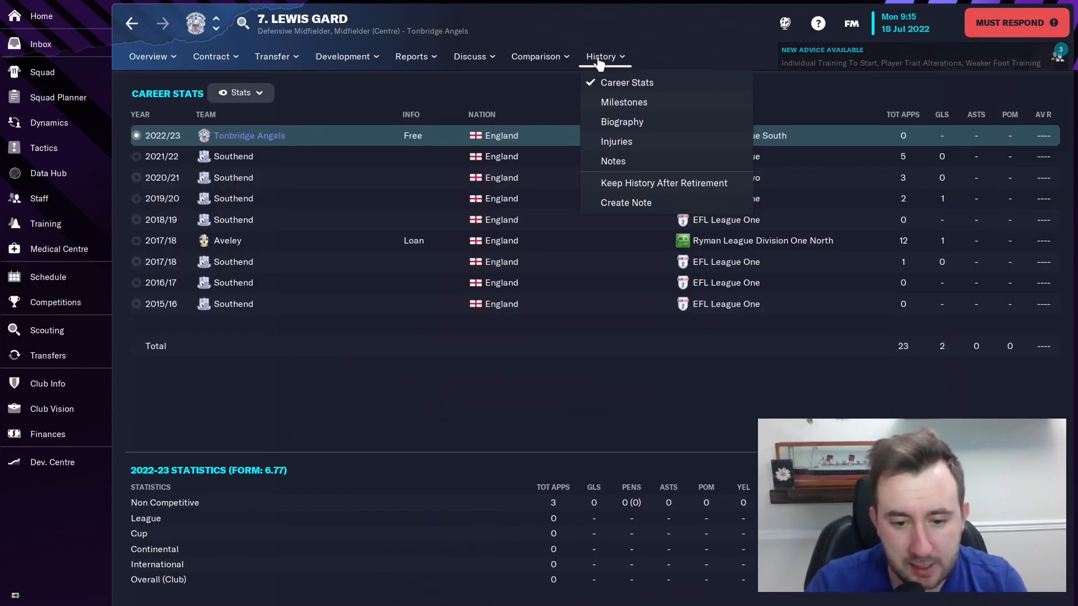
{"action": "left_click", "coordinate": [603, 56]}
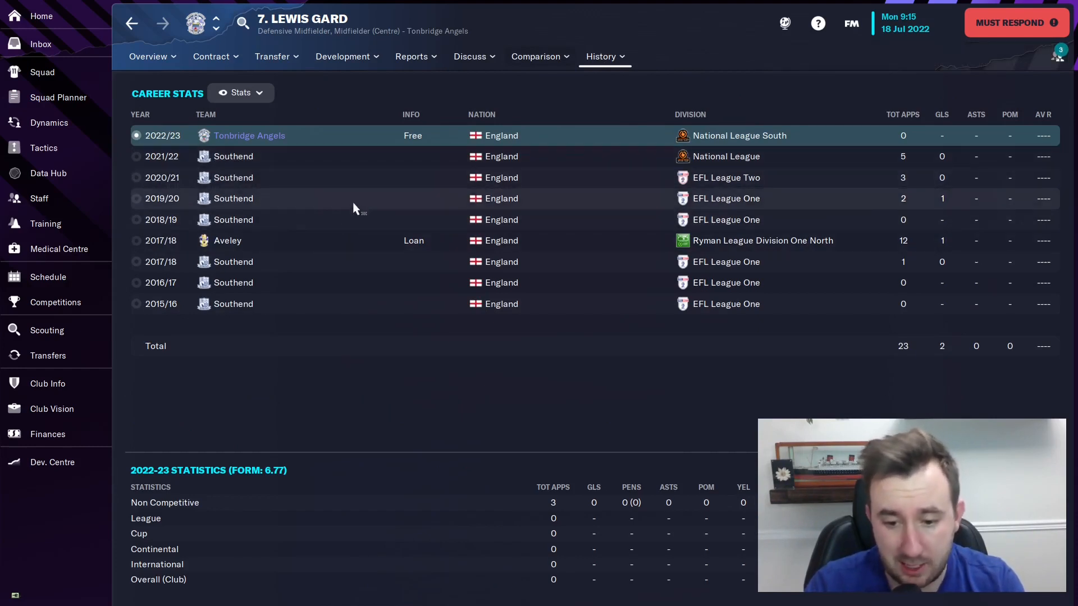
{"action": "left_click", "coordinate": [148, 56]}
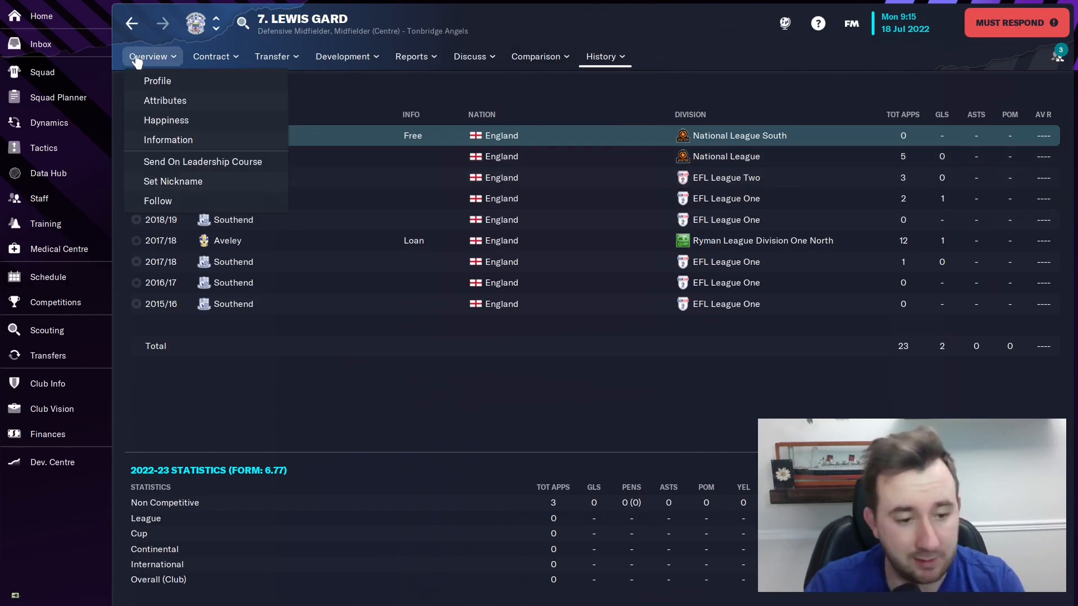
{"action": "left_click", "coordinate": [157, 80]}
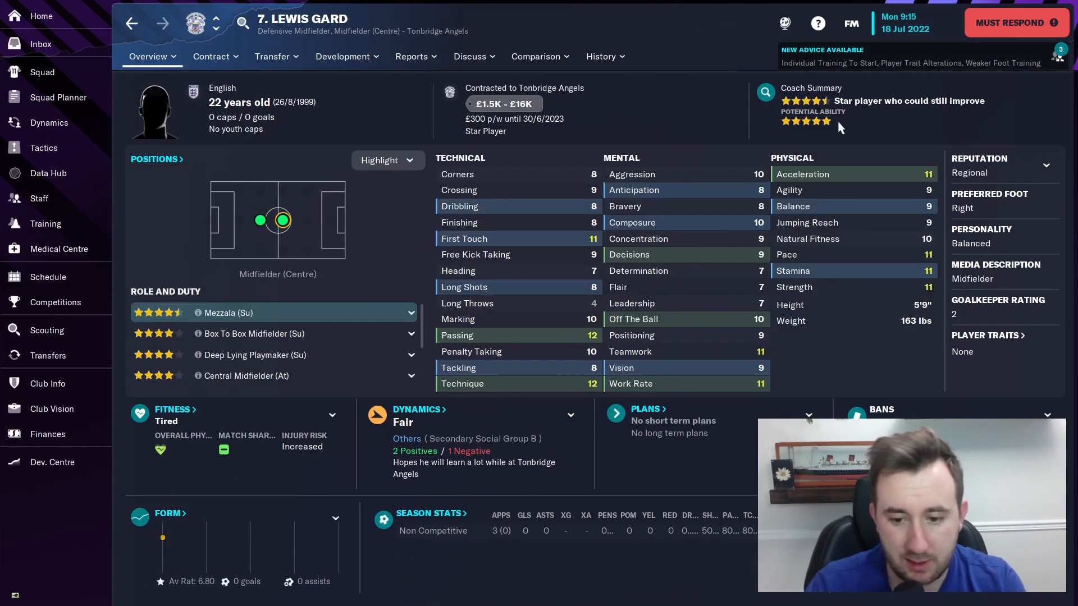
{"action": "mouse_move", "coordinate": [744, 128]}
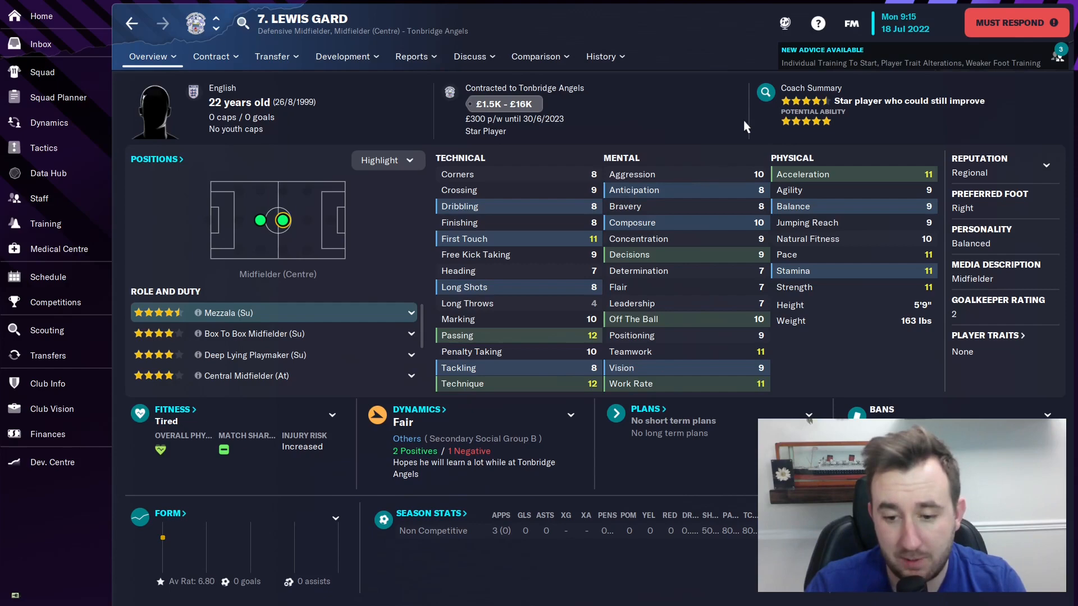
{"action": "left_click", "coordinate": [148, 55]}
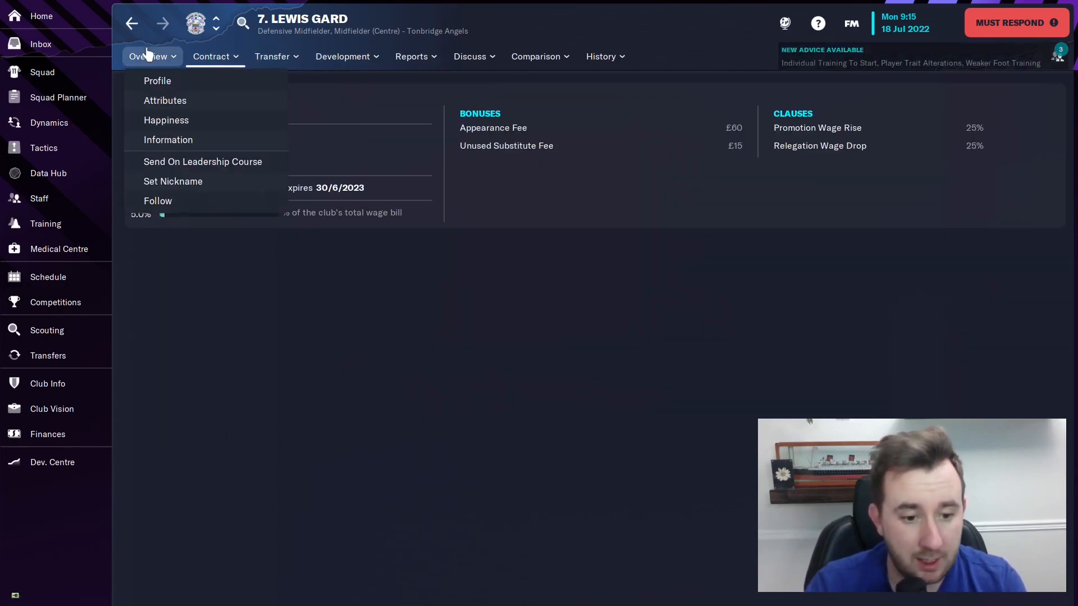
{"action": "left_click", "coordinate": [156, 81]}
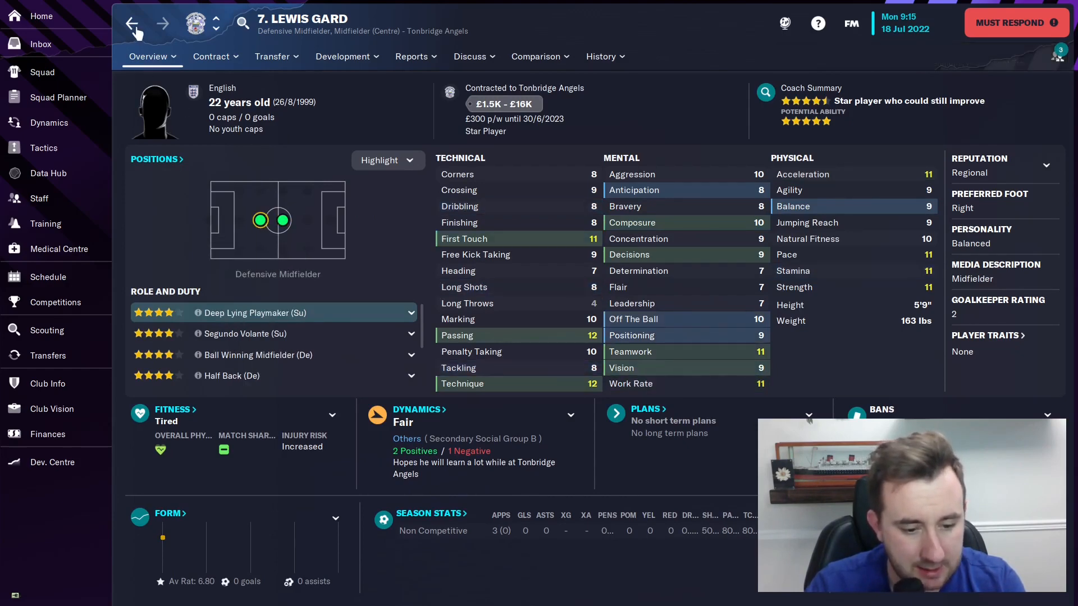
{"action": "left_click", "coordinate": [58, 97]}
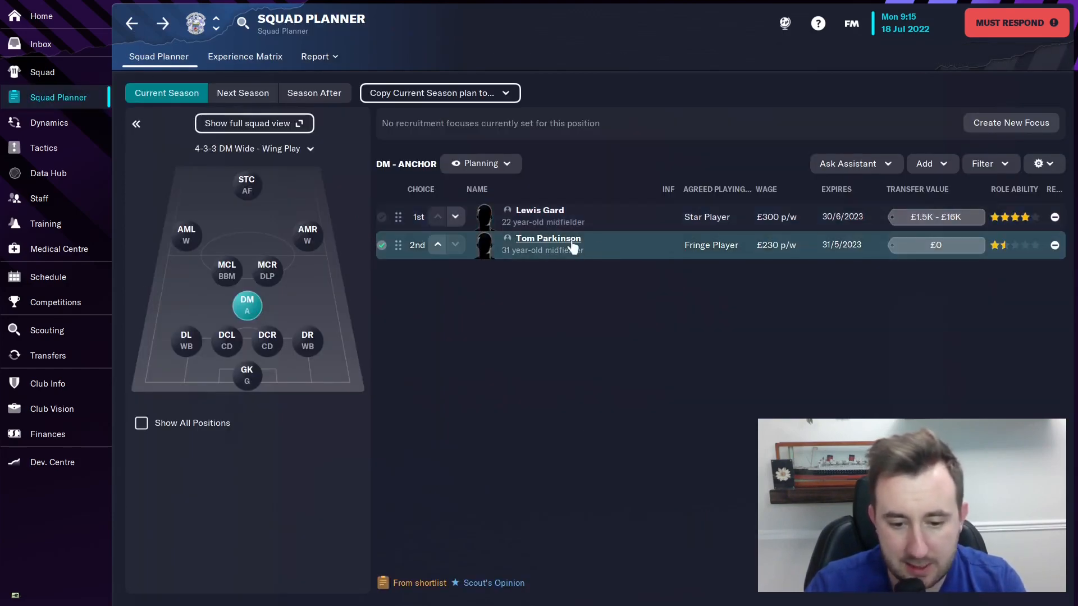
{"action": "left_click", "coordinate": [266, 268]}
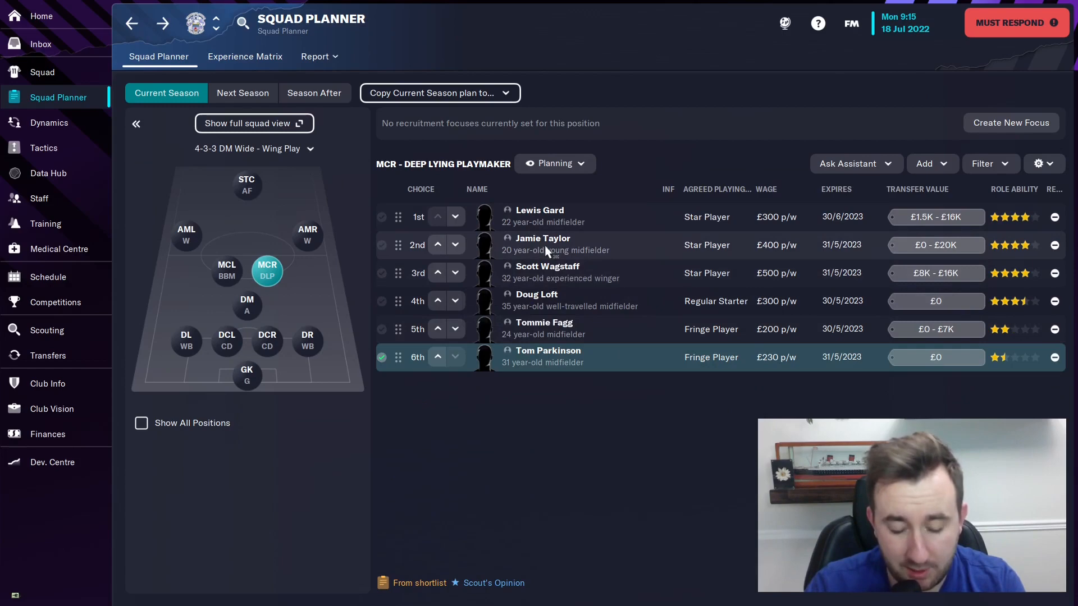
{"action": "left_click", "coordinate": [542, 238]}
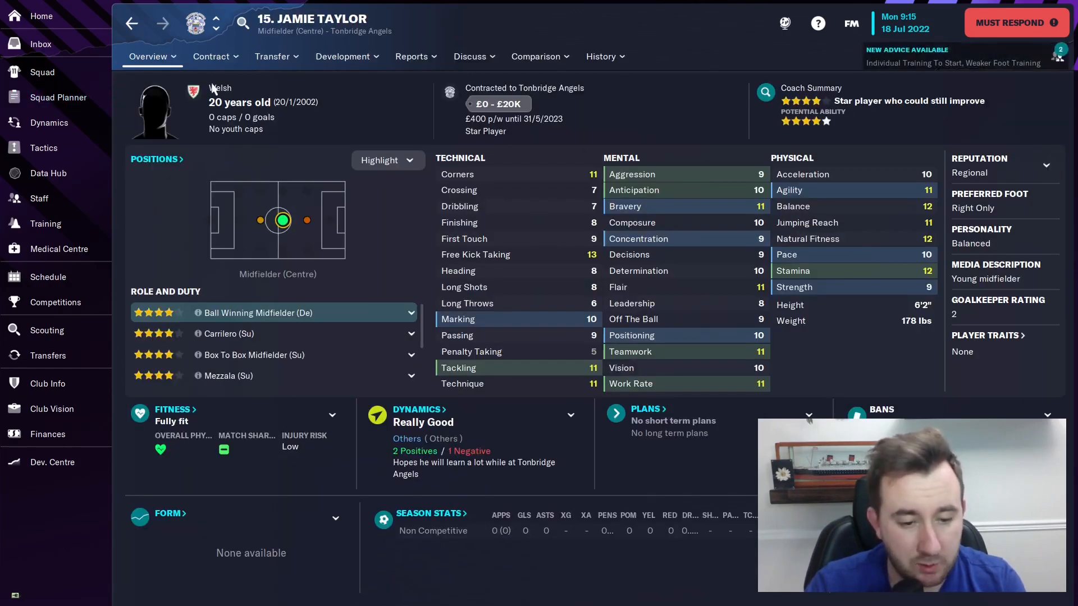
{"action": "left_click", "coordinate": [601, 56]}
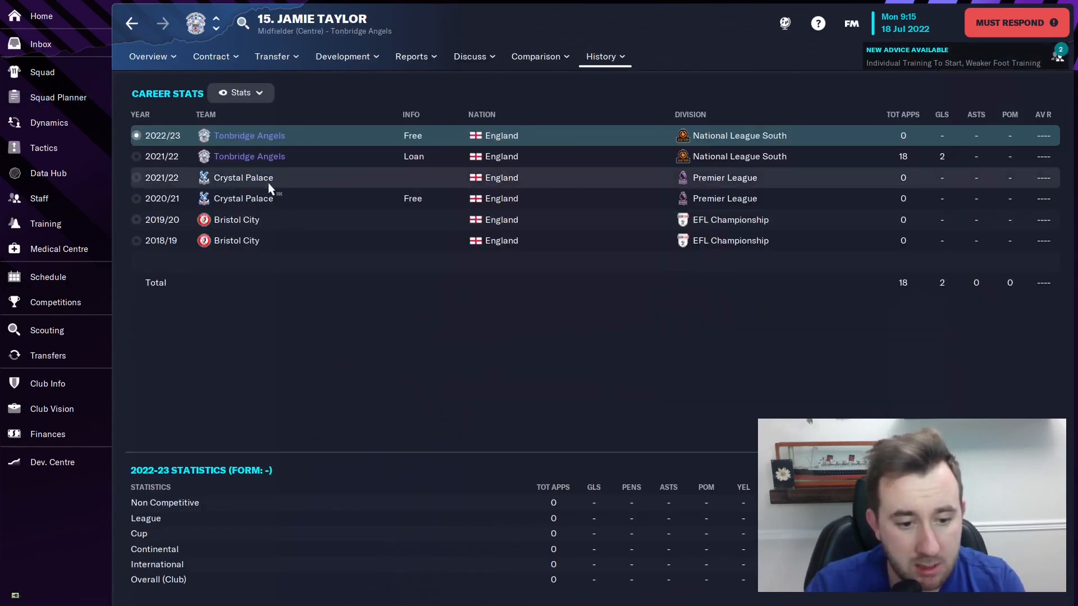
{"action": "left_click", "coordinate": [147, 56]}
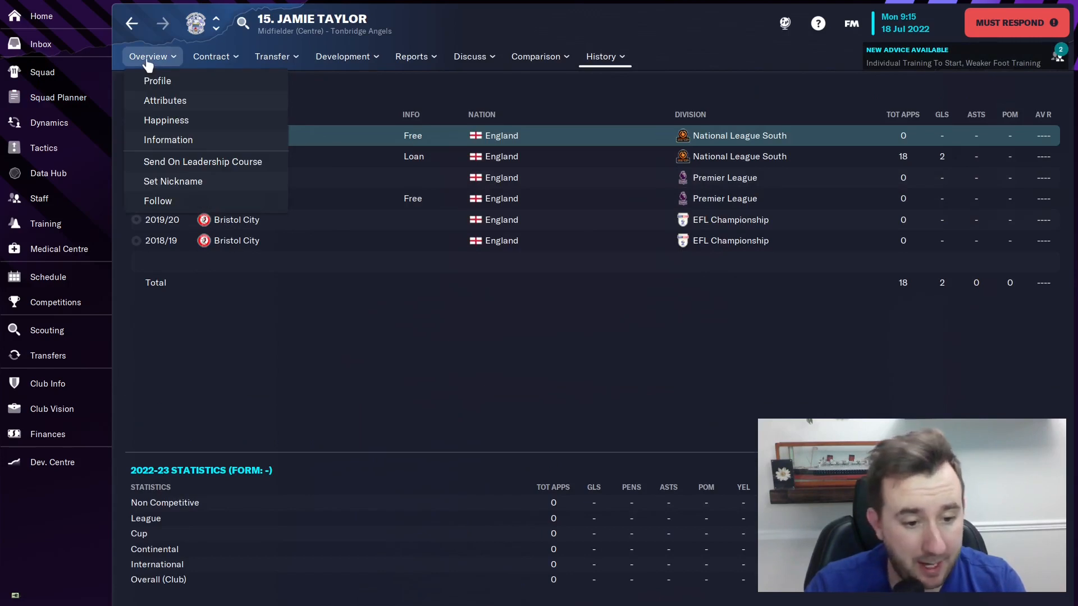
{"action": "left_click", "coordinate": [156, 80]}
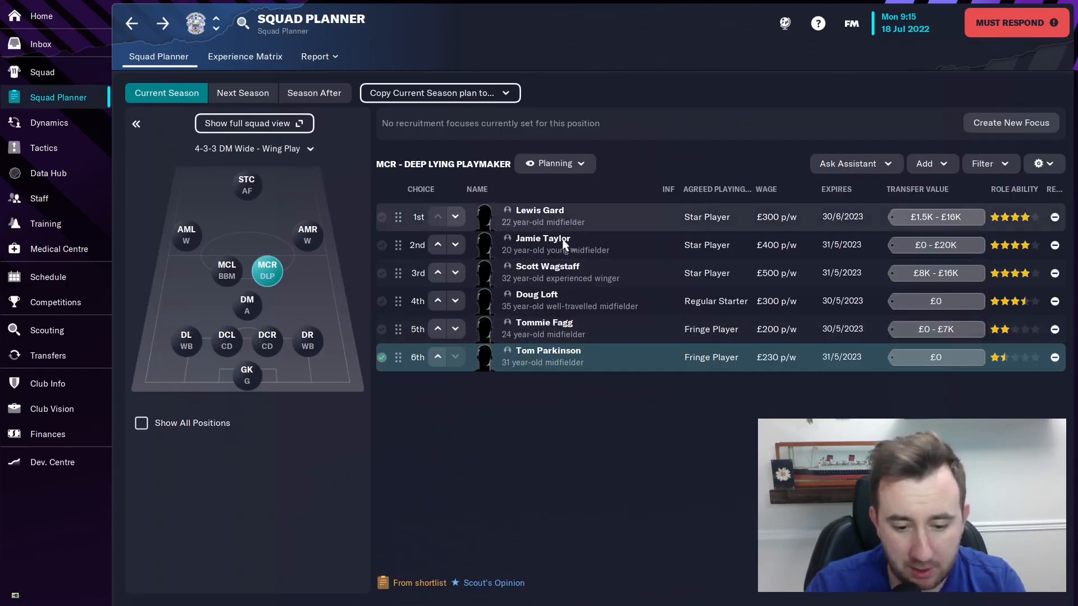
{"action": "left_click", "coordinate": [547, 267]}
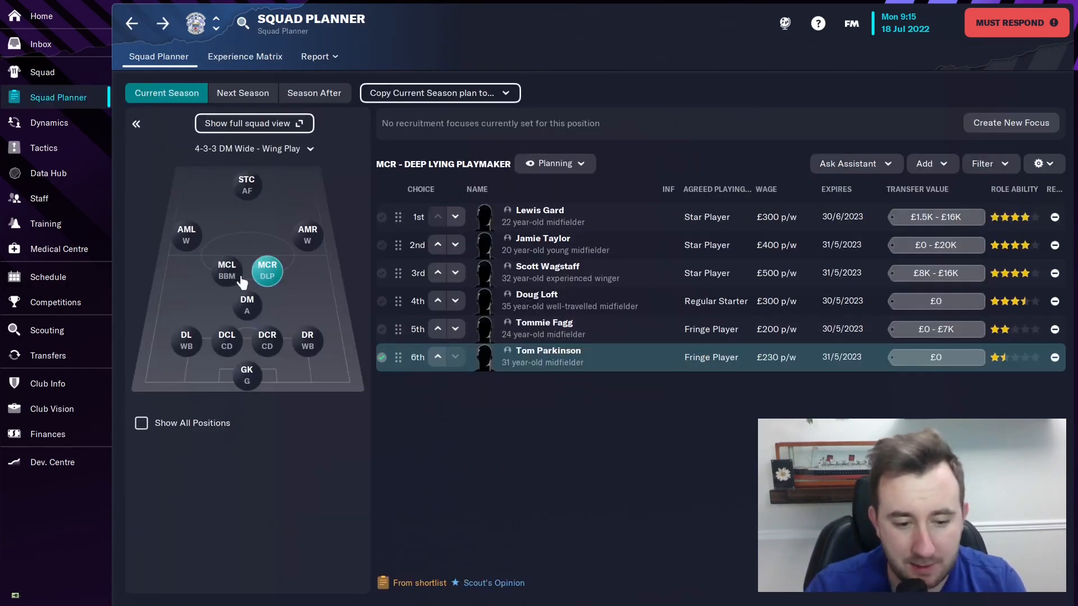
{"action": "left_click", "coordinate": [536, 294]}
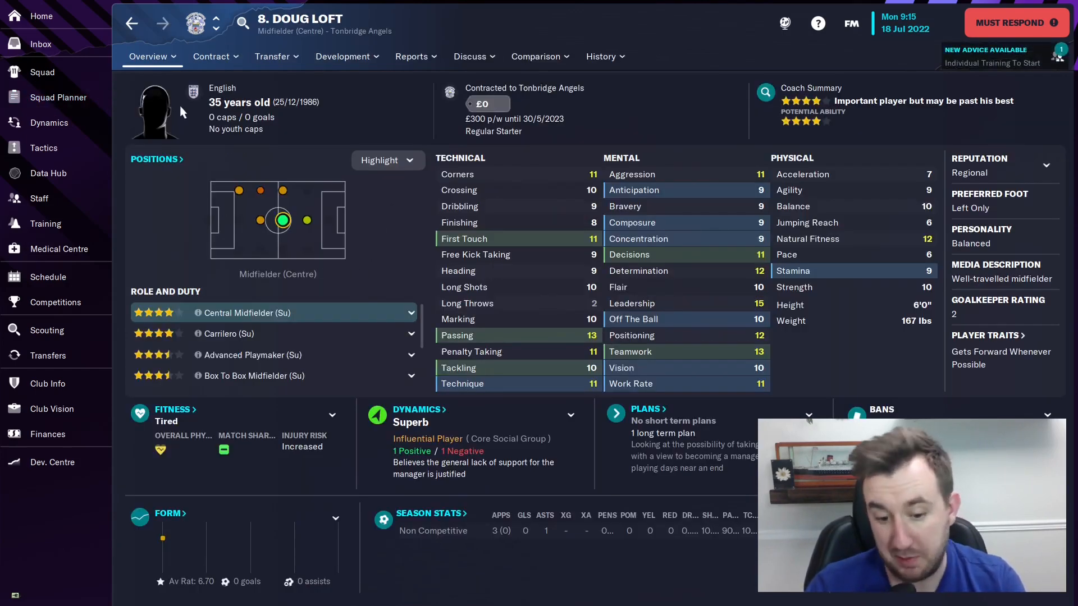
Review Tommie Fagg's career stats and profile
{"action": "left_click", "coordinate": [58, 97]}
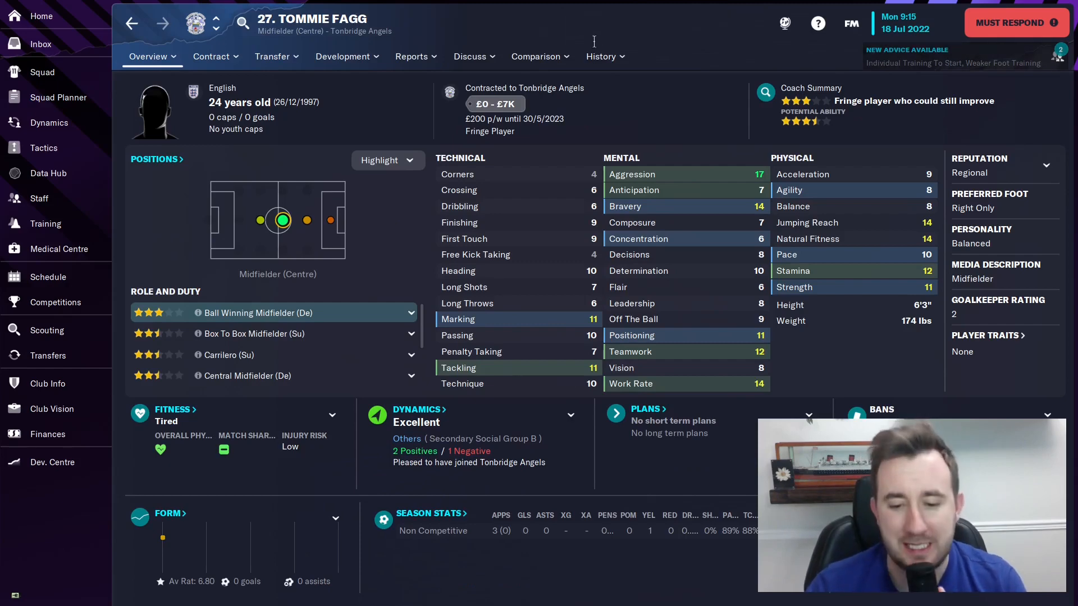
{"action": "left_click", "coordinate": [601, 56]}
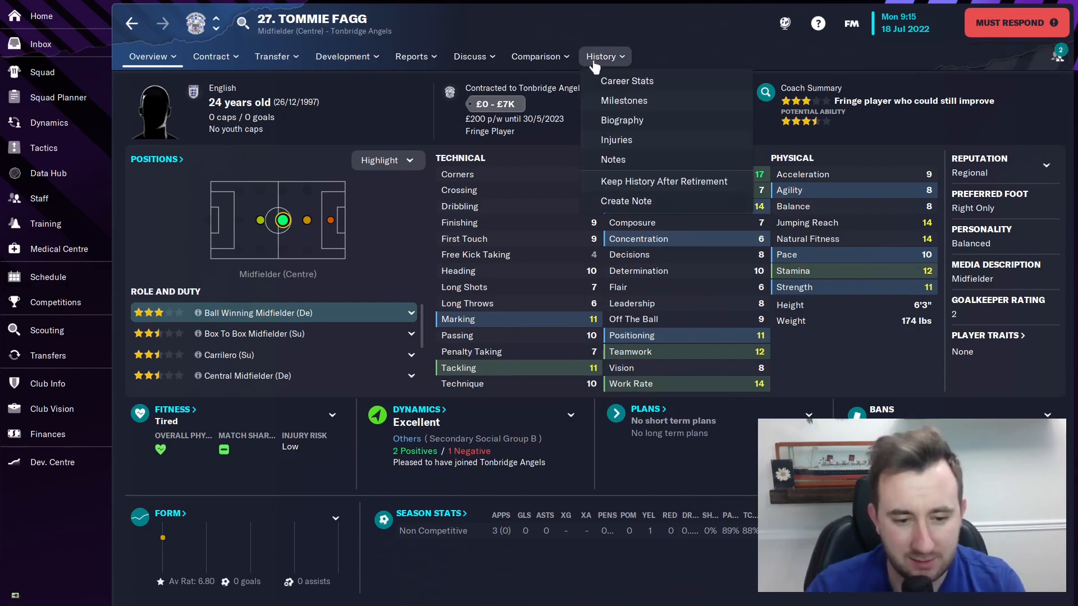
{"action": "left_click", "coordinate": [626, 80]}
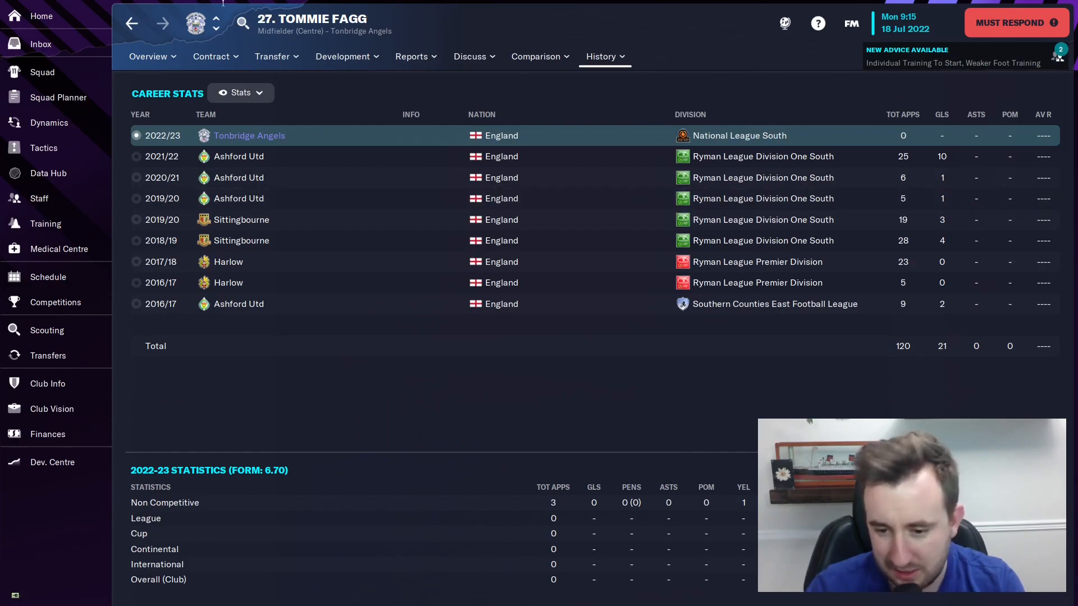
{"action": "left_click", "coordinate": [147, 57]}
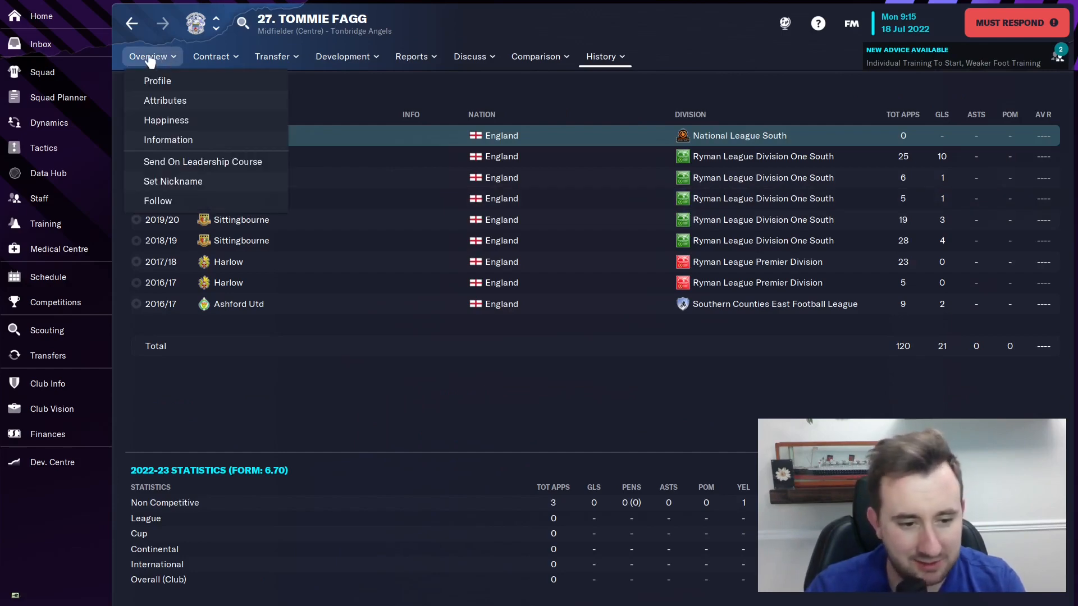
{"action": "left_click", "coordinate": [157, 80]}
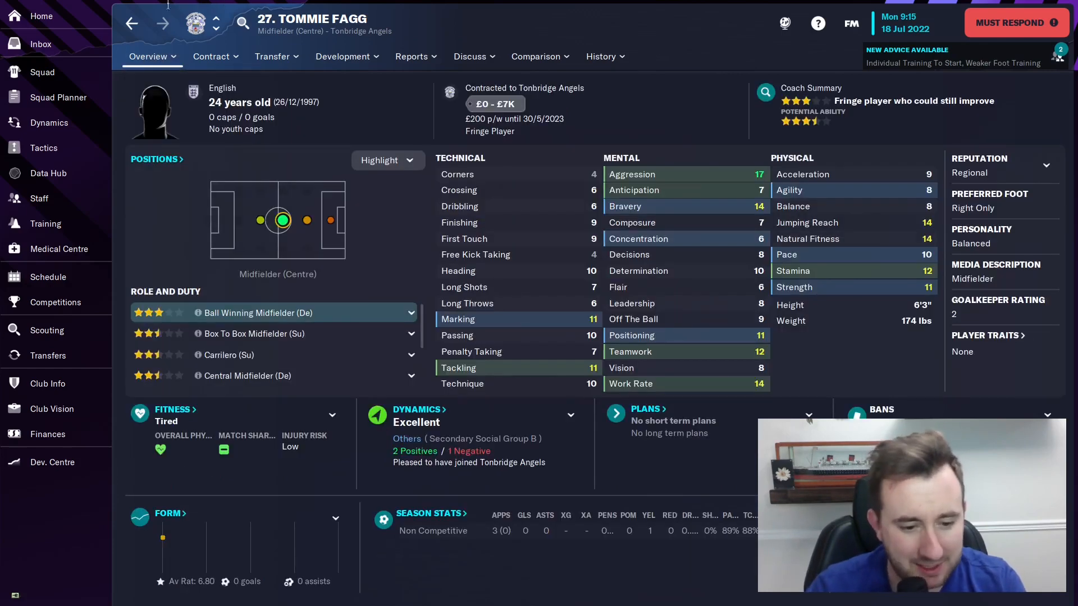
Check Tom Parkinson's contract for the left central midfield role and return to the plan
{"action": "left_click", "coordinate": [58, 97]}
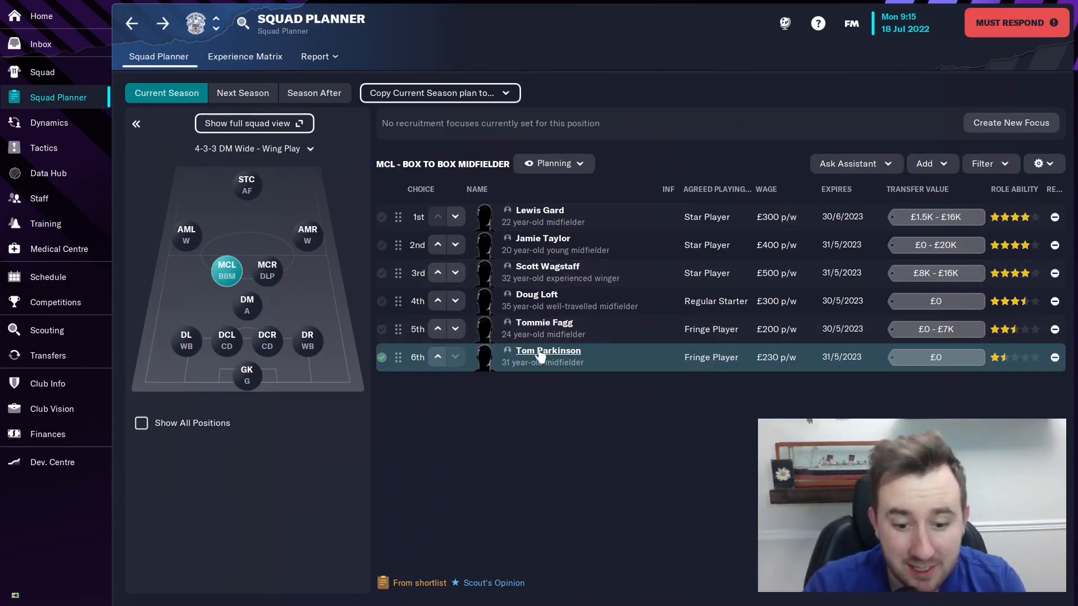
{"action": "left_click", "coordinate": [547, 350]}
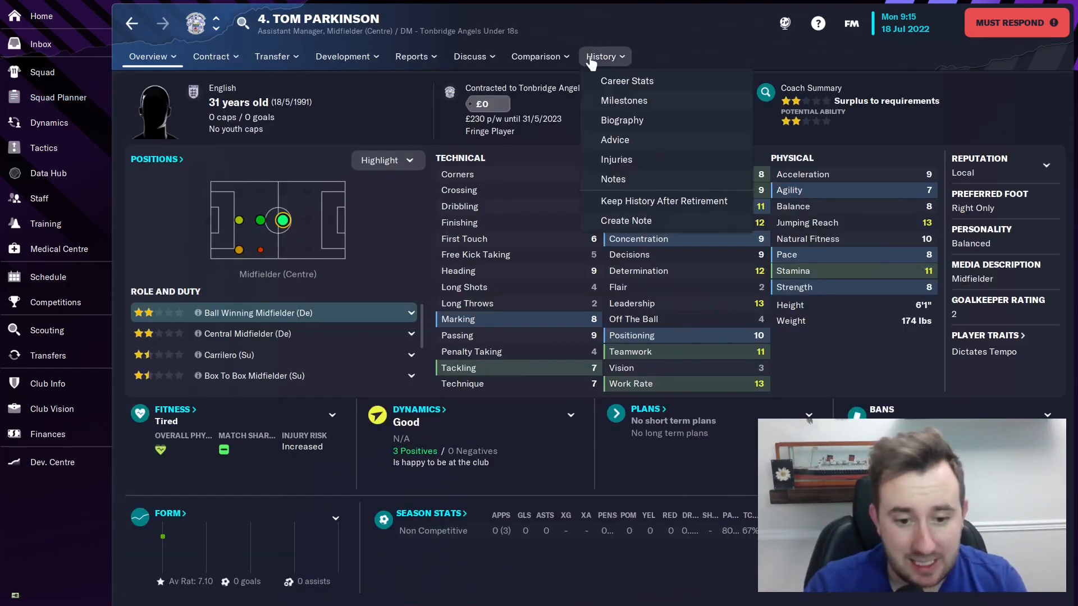
{"action": "left_click", "coordinate": [211, 56]}
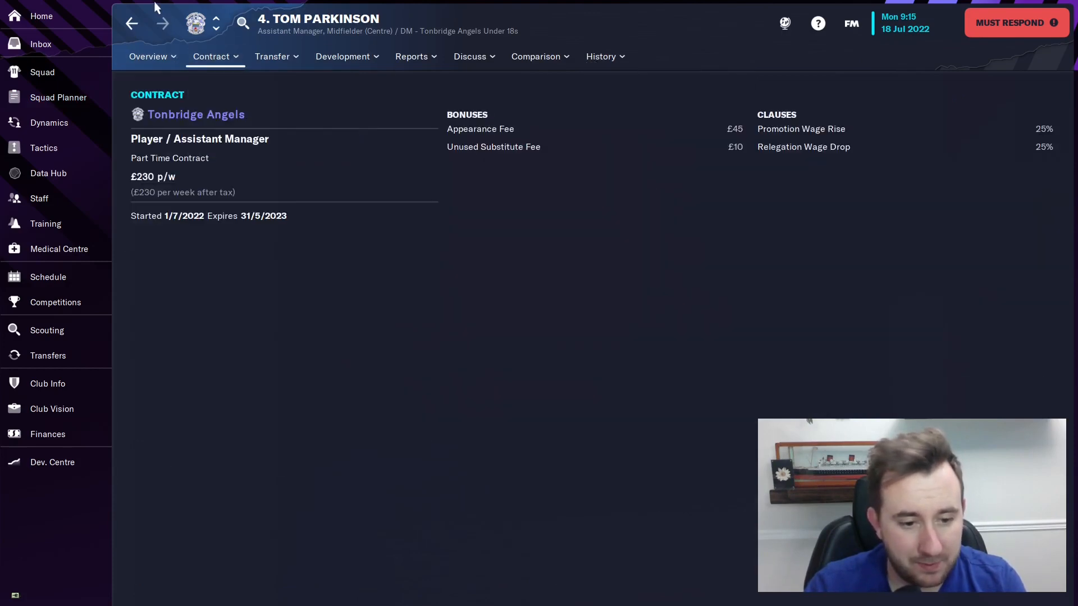
{"action": "left_click", "coordinate": [147, 56]}
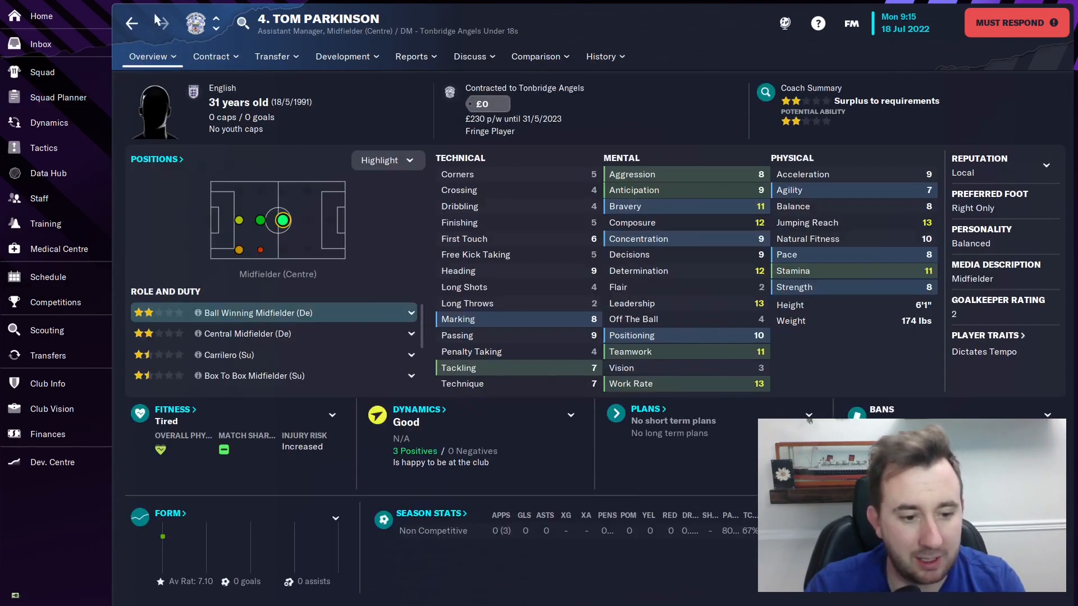
{"action": "left_click", "coordinate": [58, 97]}
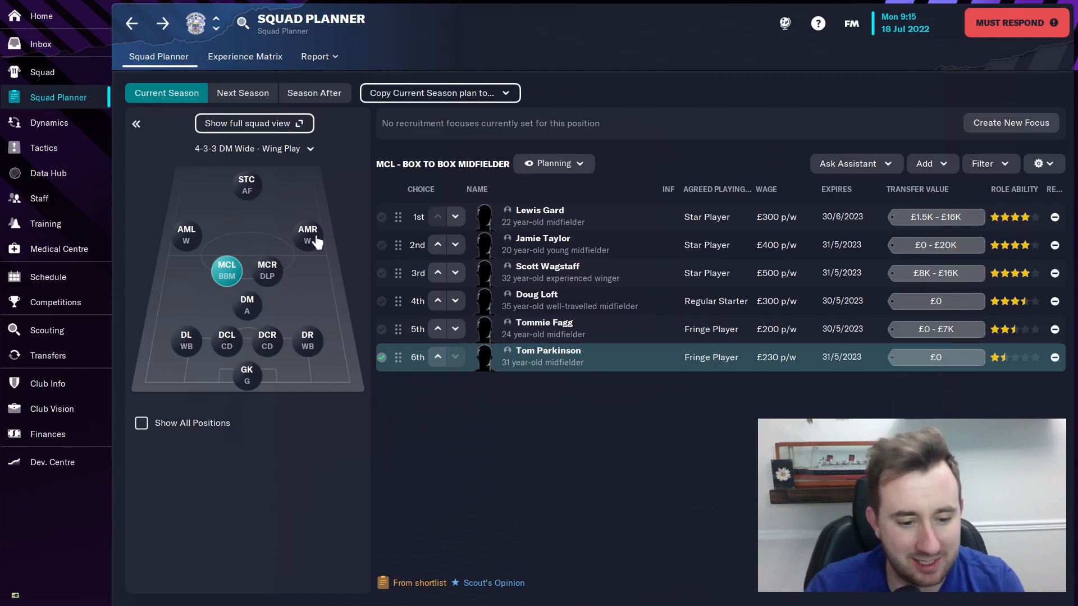
{"action": "left_click", "coordinate": [307, 234]}
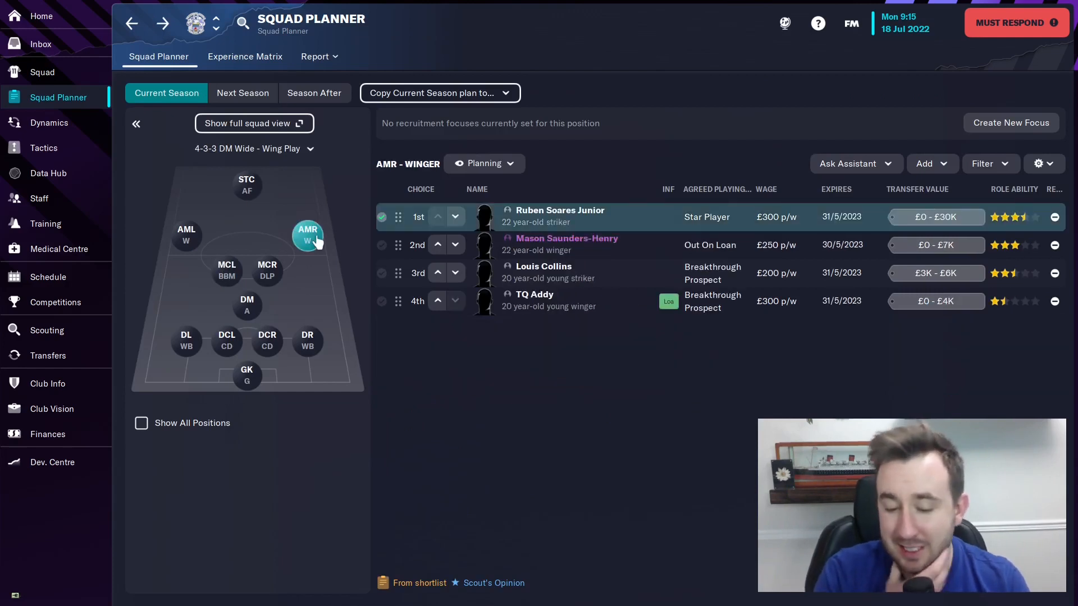
{"action": "left_click", "coordinate": [247, 186]}
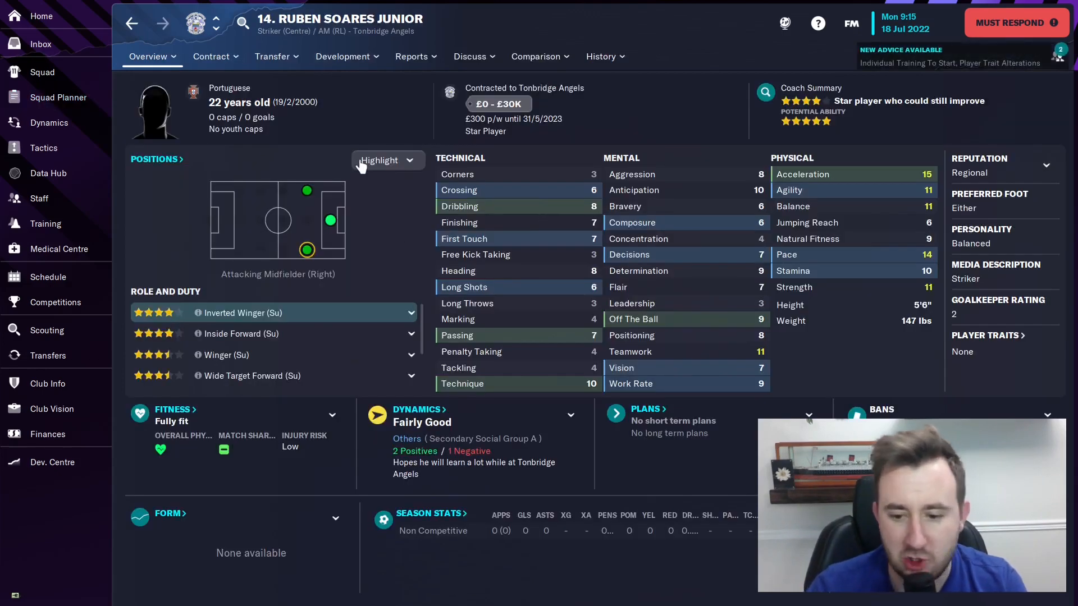
{"action": "mouse_move", "coordinate": [873, 304]}
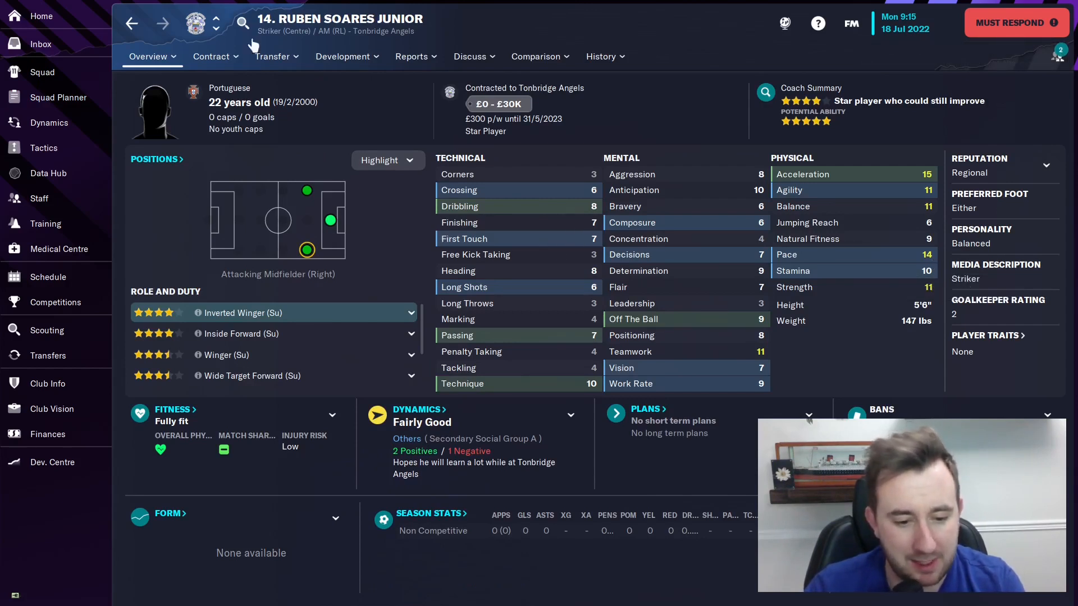
{"action": "left_click", "coordinate": [601, 56]}
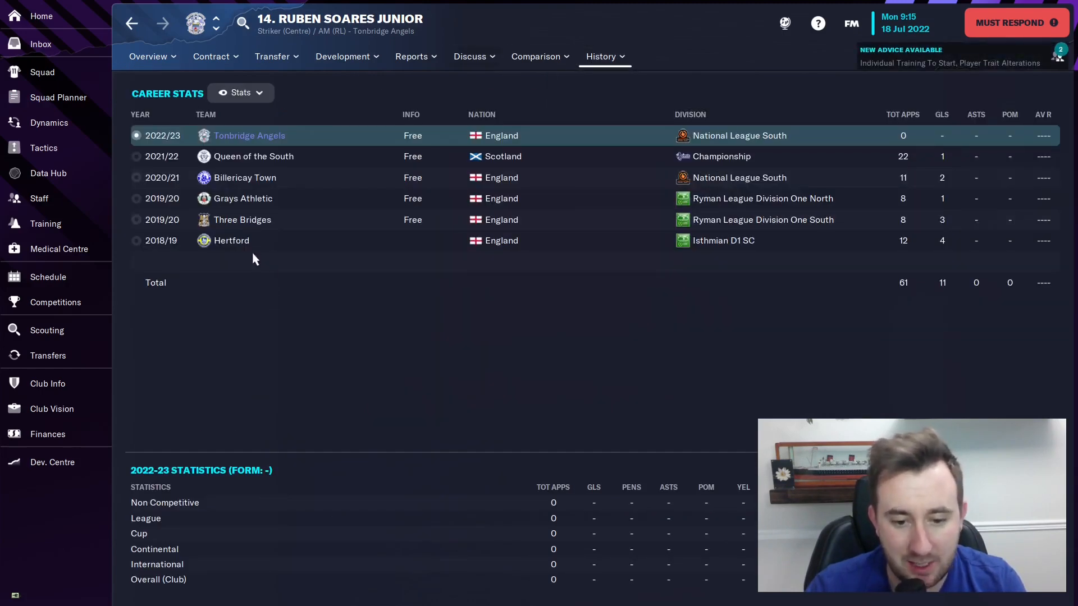
{"action": "mouse_move", "coordinate": [472, 160]}
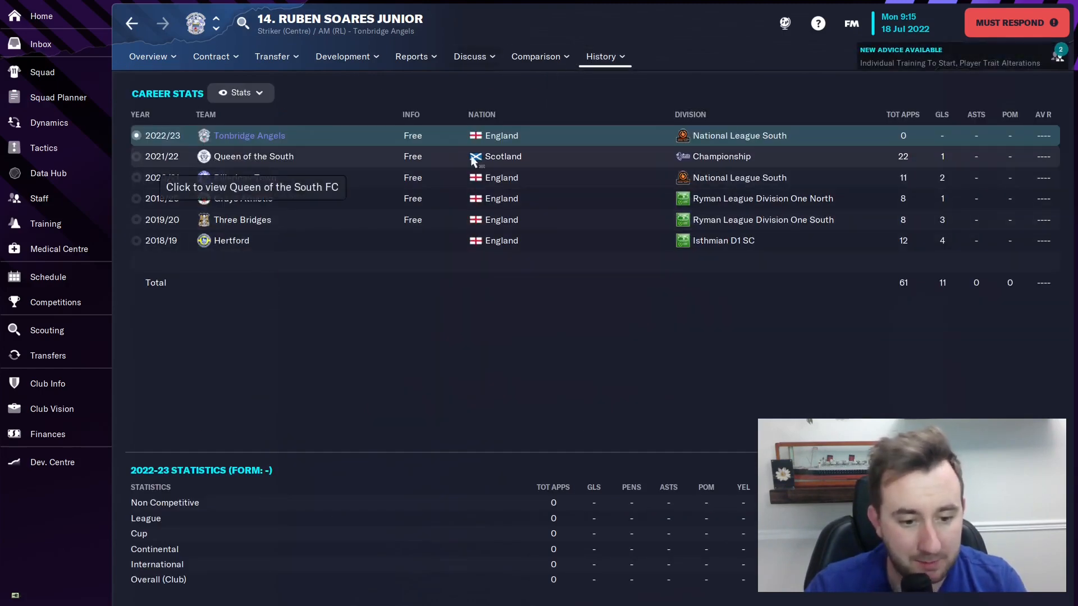
{"action": "left_click", "coordinate": [58, 97]}
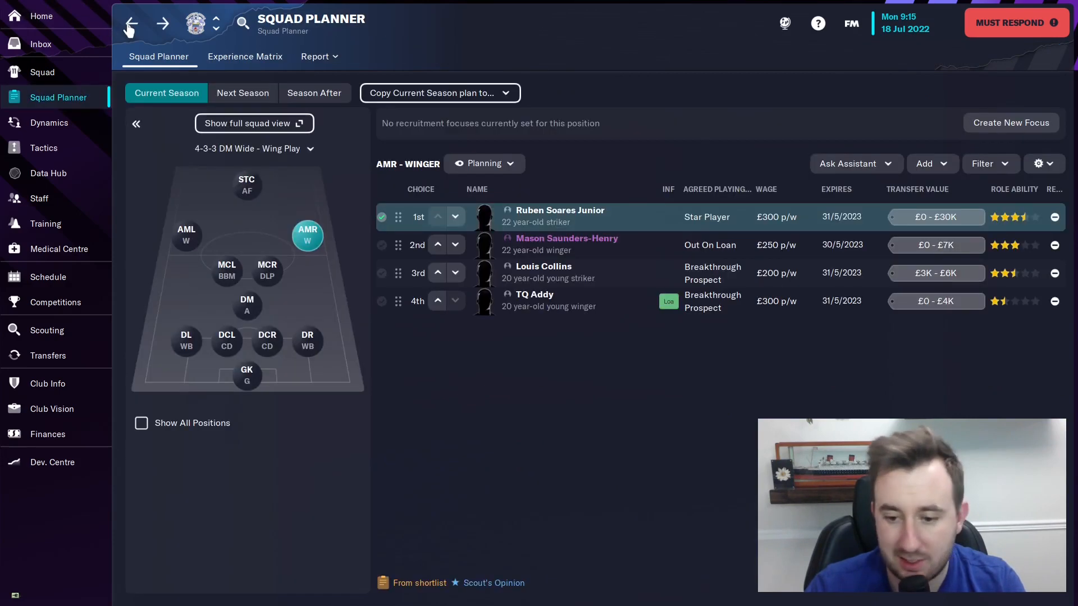
{"action": "left_click", "coordinate": [186, 236]}
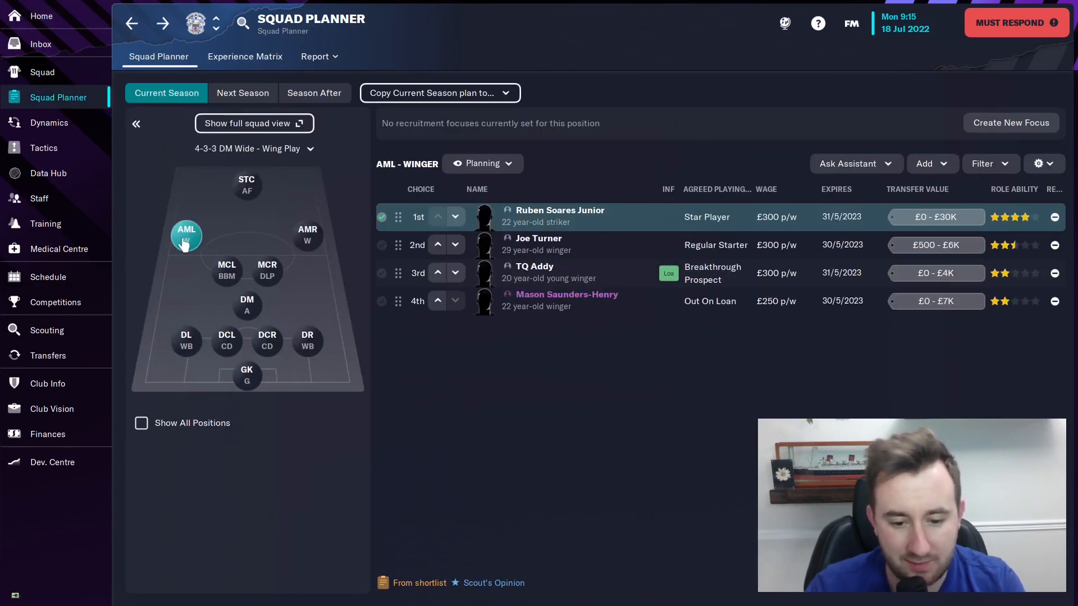
{"action": "left_click", "coordinate": [247, 185]}
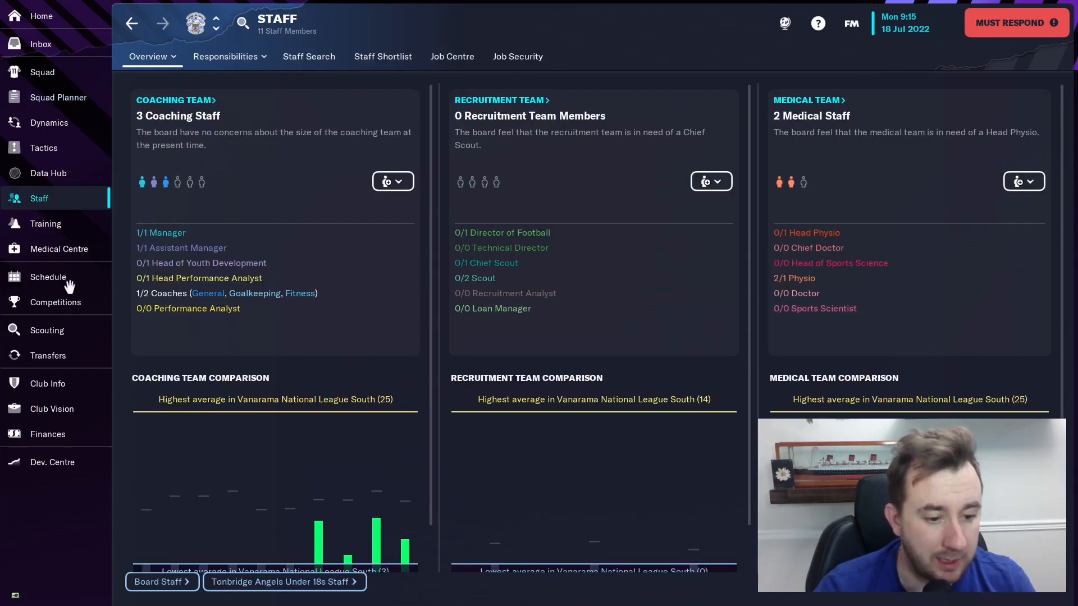
{"action": "left_click", "coordinate": [47, 330]}
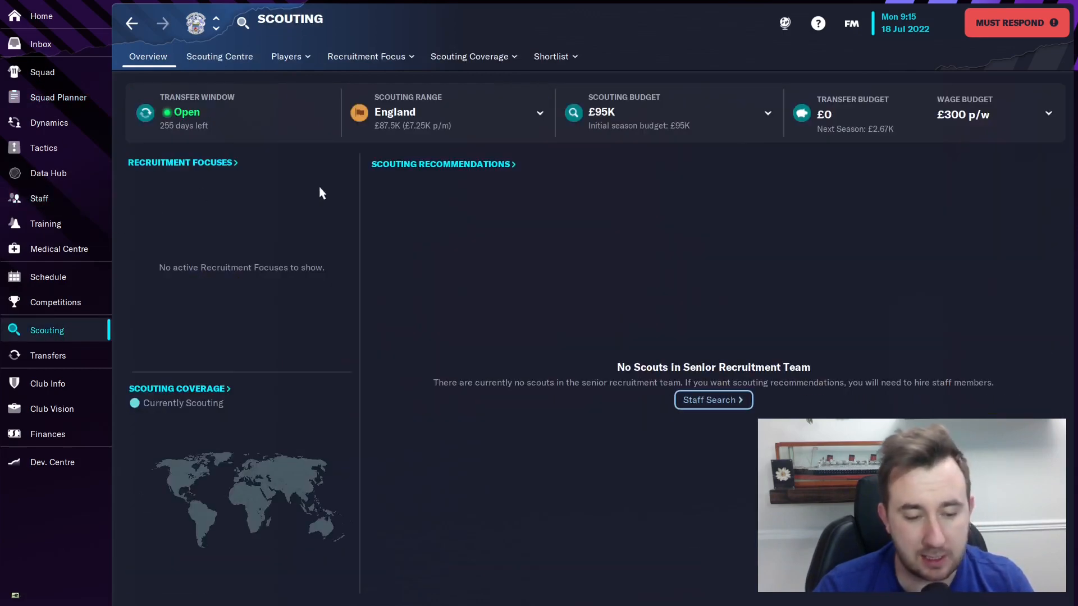
{"action": "left_click", "coordinate": [286, 56]}
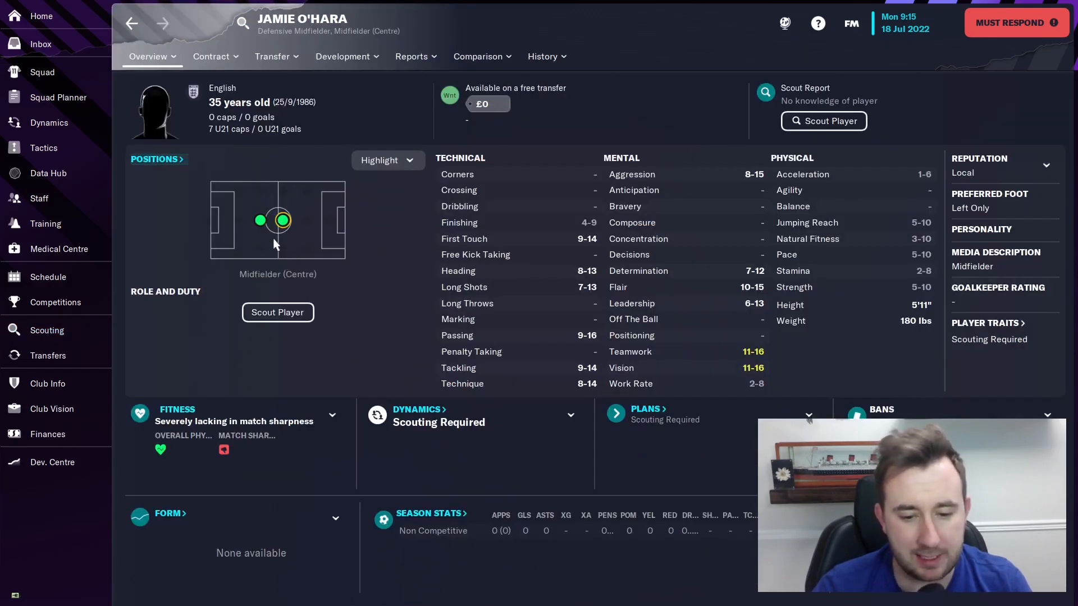
{"action": "left_click", "coordinate": [272, 57]}
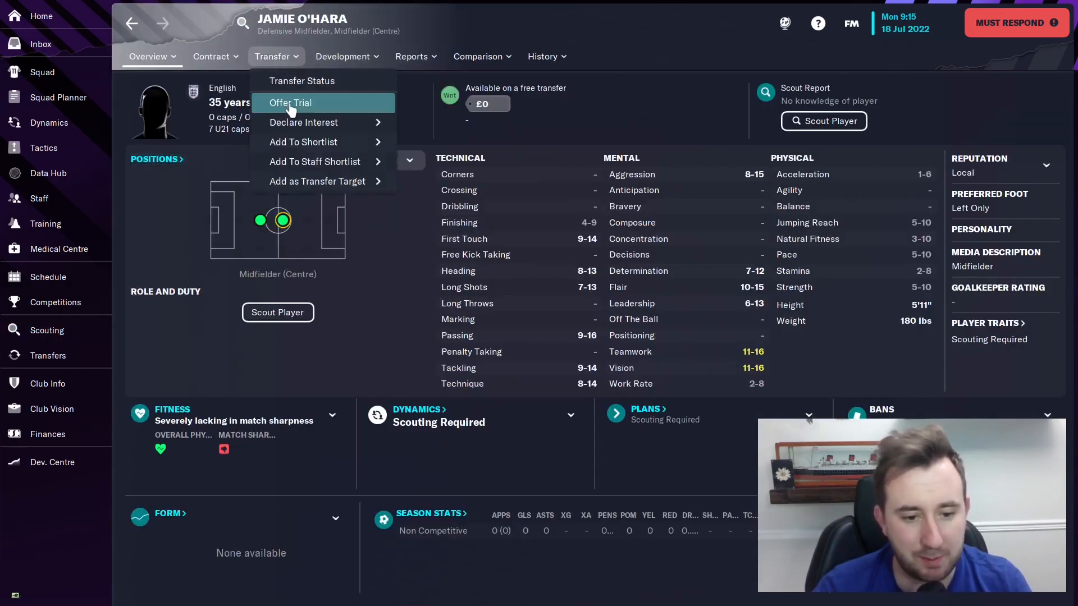
{"action": "left_click", "coordinate": [290, 102]}
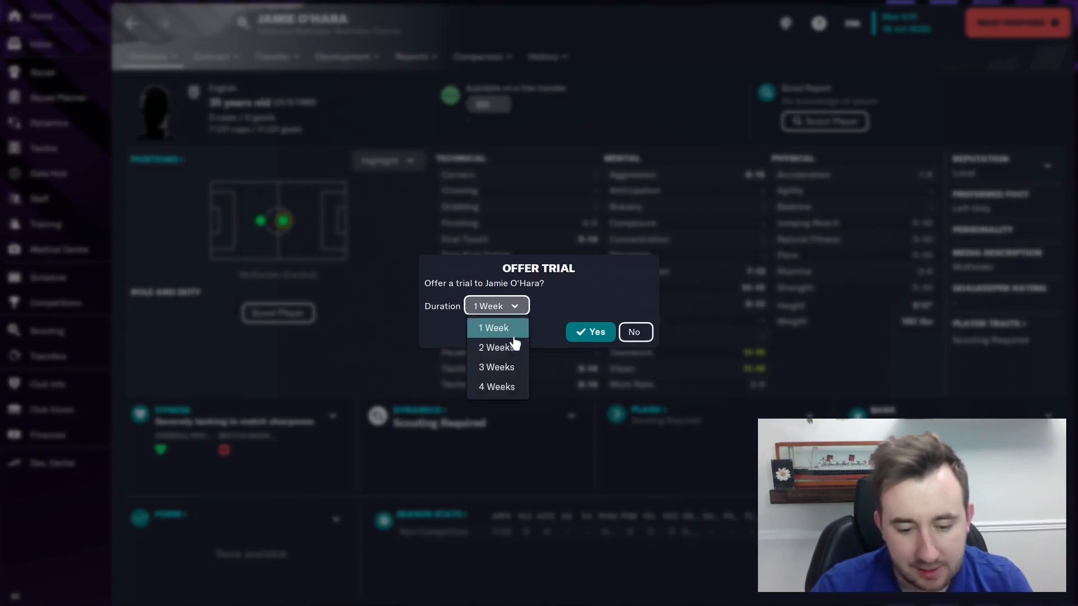
{"action": "left_click", "coordinate": [589, 332]}
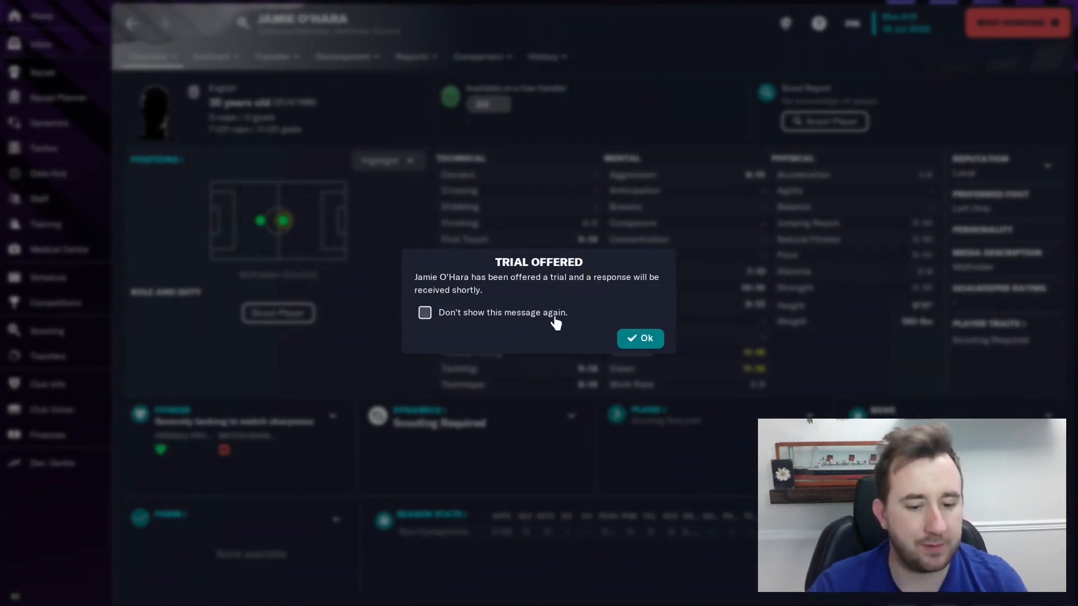
{"action": "left_click", "coordinate": [639, 337]}
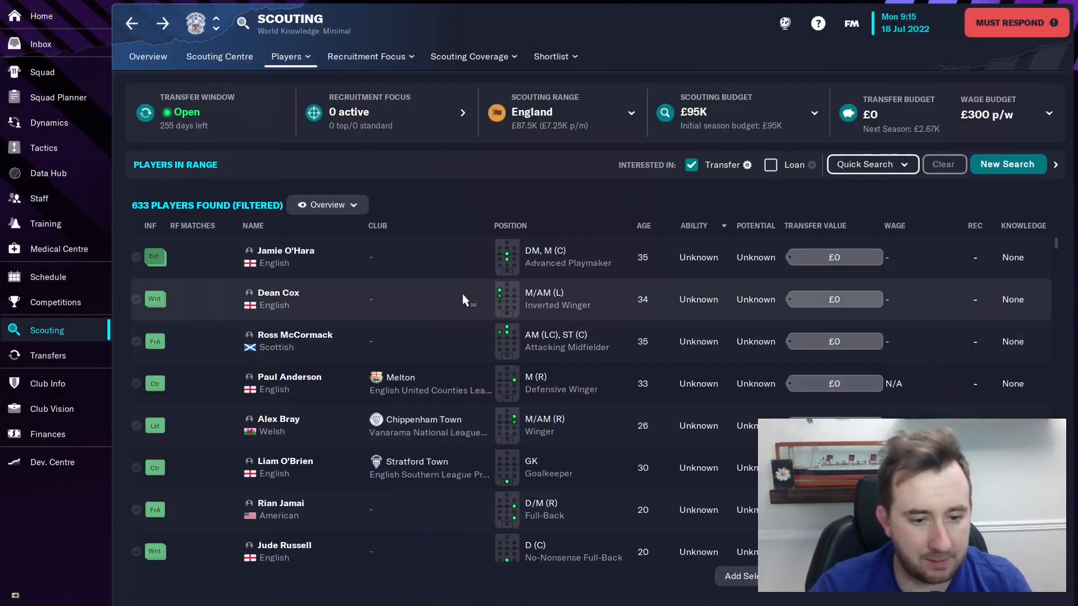
{"action": "left_click", "coordinate": [278, 292]}
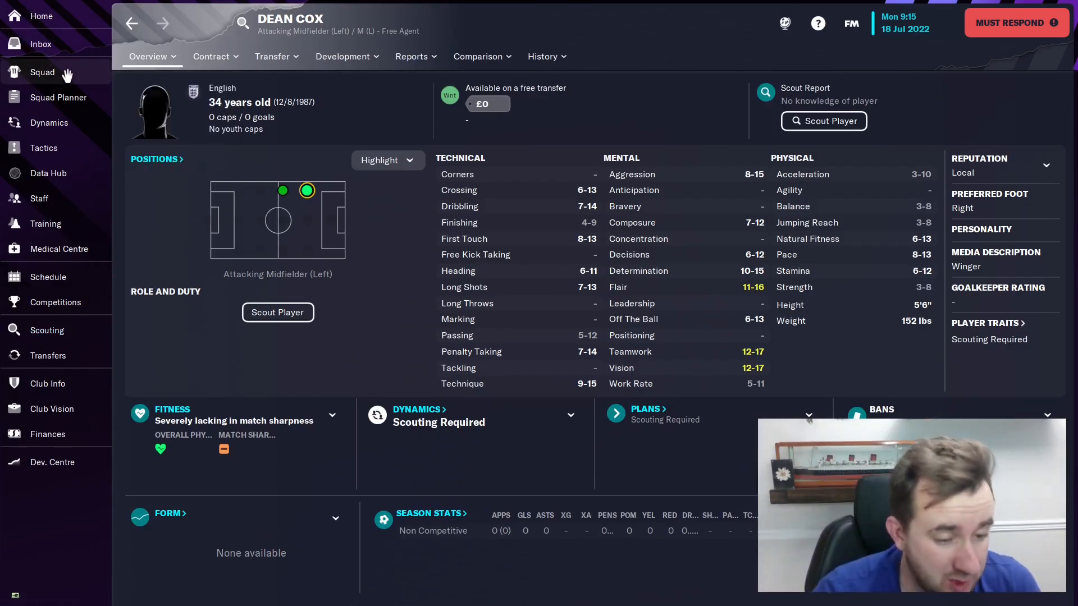
Go via Home and Squad to the Vanarama National League South overview
{"action": "left_click", "coordinate": [41, 16]}
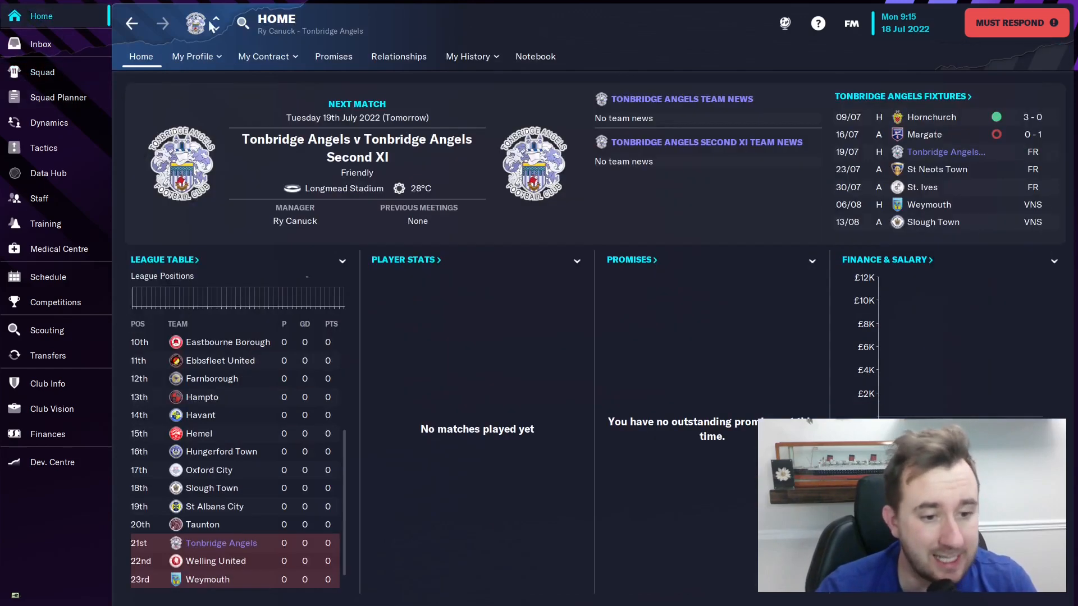
{"action": "left_click", "coordinate": [196, 56]}
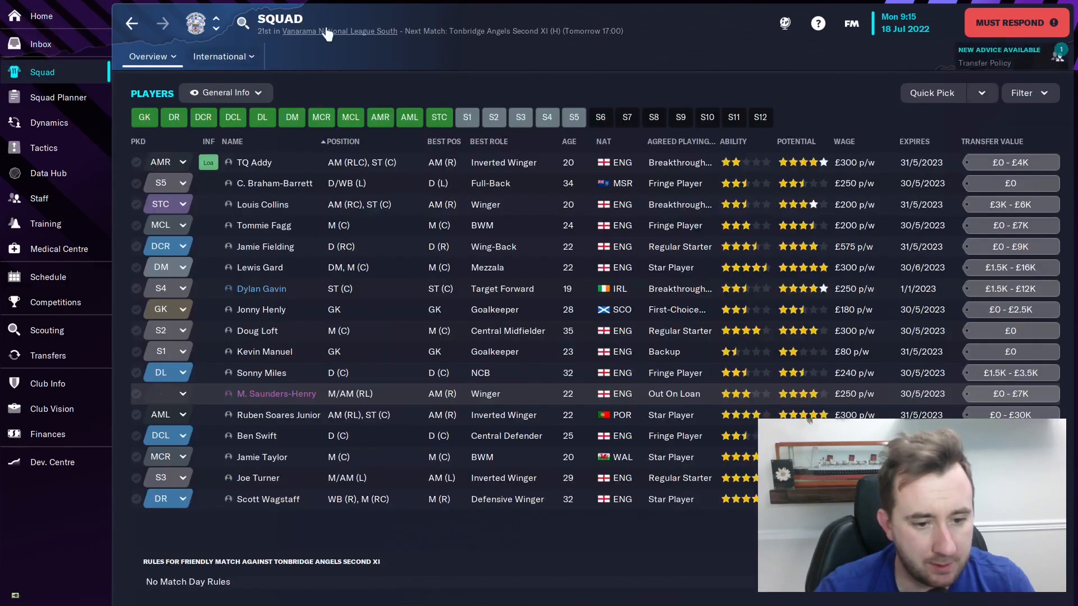
{"action": "left_click", "coordinate": [339, 31]}
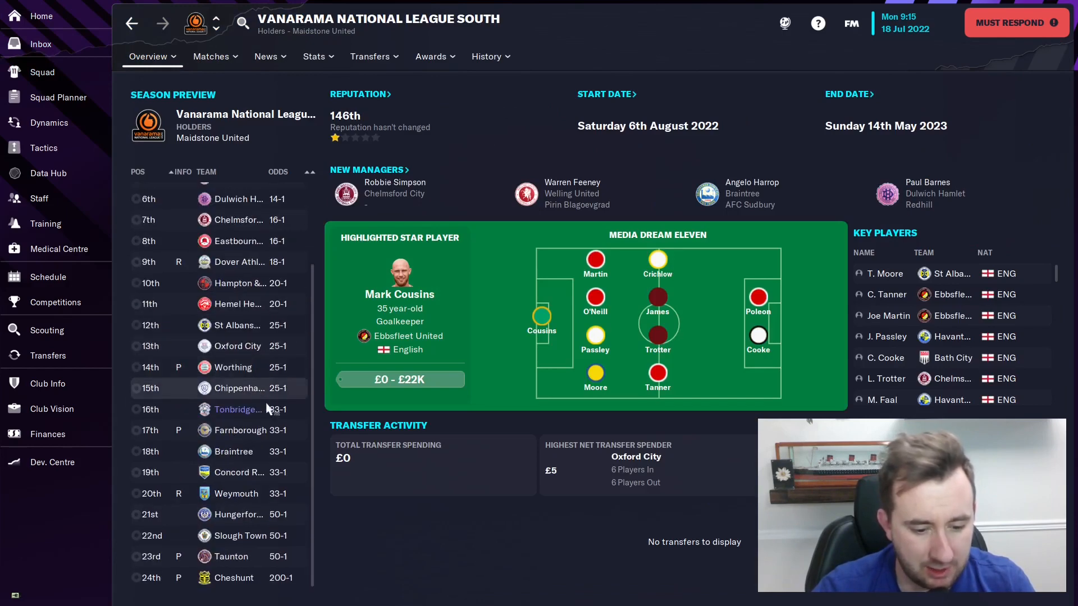
{"action": "mouse_move", "coordinate": [237, 409]}
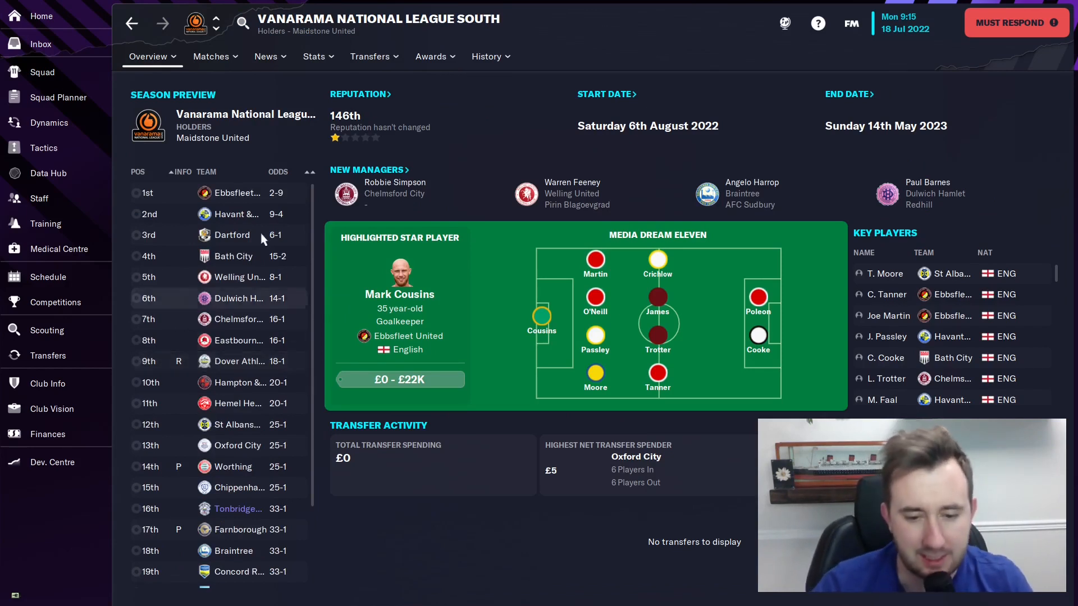
Review the friendlies schedule, including Tuesday's Tonbridge Angels Second XI match, then go to Training
{"action": "left_click", "coordinate": [46, 277]}
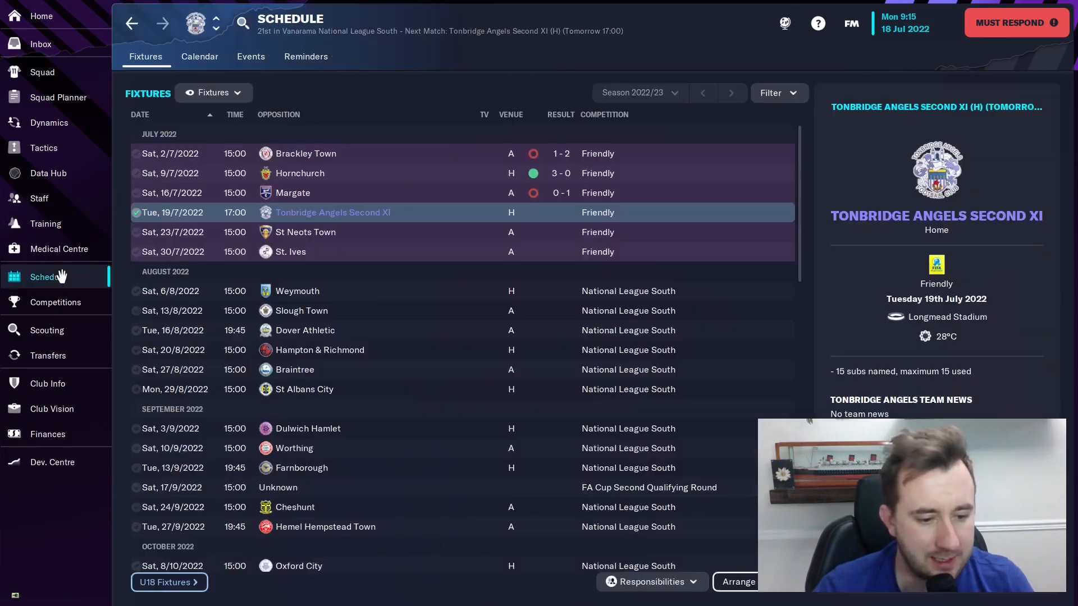
{"action": "mouse_move", "coordinate": [332, 213]}
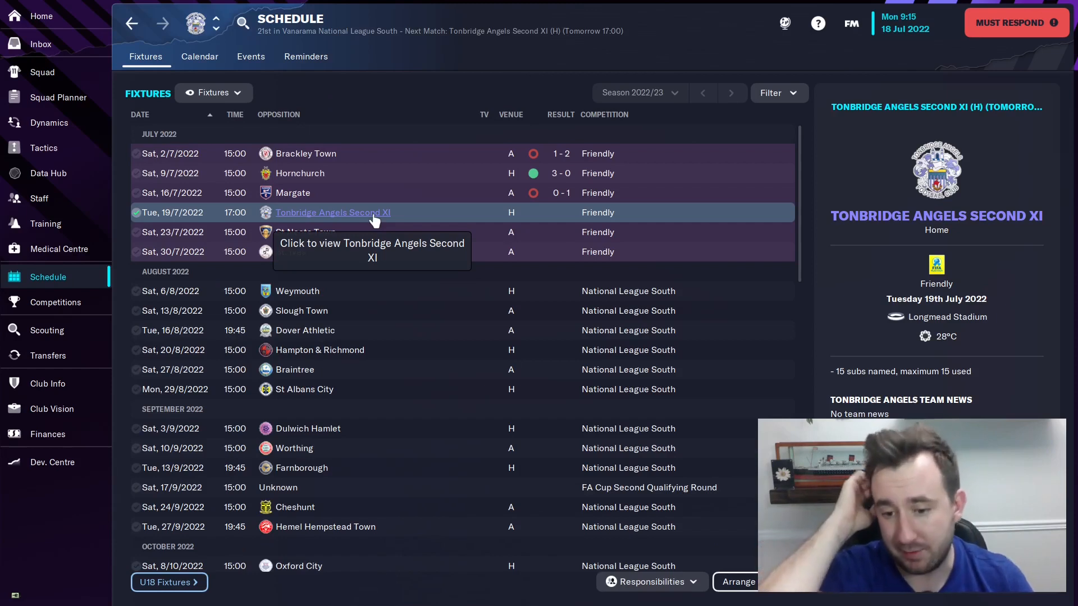
{"action": "mouse_move", "coordinate": [282, 268]}
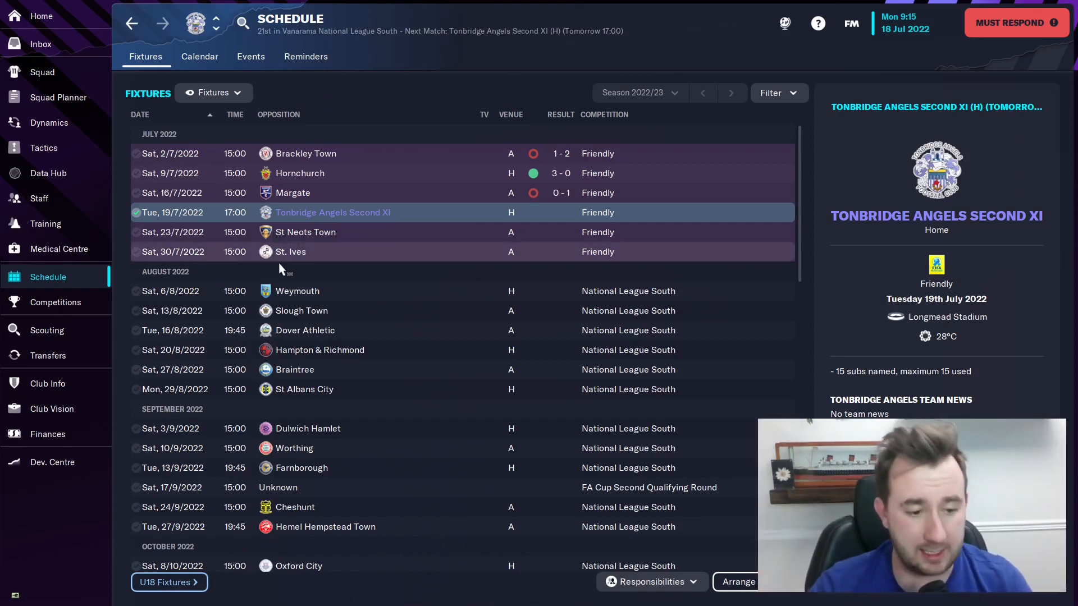
{"action": "mouse_move", "coordinate": [276, 275]}
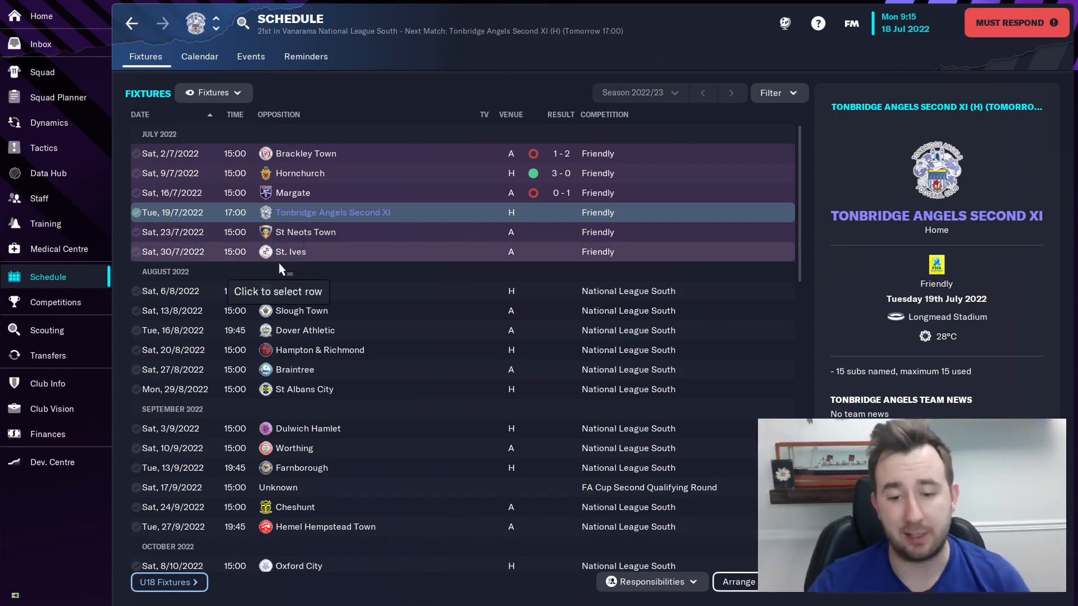
{"action": "left_click", "coordinate": [45, 223]}
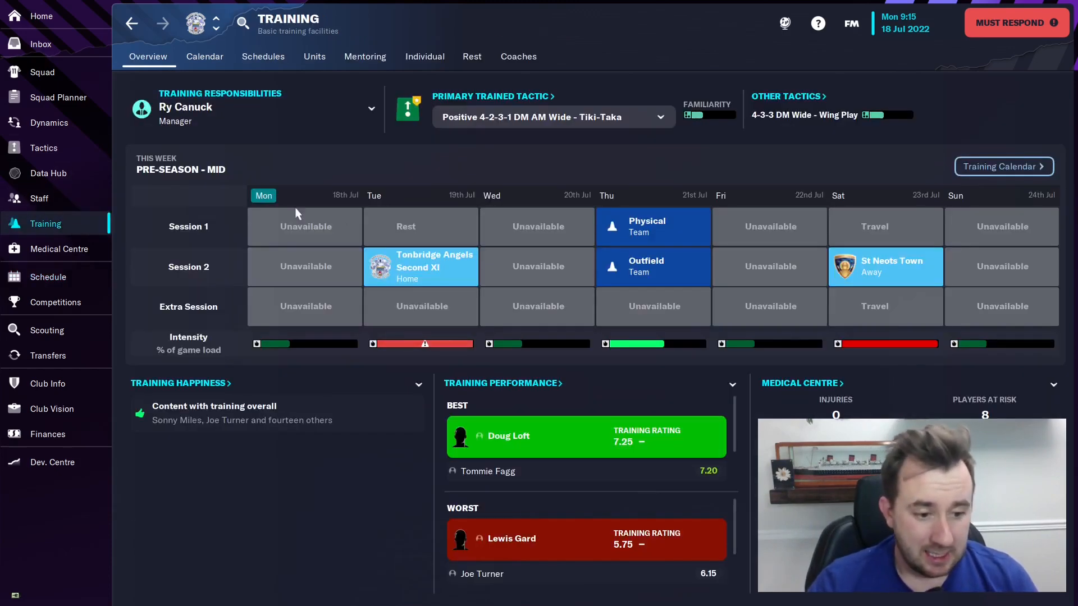
Check the training calendar, then switch the primary tactic from Tiki-Taka to 4-3-3 DM Wide - Wing Play
{"action": "left_click", "coordinate": [205, 56]}
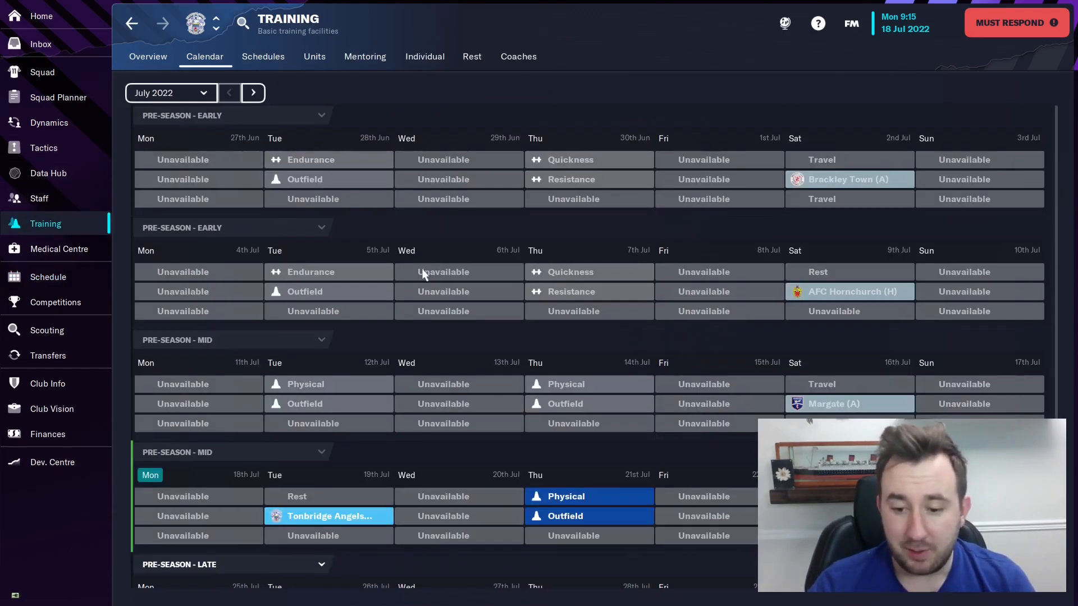
{"action": "scroll", "scroll_direction": "down", "scroll_amount": 3}
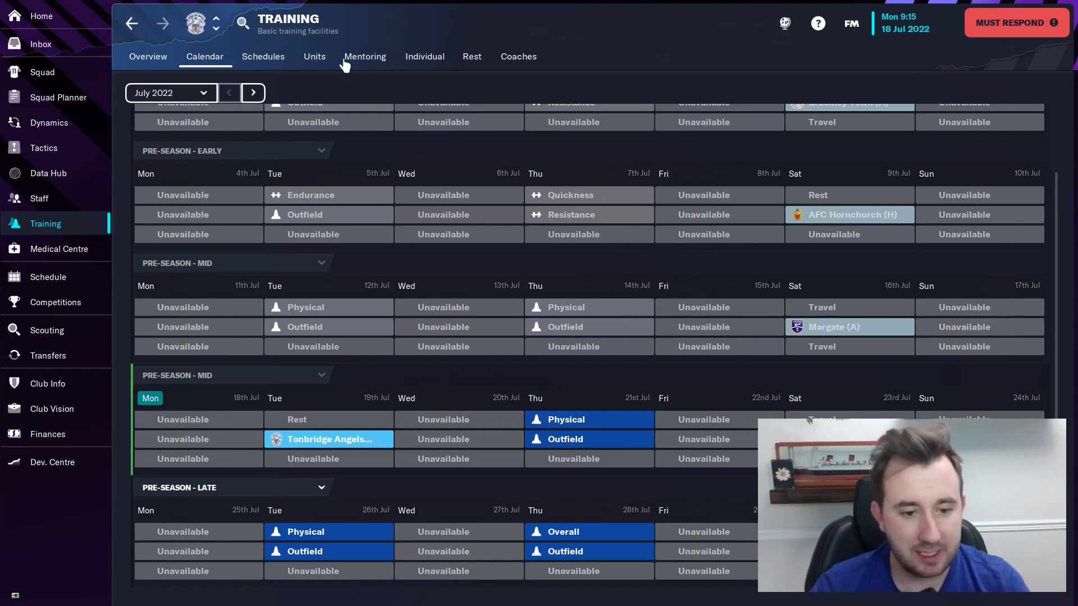
{"action": "left_click", "coordinate": [147, 56]}
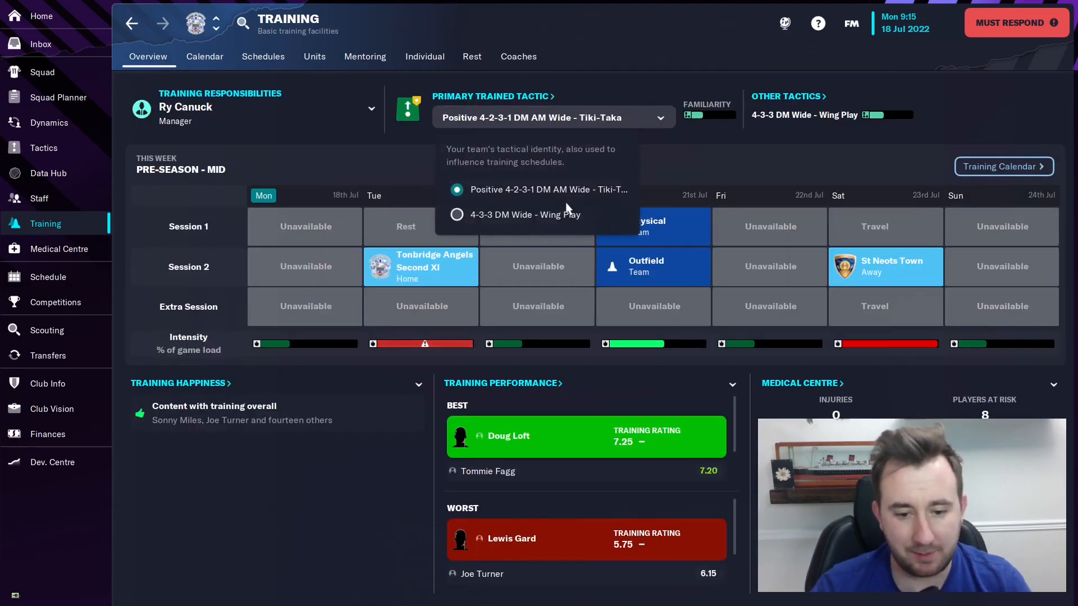
{"action": "left_click", "coordinate": [526, 214]}
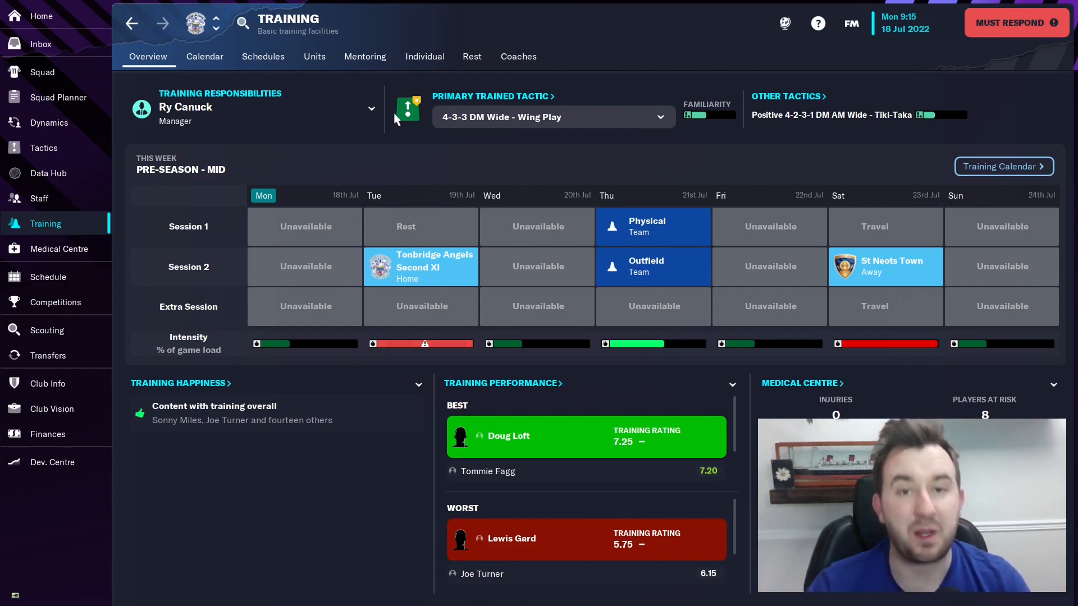
{"action": "mouse_move", "coordinate": [179, 191]}
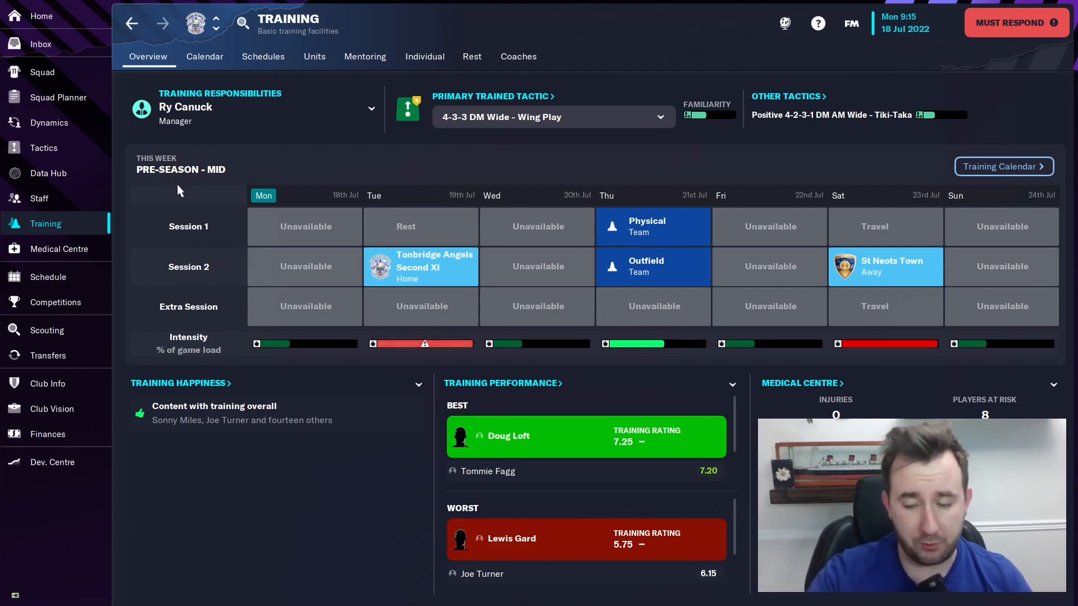
{"action": "mouse_move", "coordinate": [183, 284]}
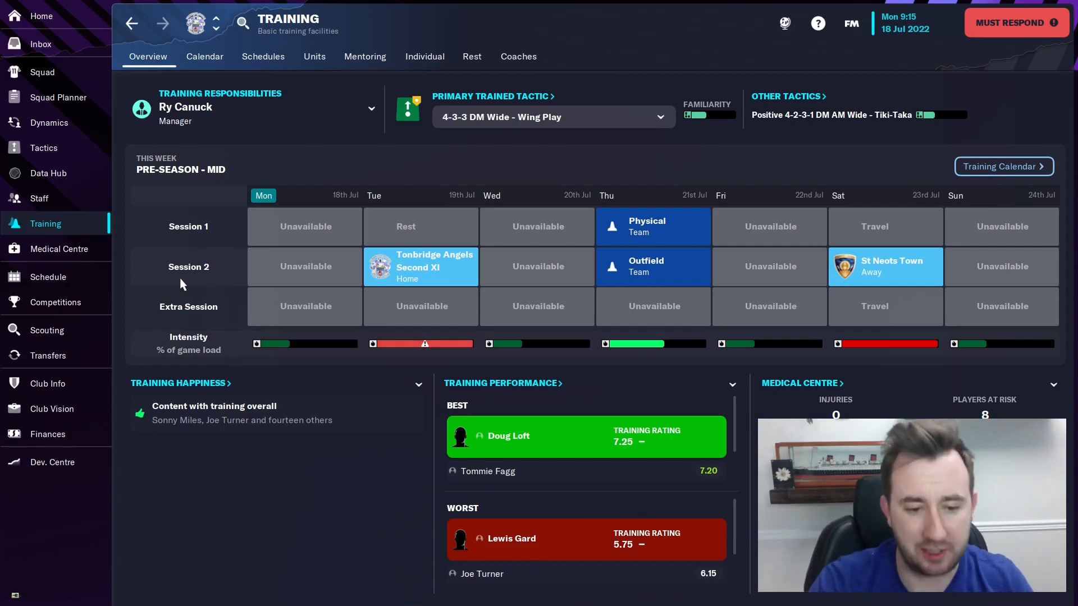
Show the fixture schedule on 5 August 2022, with Weymouth at home tomorrow
{"action": "left_click", "coordinate": [47, 277]}
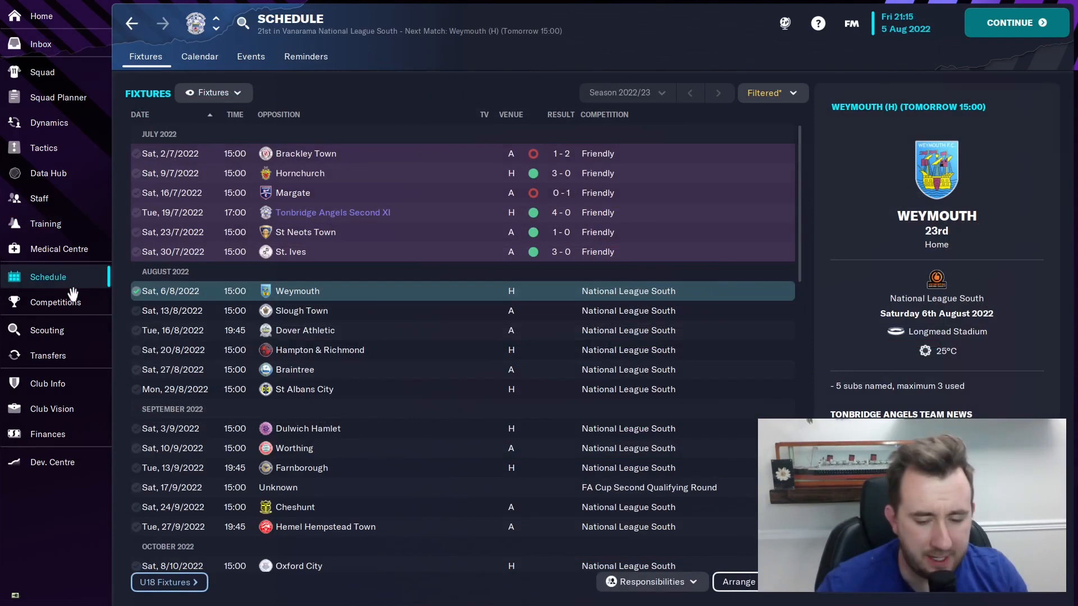
{"action": "mouse_move", "coordinate": [336, 291]}
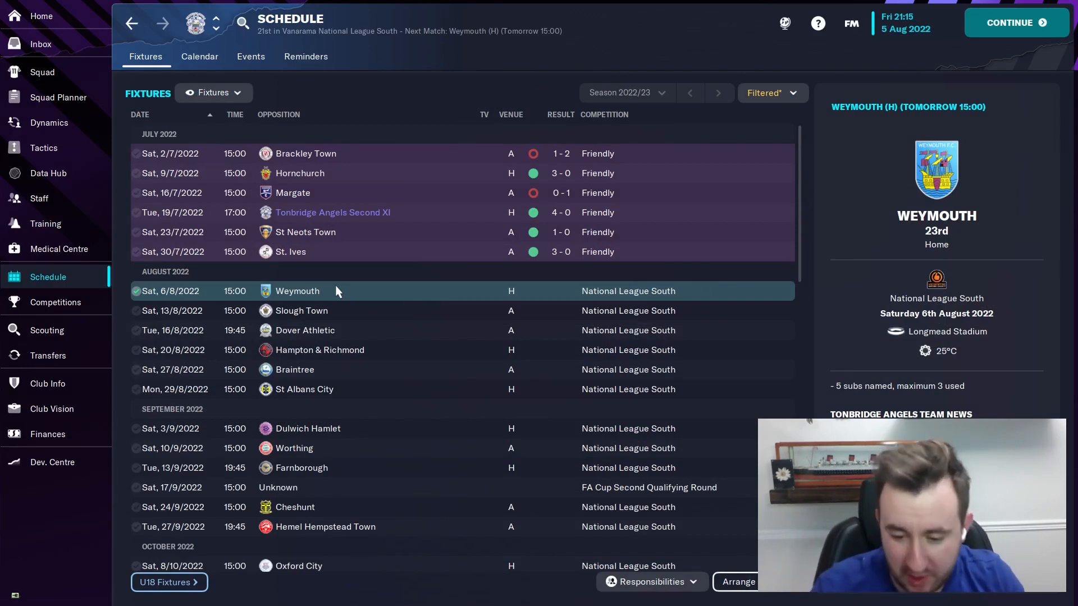
{"action": "mouse_move", "coordinate": [368, 328]}
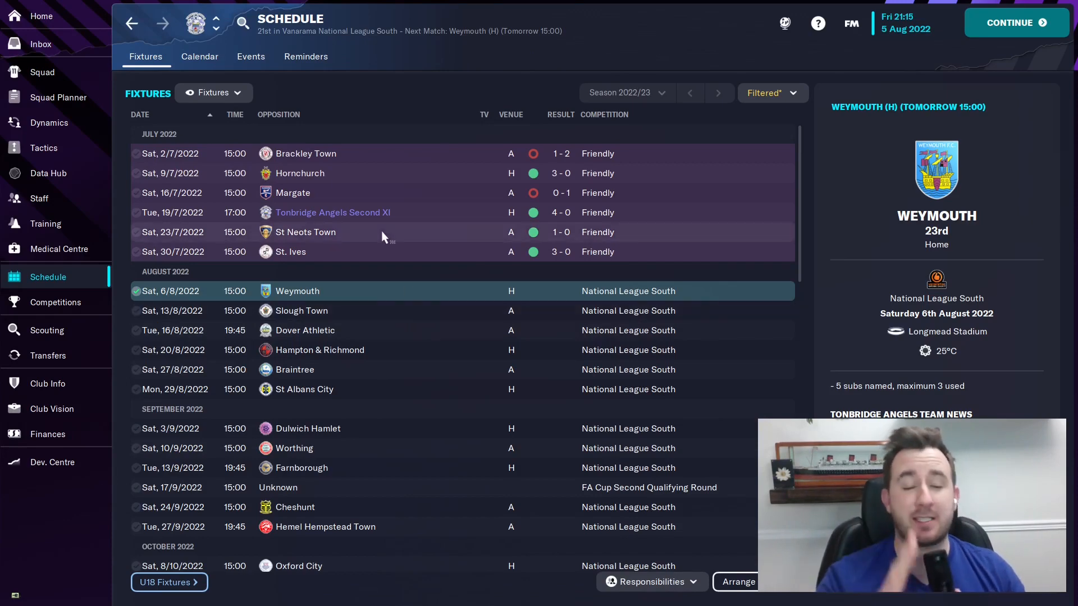
Review the Finances summary and three-season projection showing a £127K deficit by 2023
{"action": "left_click", "coordinate": [49, 355]}
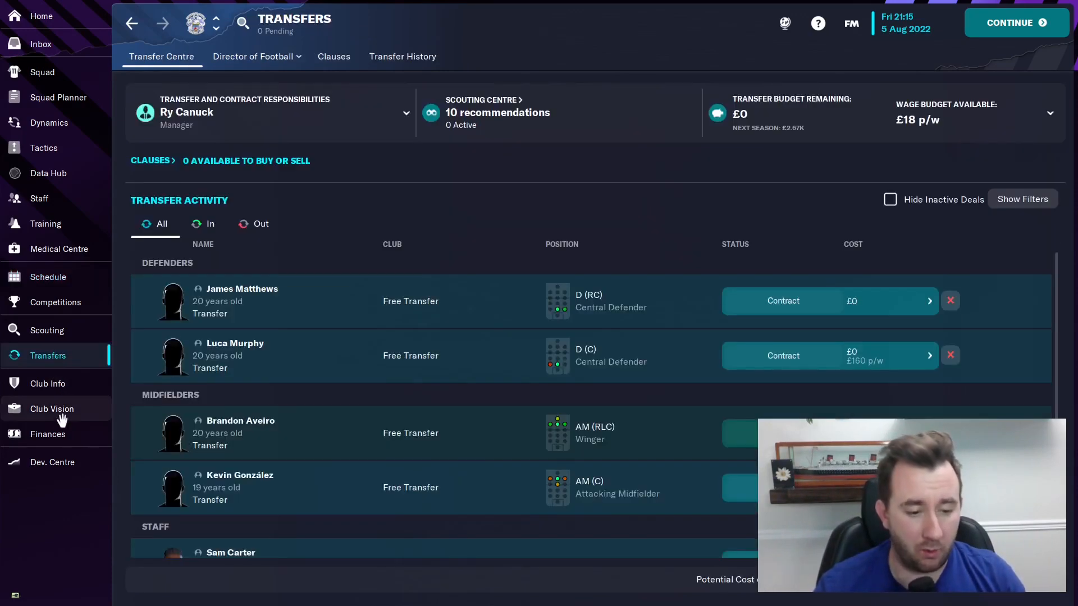
{"action": "left_click", "coordinate": [47, 434]}
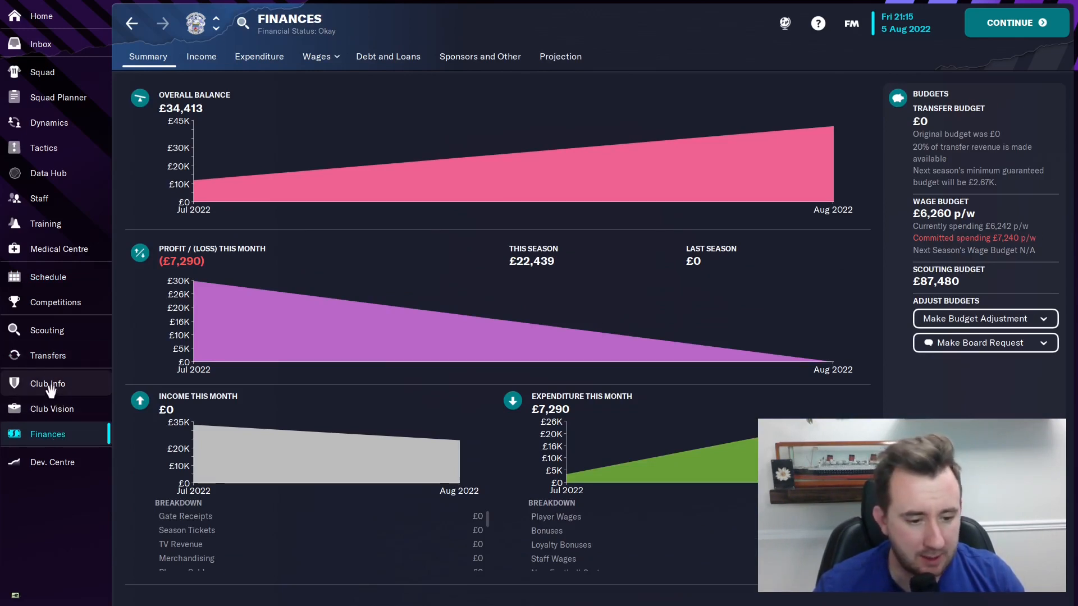
{"action": "left_click", "coordinate": [560, 56]}
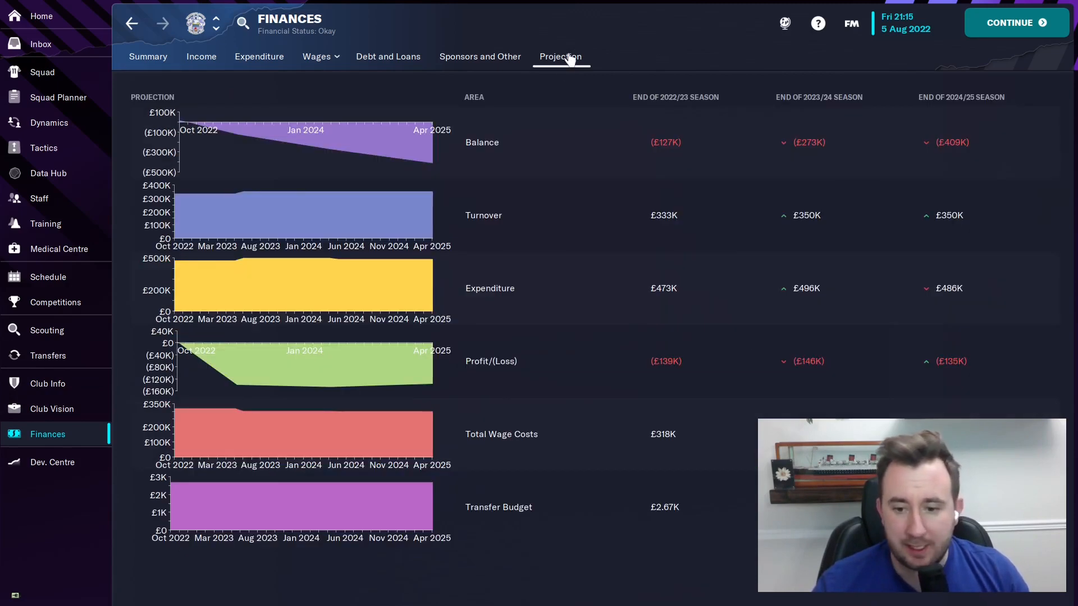
{"action": "mouse_move", "coordinate": [913, 163]}
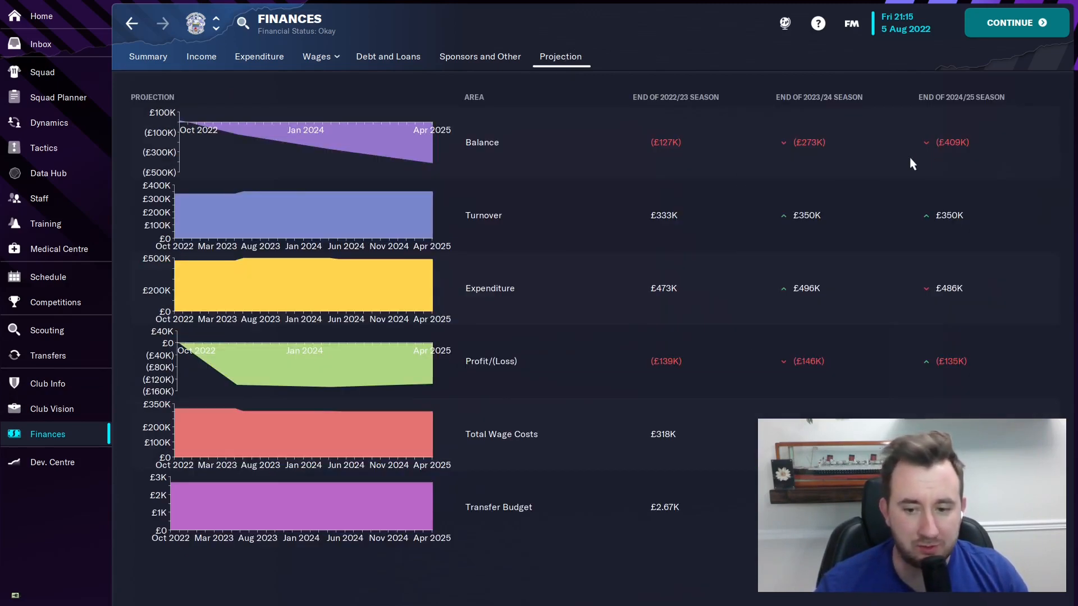
{"action": "left_click", "coordinate": [52, 408]}
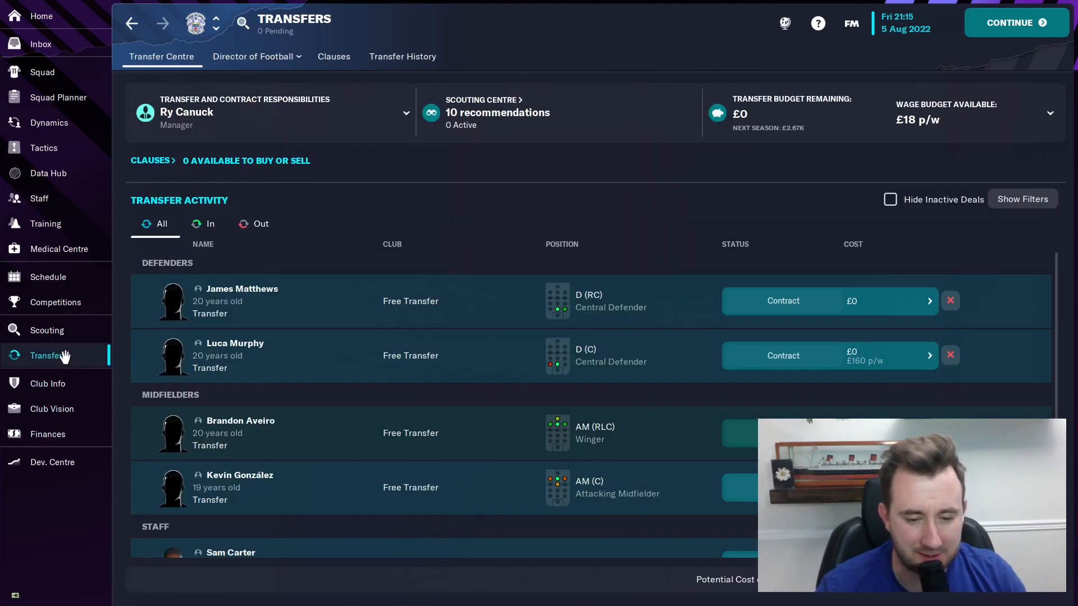
Open this season's Transfer History and check Brandon Thomas's previous clubs and contract
{"action": "left_click", "coordinate": [402, 56]}
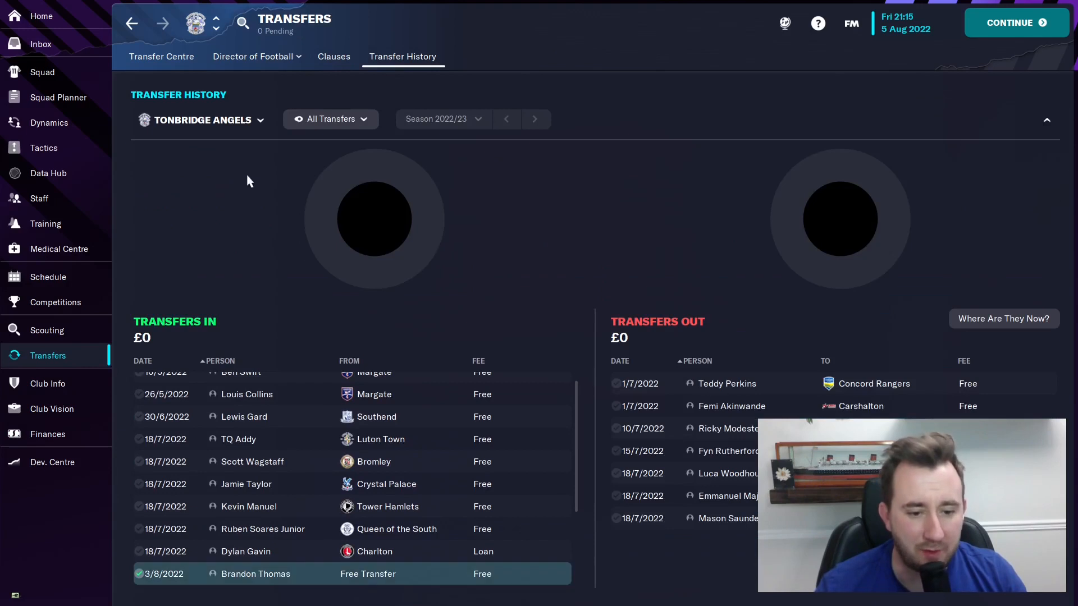
{"action": "scroll", "scroll_direction": "down", "scroll_amount": 3}
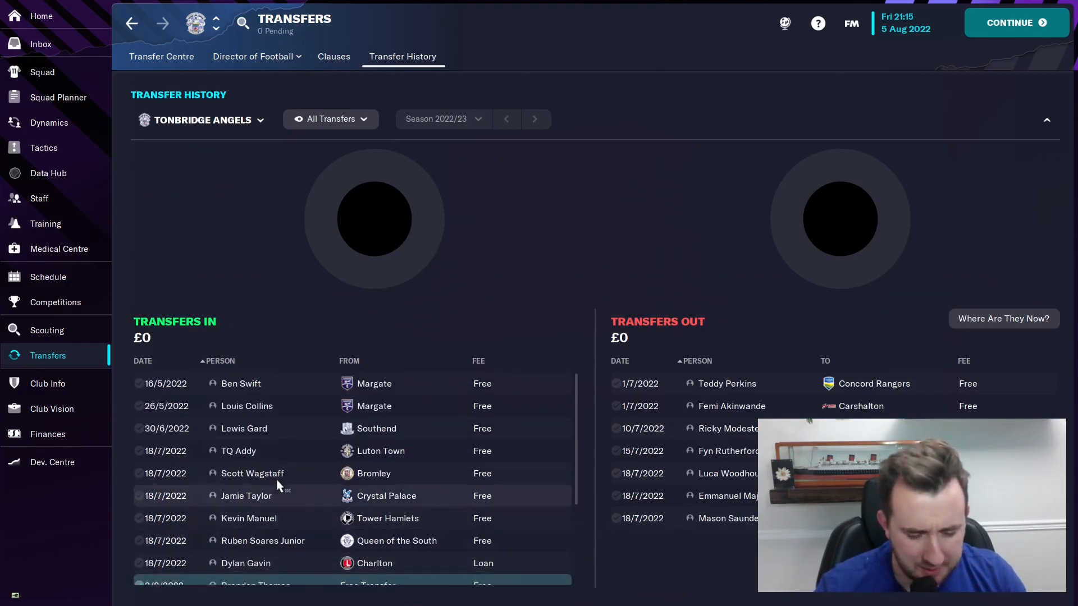
{"action": "scroll", "scroll_direction": "down", "scroll_amount": 3}
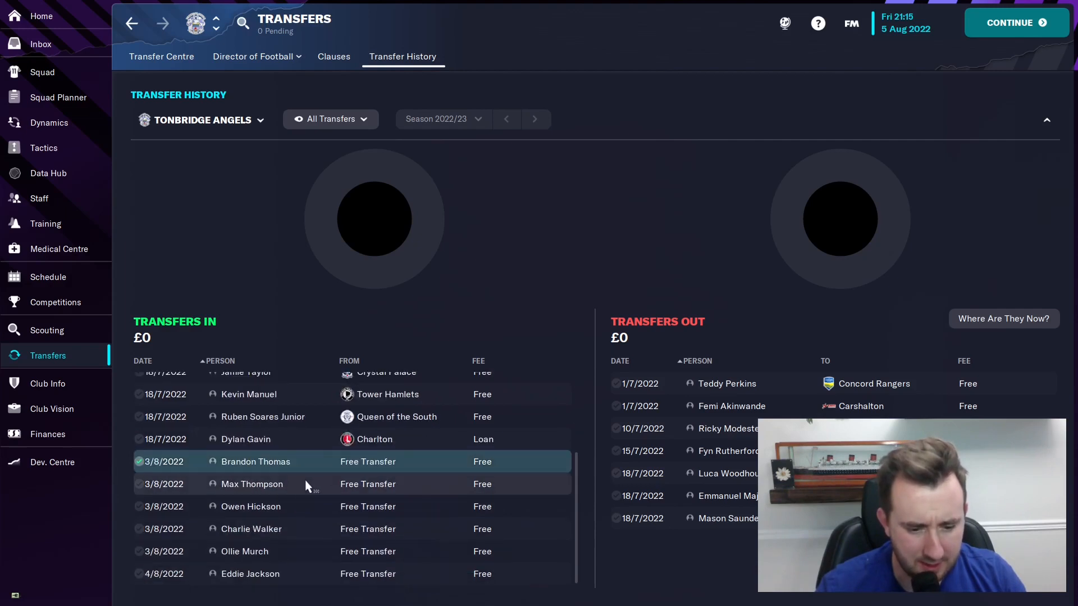
{"action": "mouse_move", "coordinate": [286, 507]}
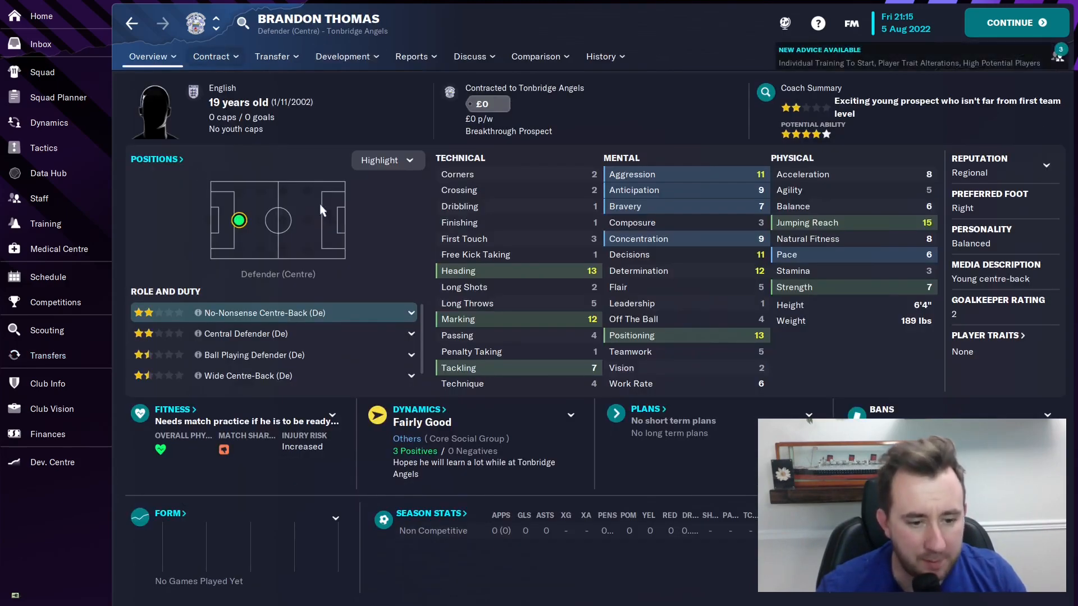
{"action": "mouse_move", "coordinate": [301, 307]}
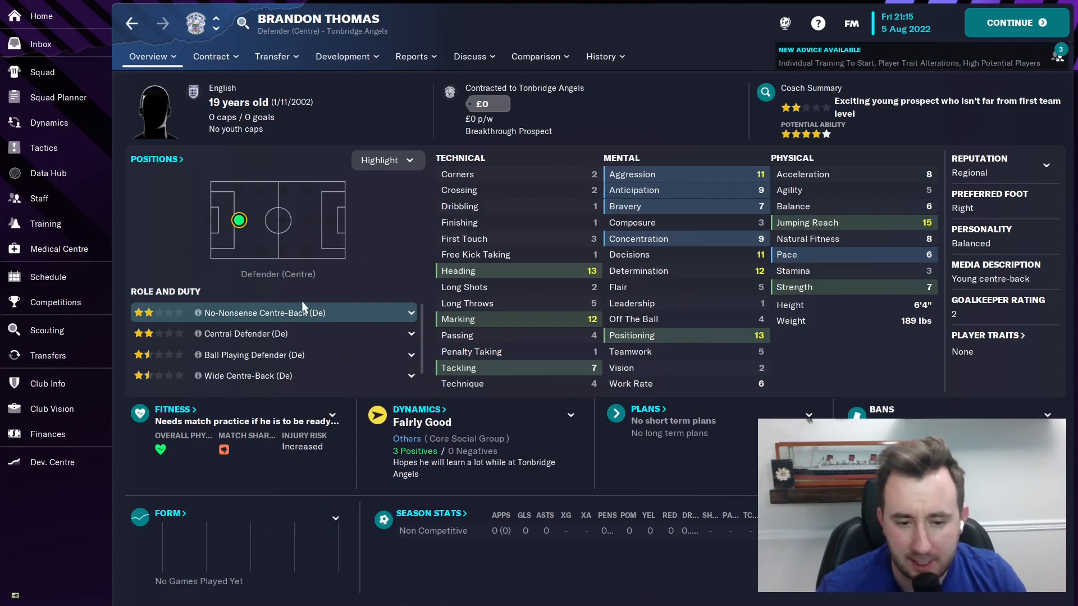
{"action": "left_click", "coordinate": [601, 56]}
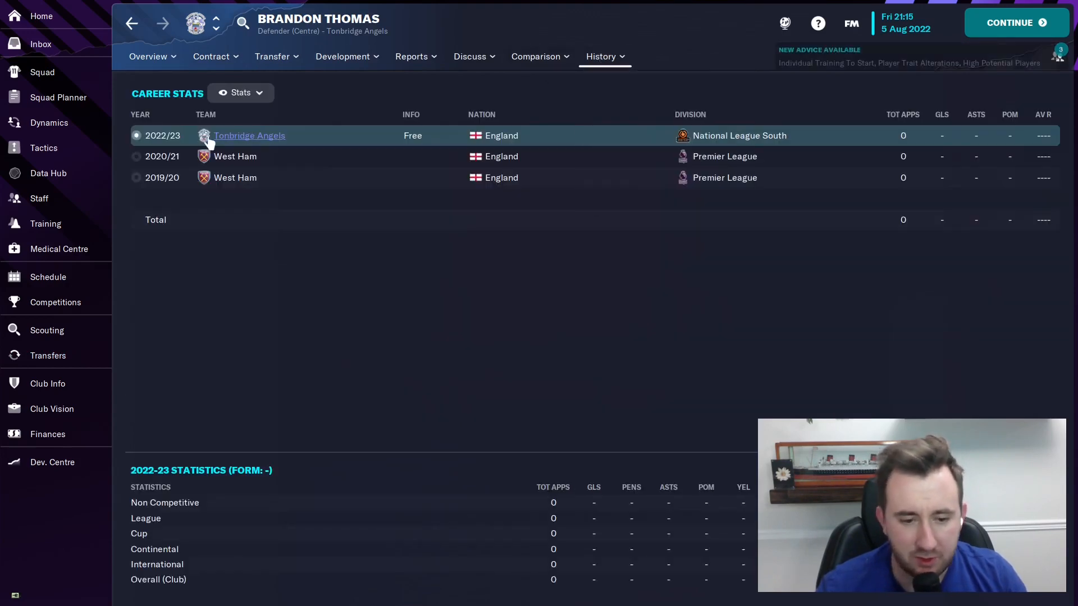
{"action": "left_click", "coordinate": [147, 56]}
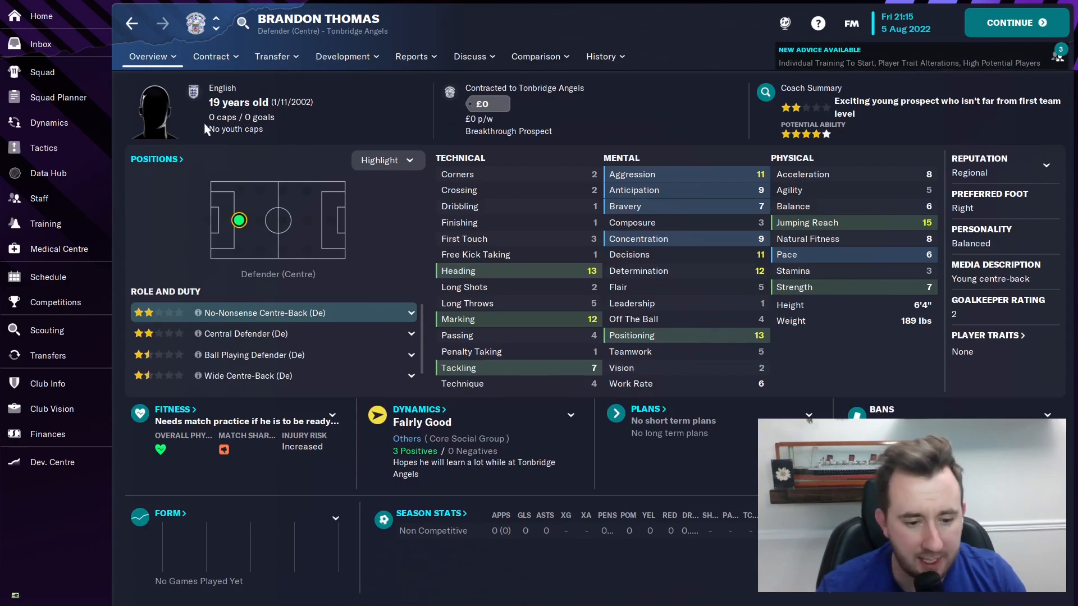
{"action": "left_click", "coordinate": [211, 56]}
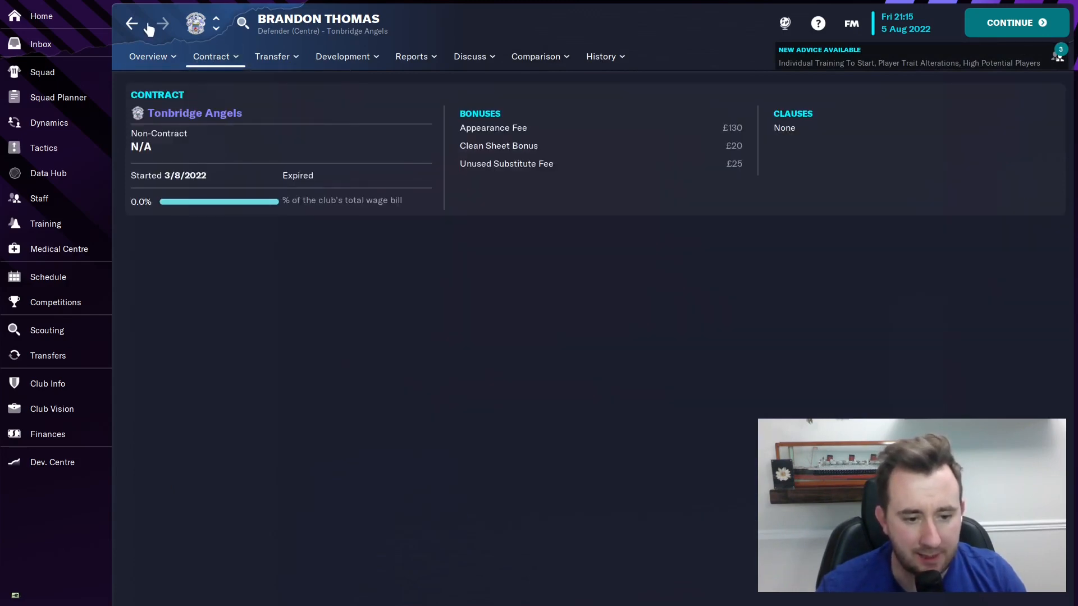
{"action": "left_click", "coordinate": [48, 355]}
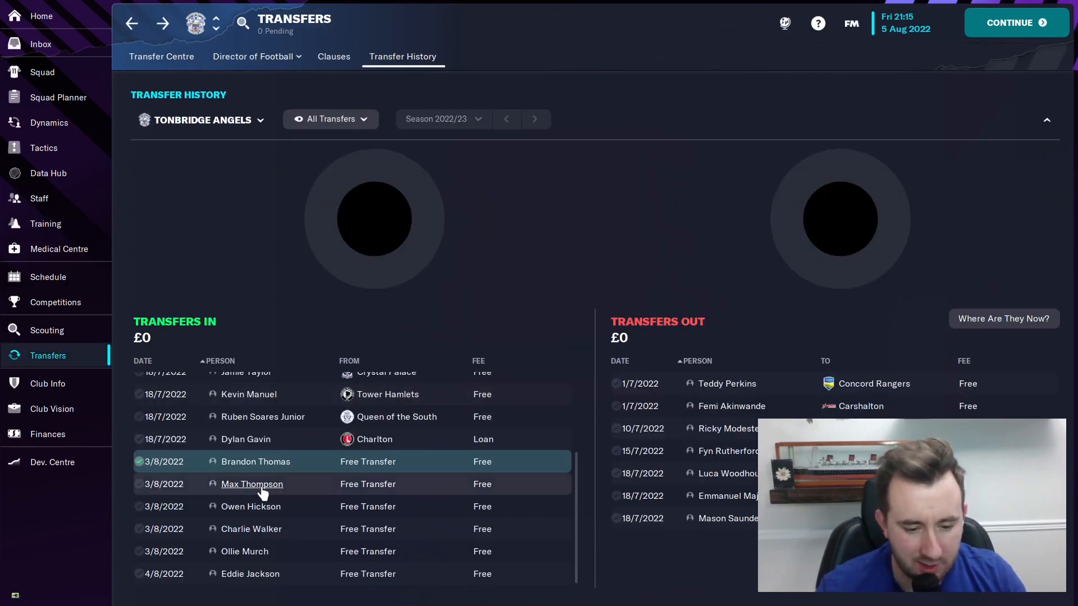
{"action": "left_click", "coordinate": [251, 484]}
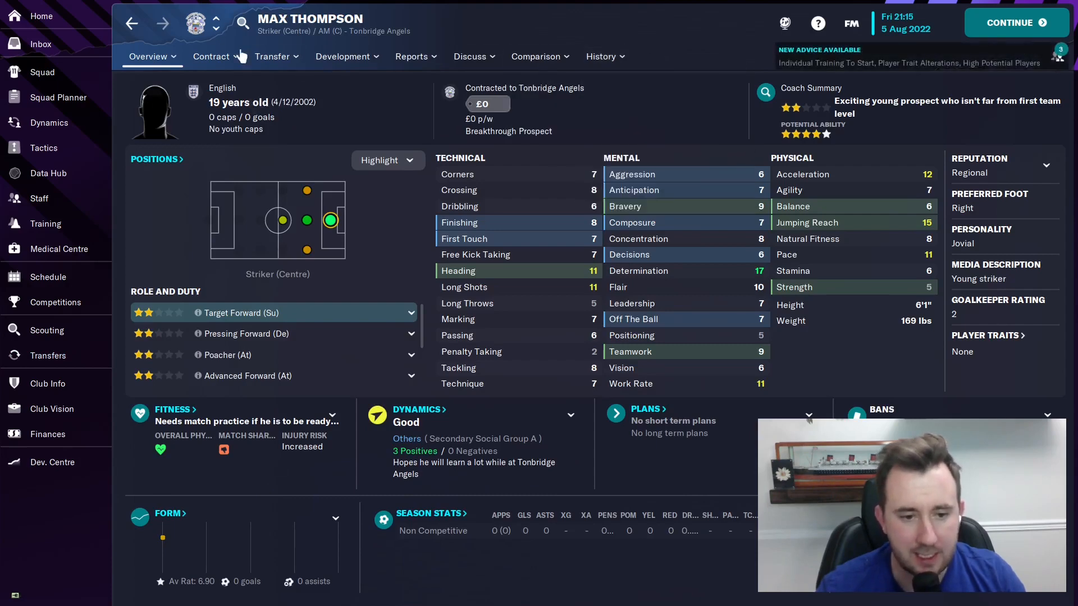
{"action": "left_click", "coordinate": [600, 56]}
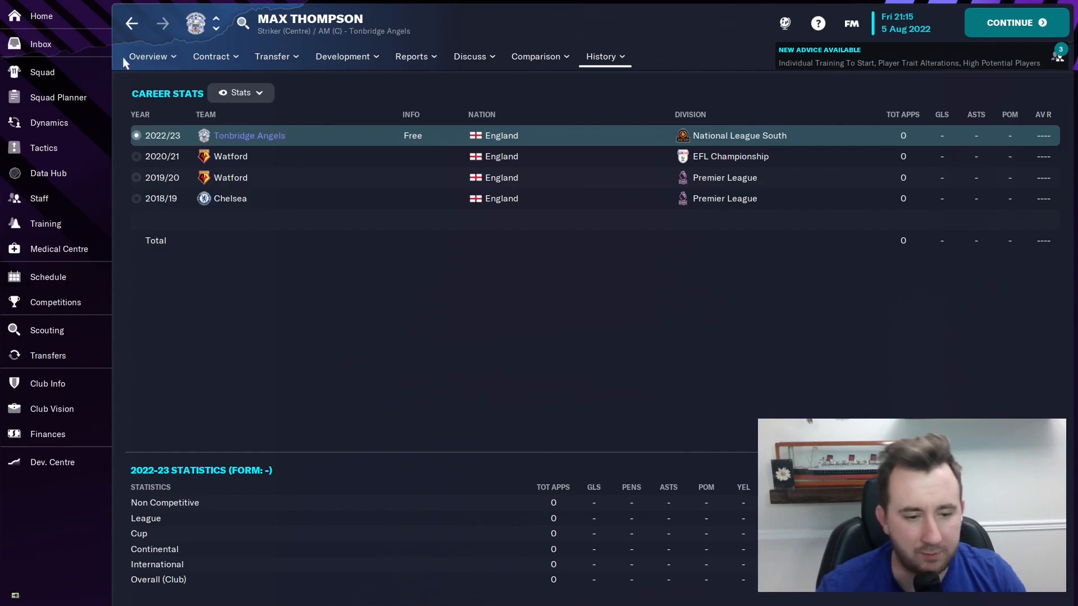
{"action": "left_click", "coordinate": [147, 57]}
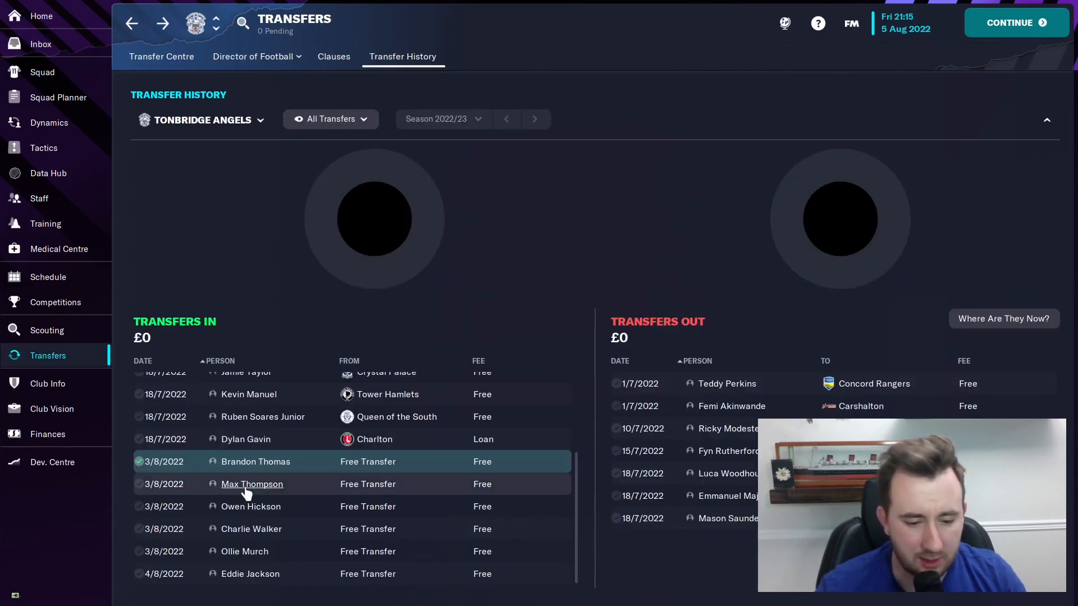
{"action": "left_click", "coordinate": [251, 484]}
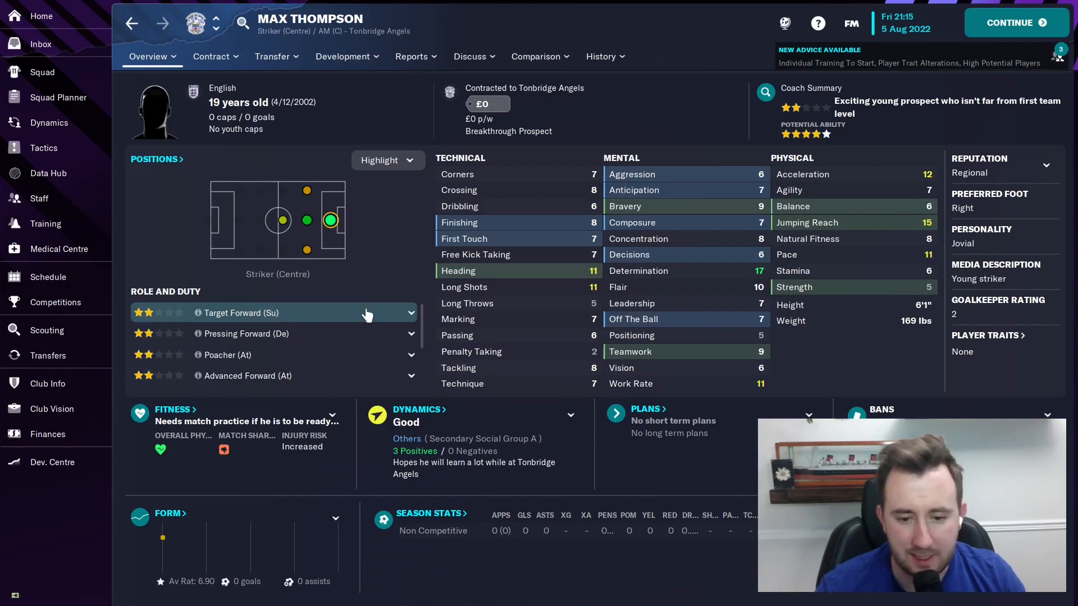
{"action": "left_click", "coordinate": [48, 355]}
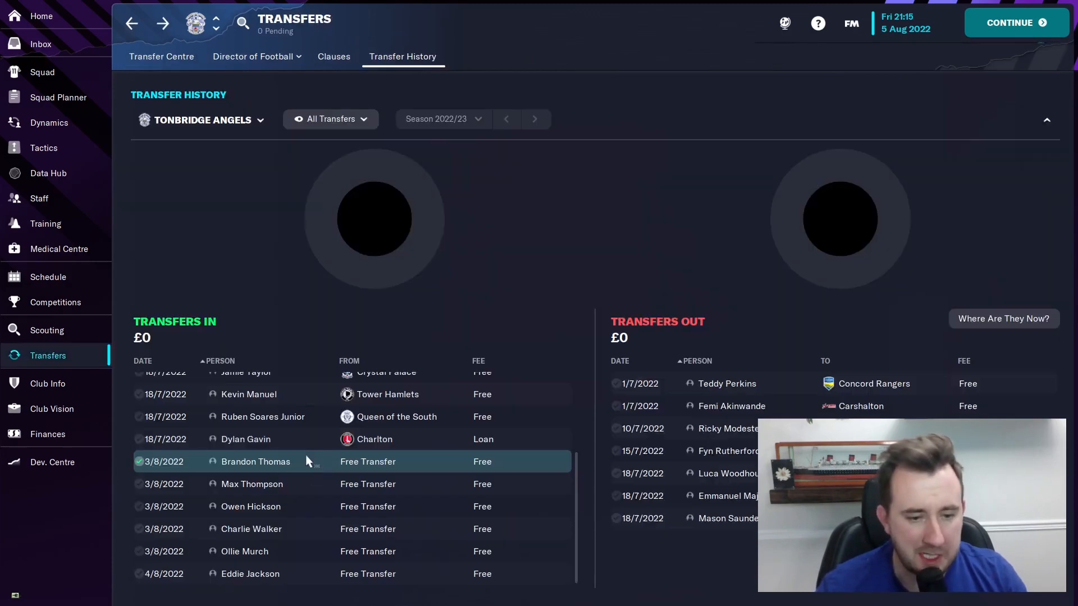
{"action": "mouse_move", "coordinate": [250, 507]}
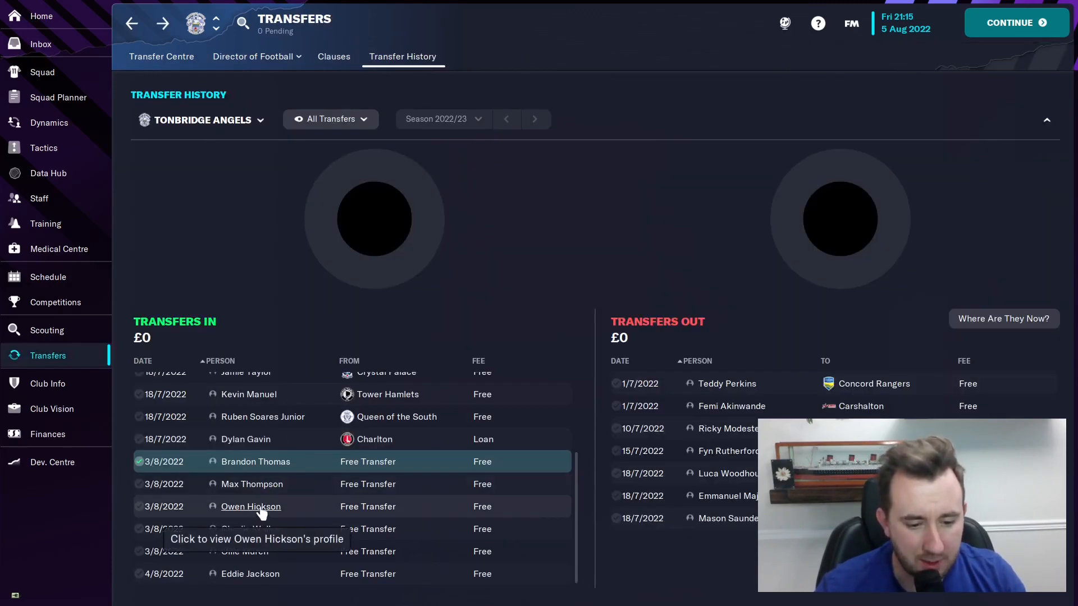
Review the profiles of signings Owen Hickson, Charlie Walker, Ollie Murch and Eddie Jackson
{"action": "left_click", "coordinate": [250, 506]}
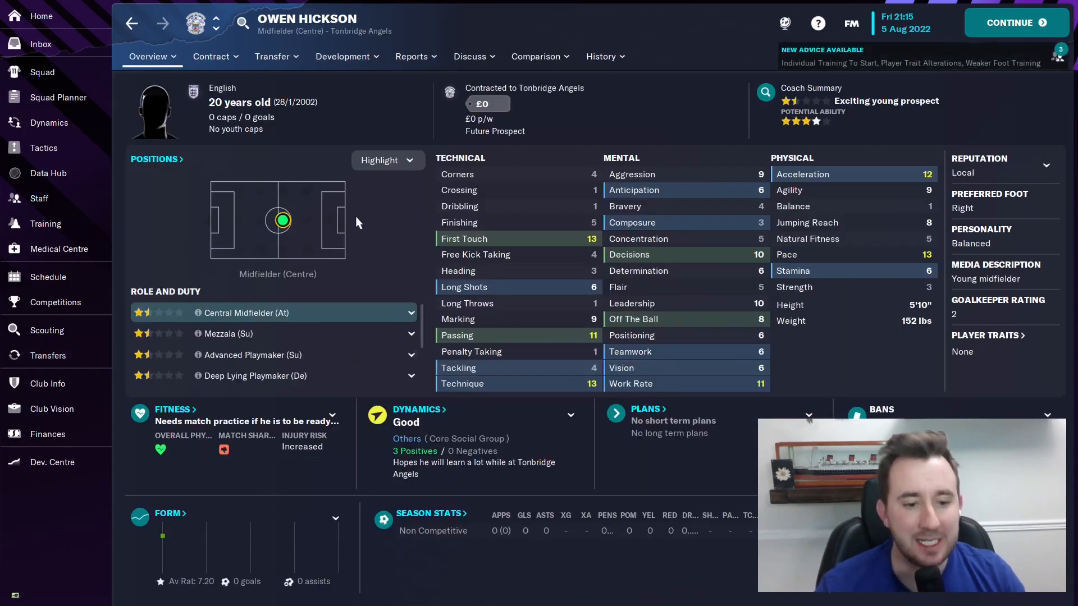
{"action": "mouse_move", "coordinate": [852, 270]}
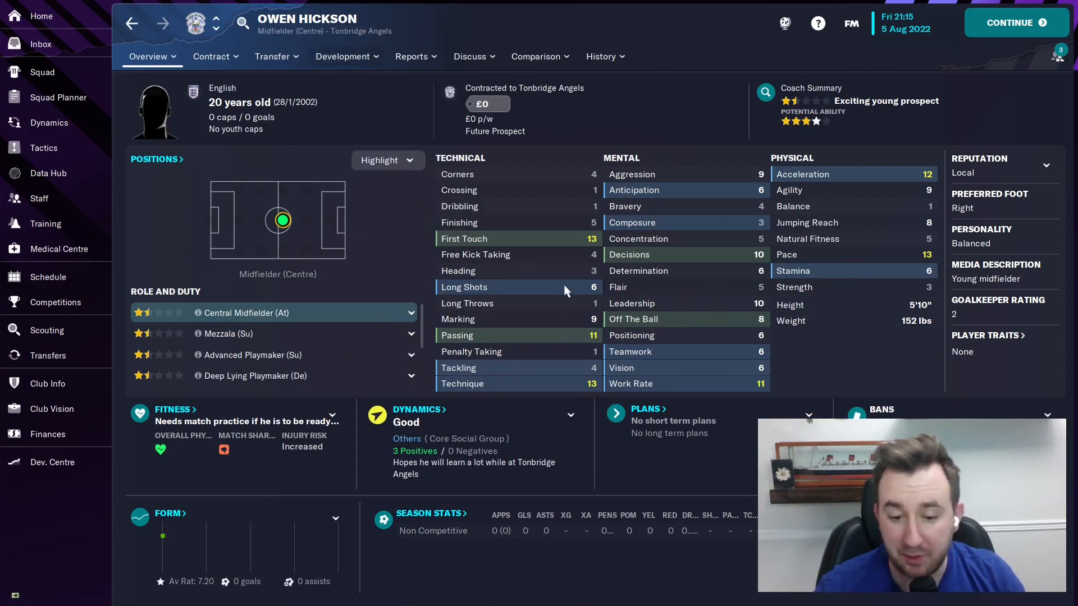
{"action": "mouse_move", "coordinate": [569, 351]}
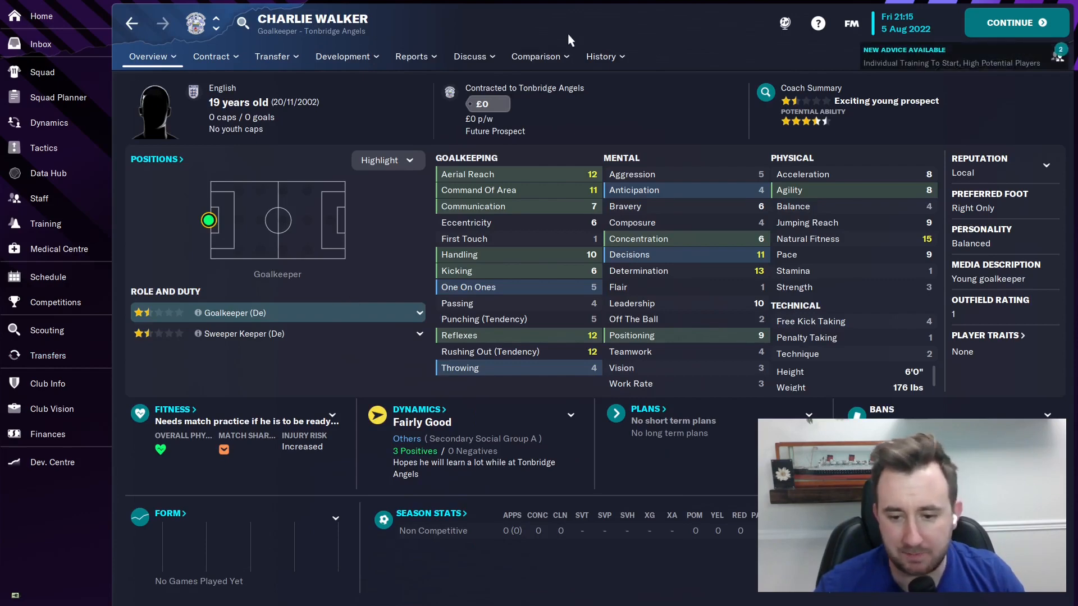
{"action": "left_click", "coordinate": [600, 56]}
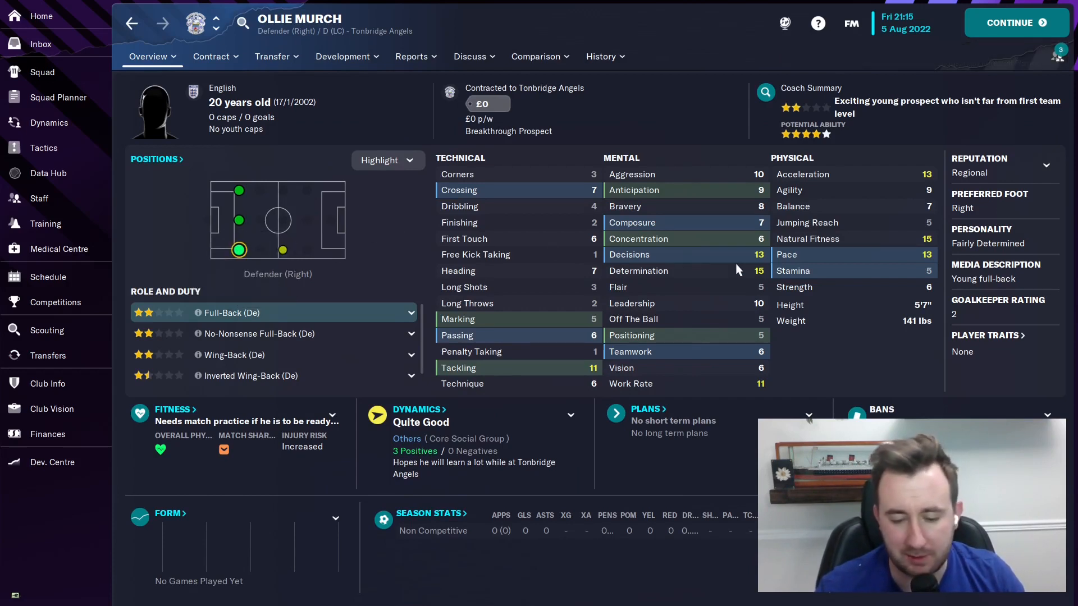
{"action": "mouse_move", "coordinate": [949, 291]}
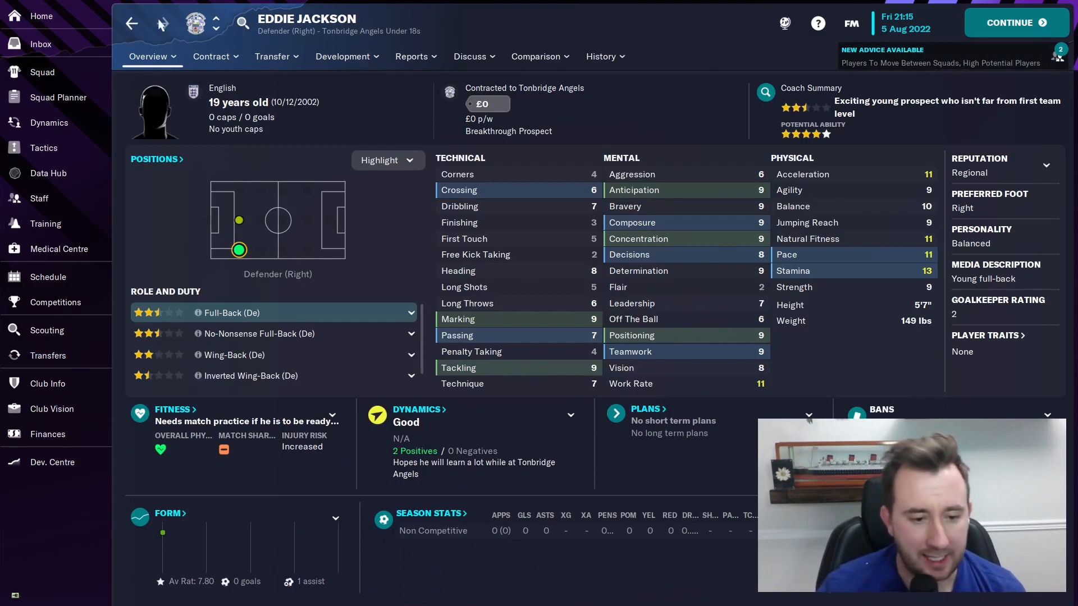
{"action": "left_click", "coordinate": [343, 56]}
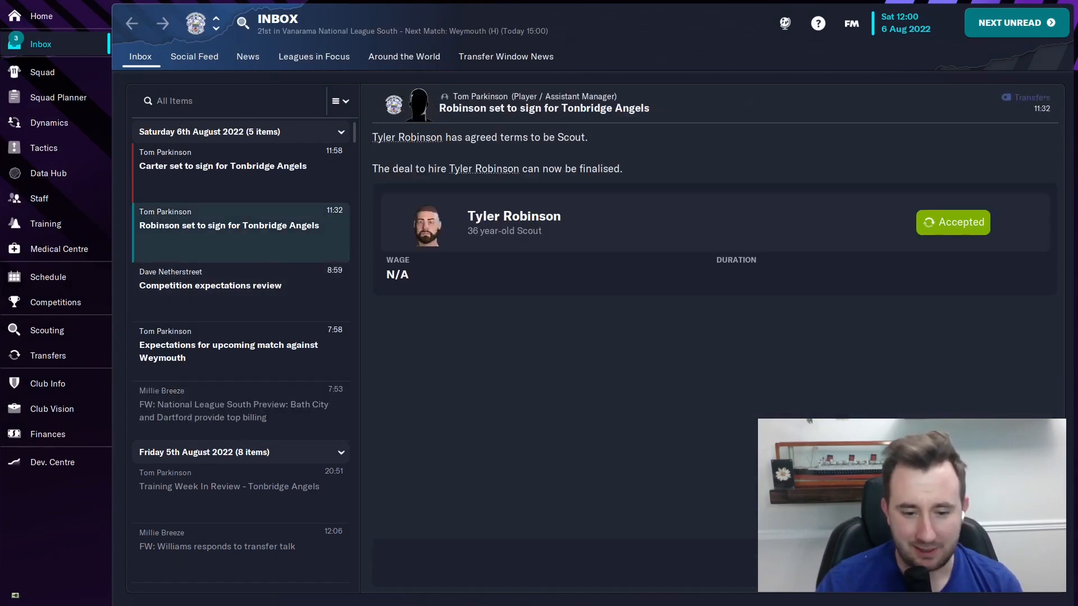
Read the Sam Carter signing, competition expectations and Weymouth match expectations inbox messages
{"action": "left_click", "coordinate": [223, 166]}
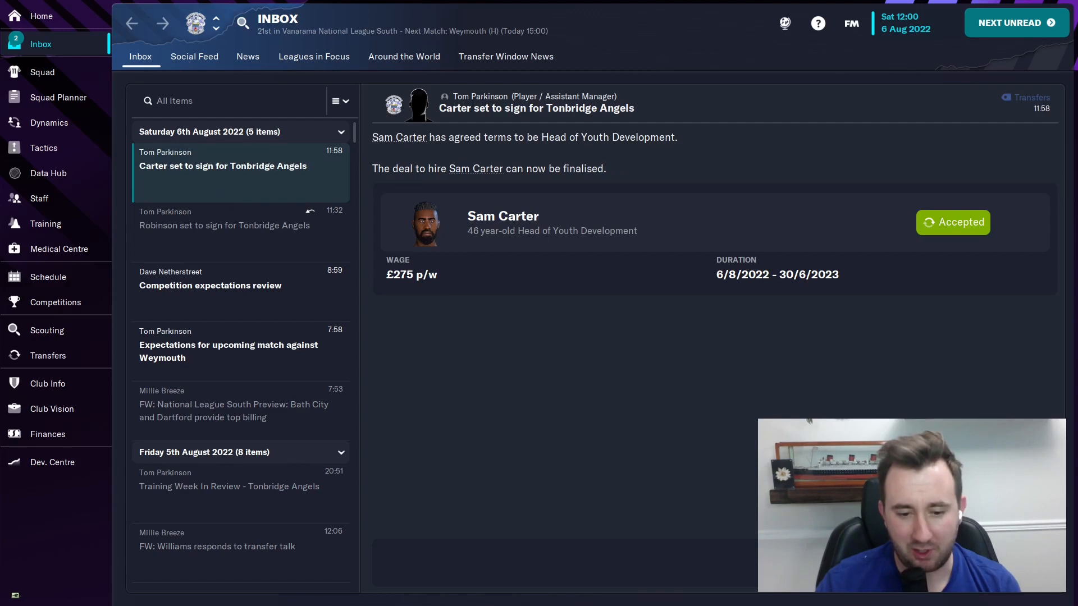
{"action": "left_click", "coordinate": [209, 286]}
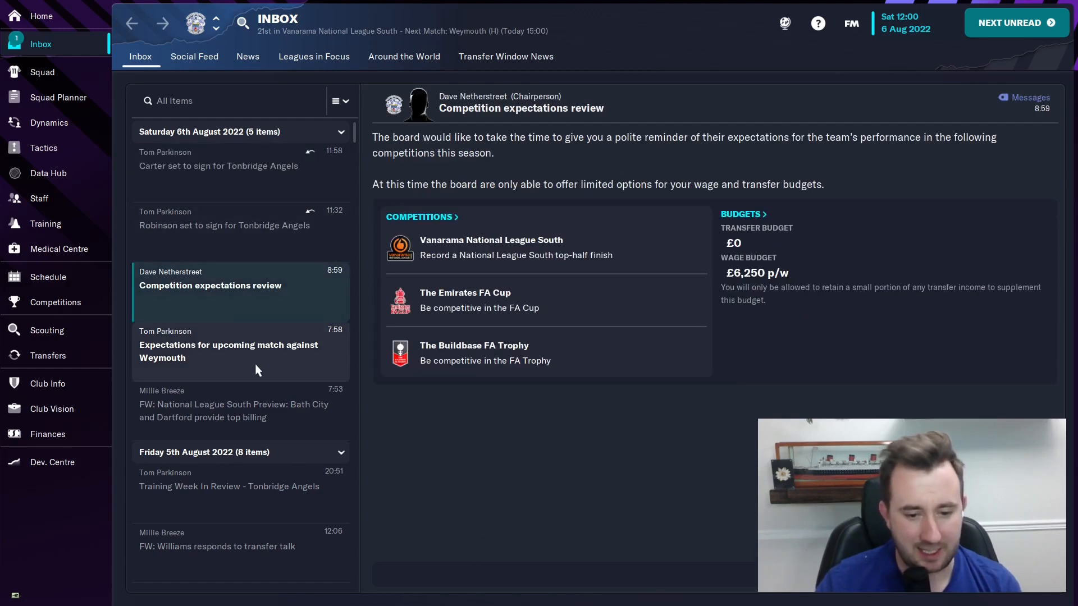
{"action": "left_click", "coordinate": [227, 350]}
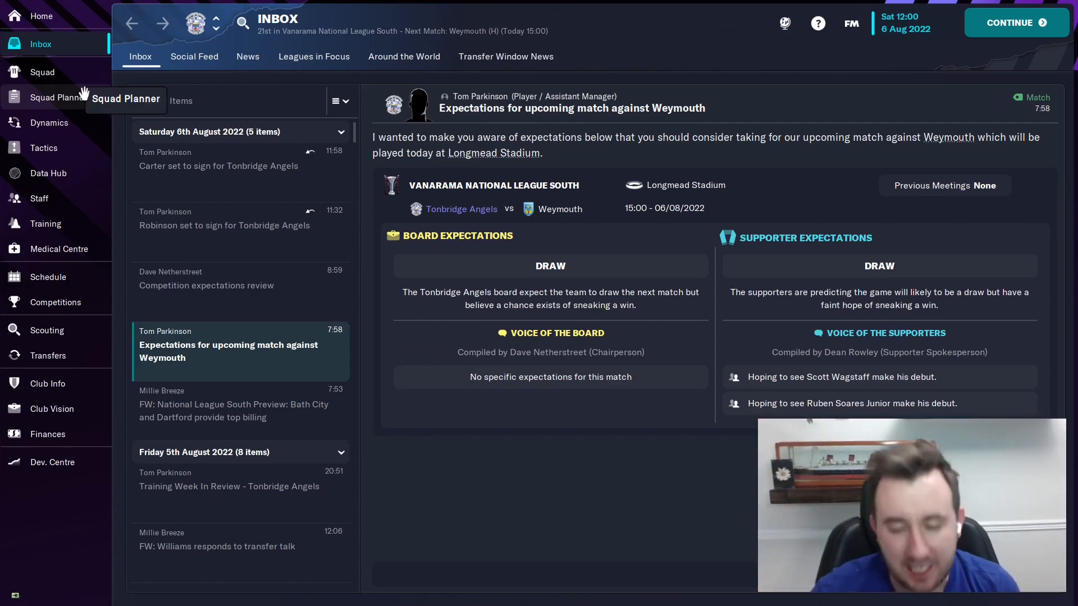
{"action": "mouse_move", "coordinate": [126, 197]}
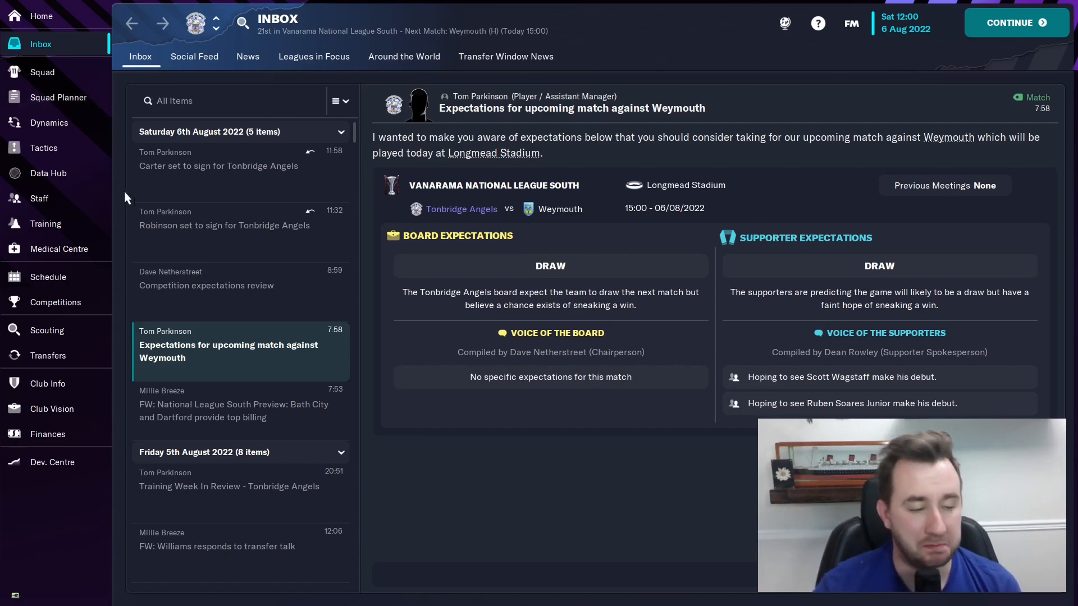